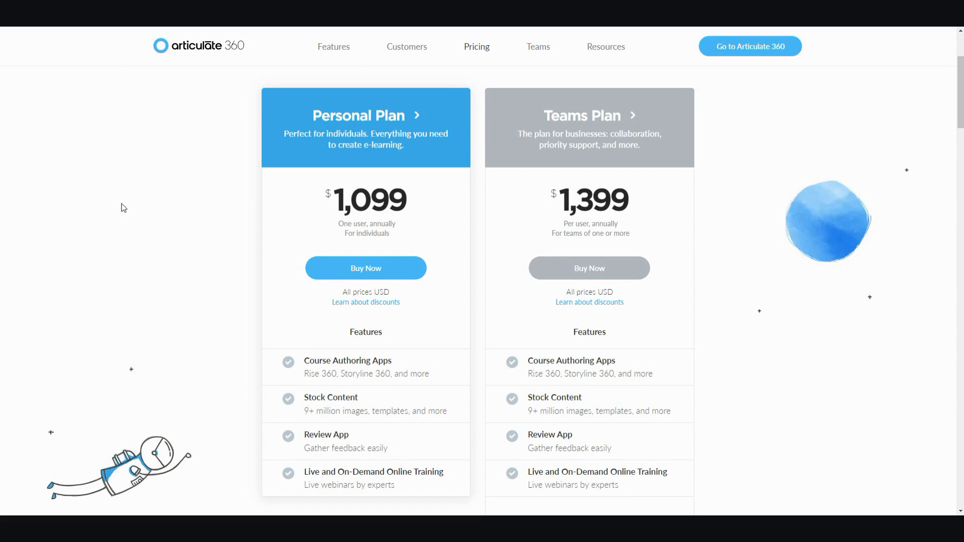
pyautogui.moveTo(336, 215)
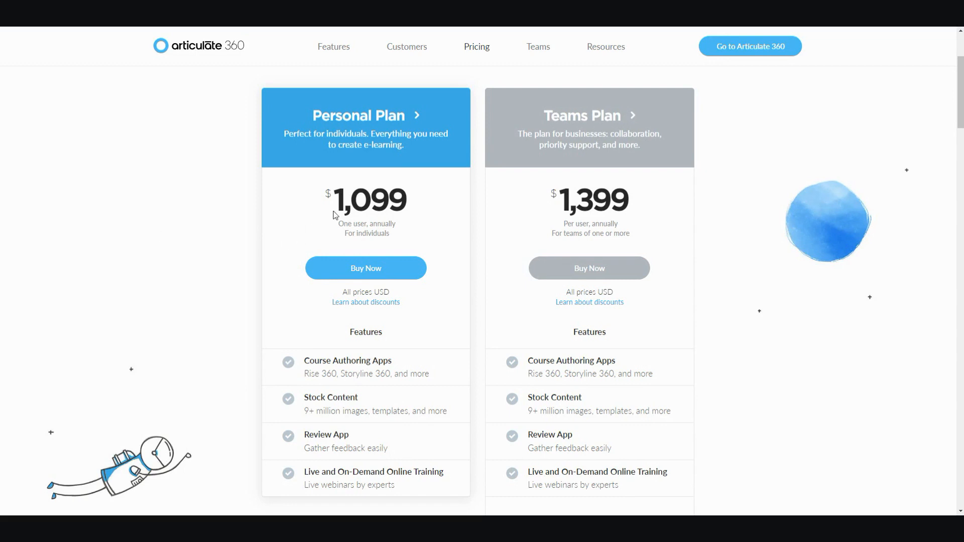
pyautogui.moveTo(416, 212)
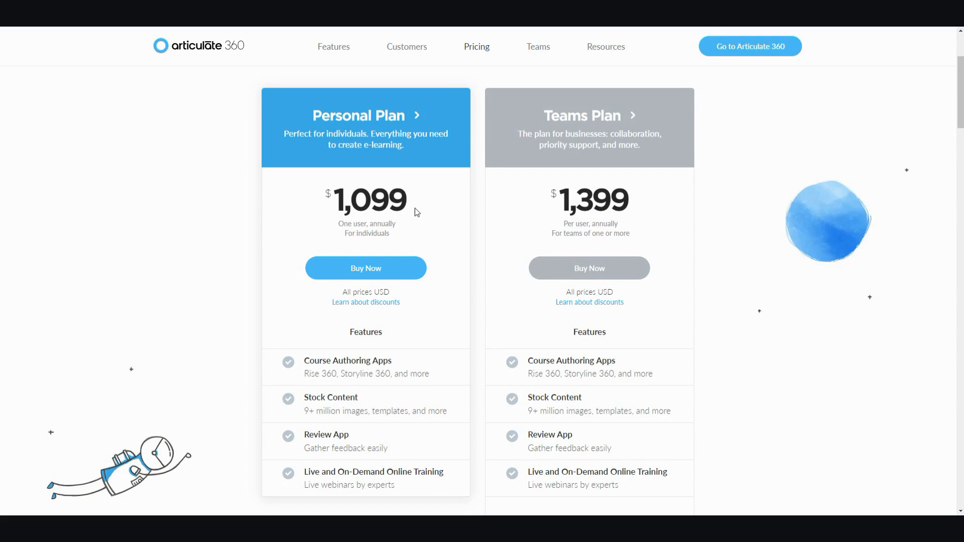
pyautogui.moveTo(399, 209)
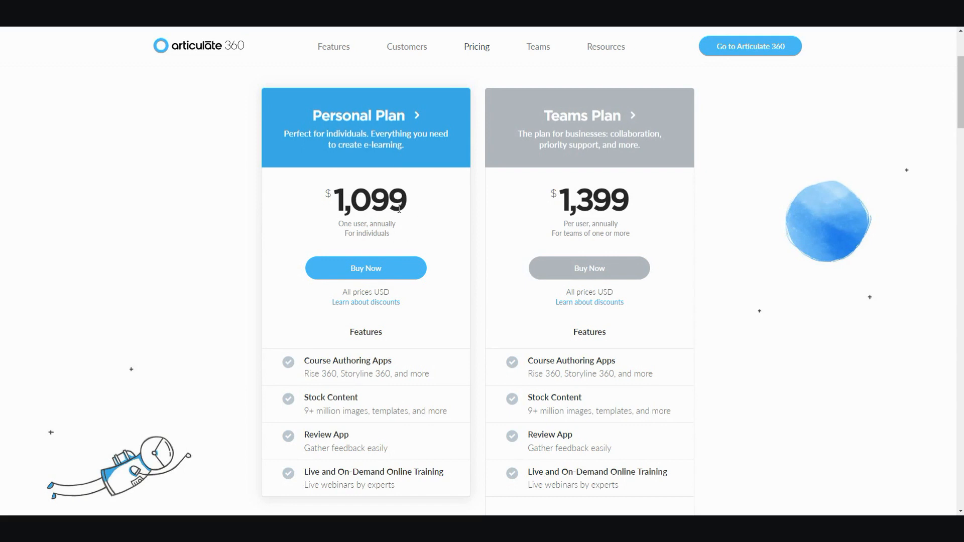
pyautogui.moveTo(413, 229)
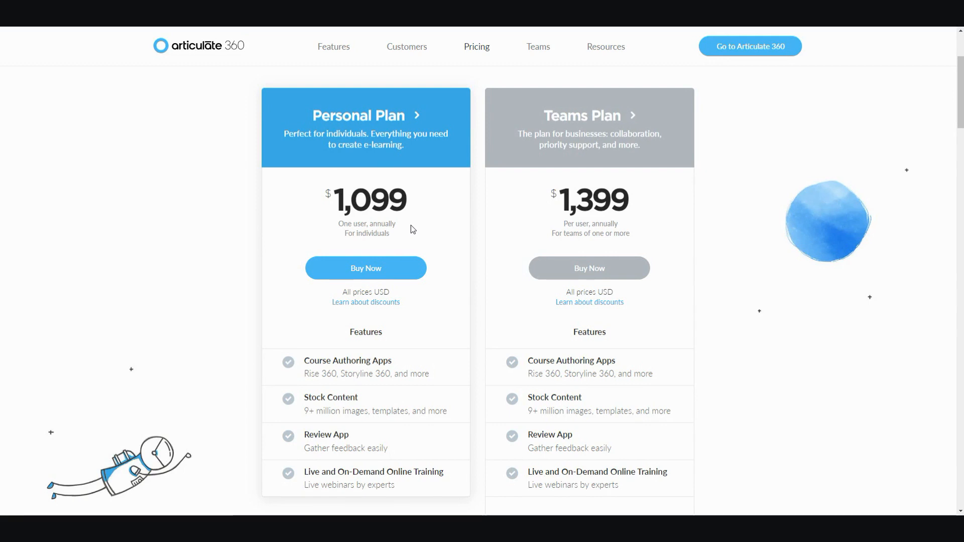
pyautogui.moveTo(423, 235)
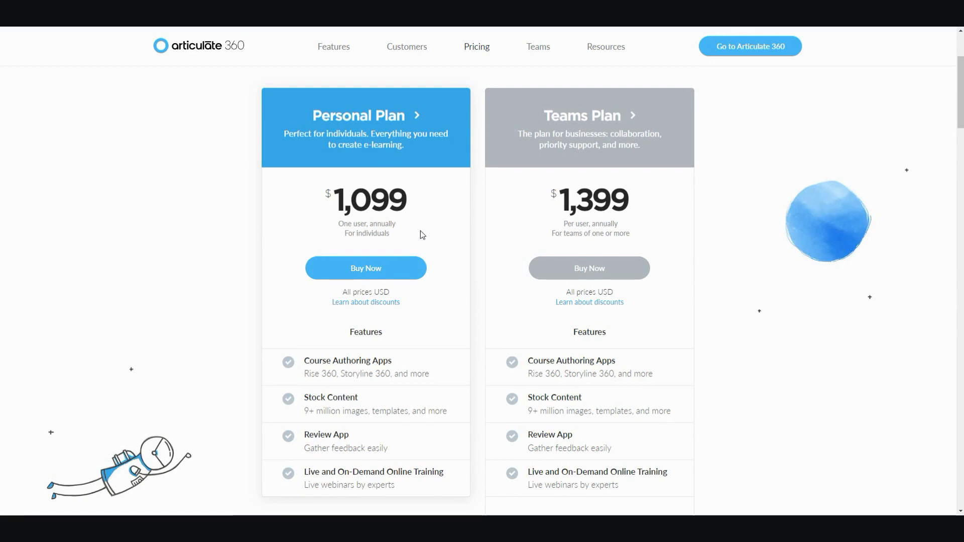
pyautogui.moveTo(526, 196)
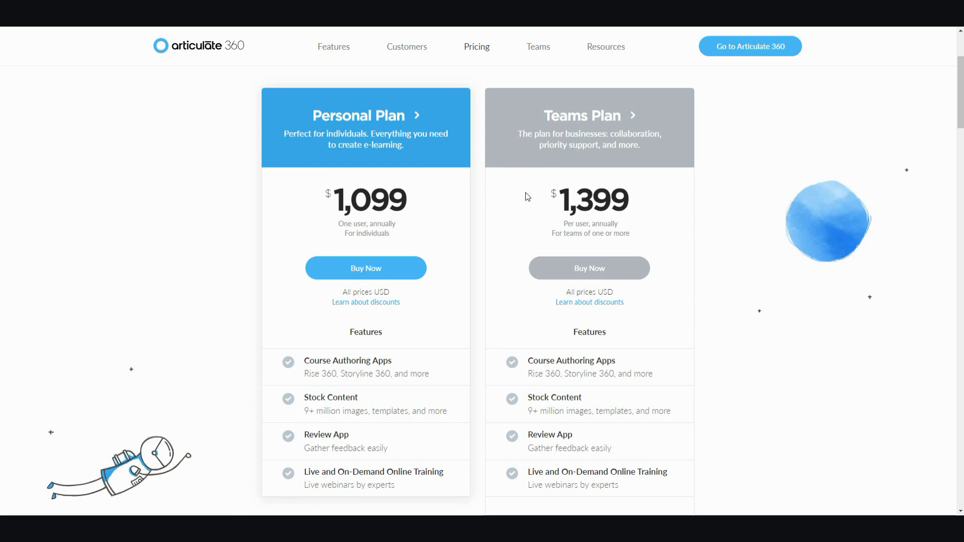
pyautogui.moveTo(468, 177)
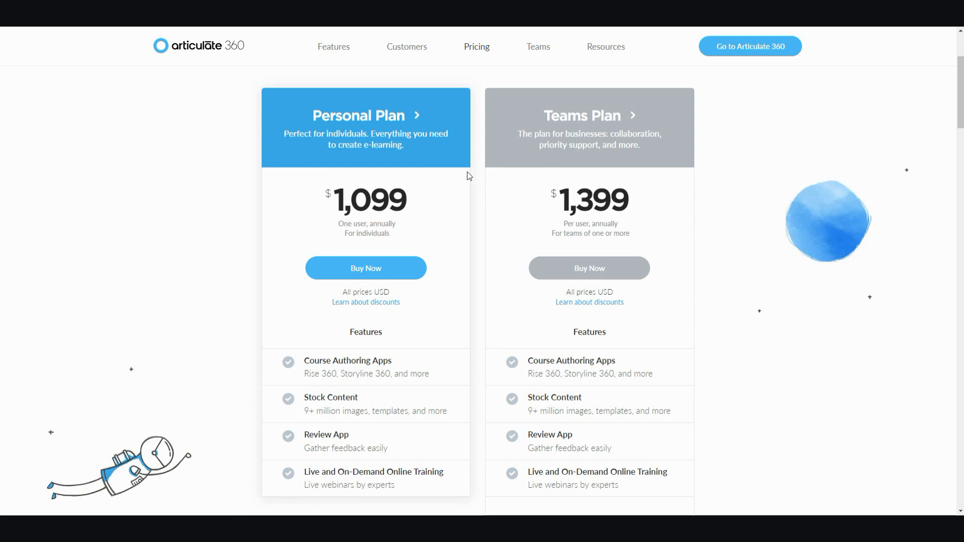
pyautogui.moveTo(455, 206)
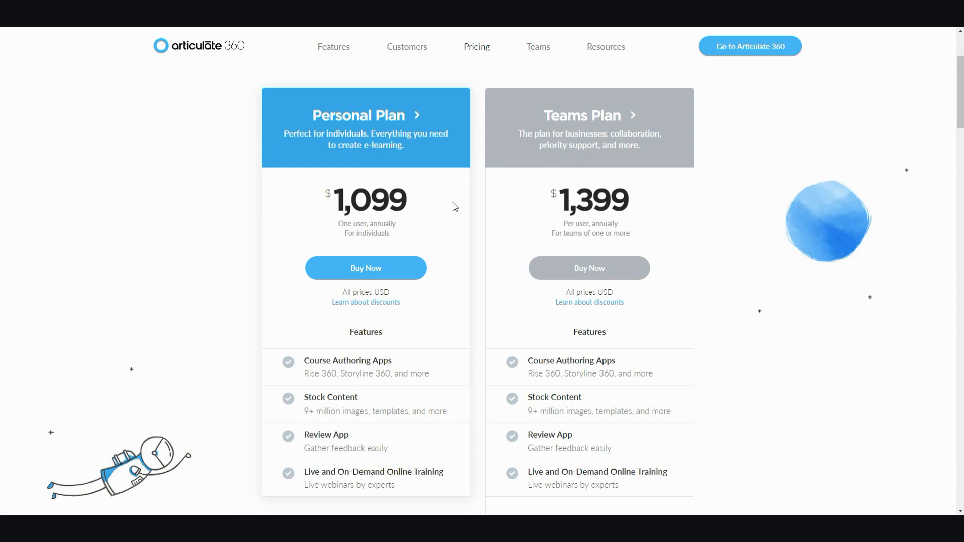
pyautogui.moveTo(452, 212)
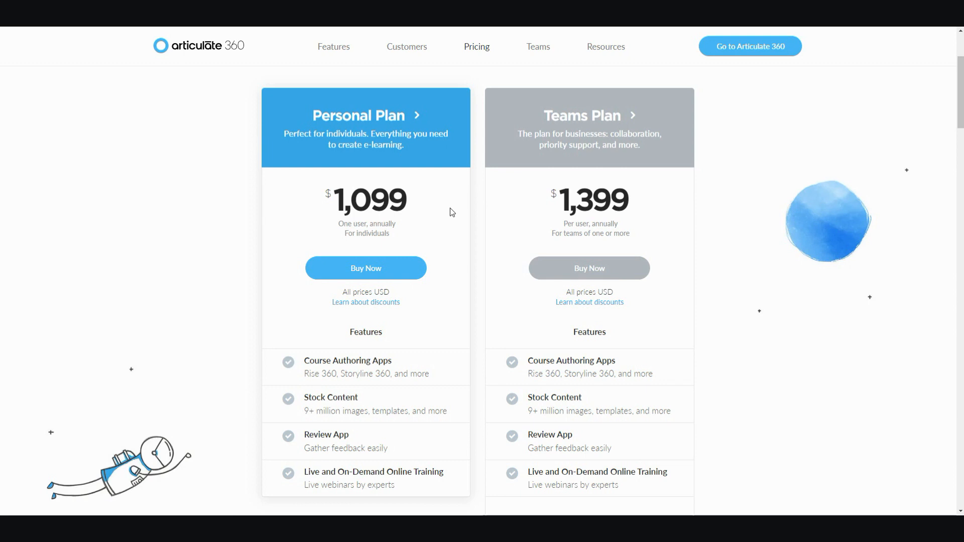
pyautogui.moveTo(403, 240)
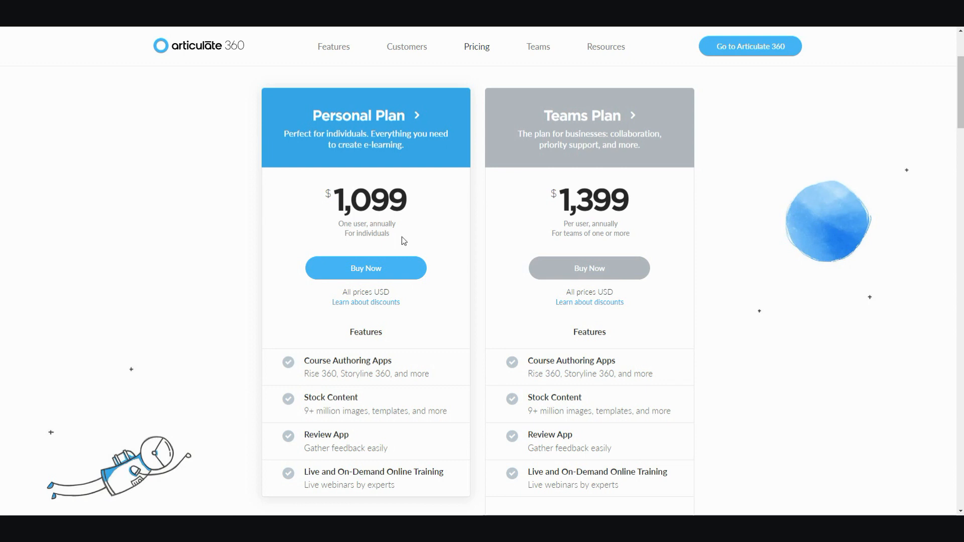
pyautogui.moveTo(469, 197)
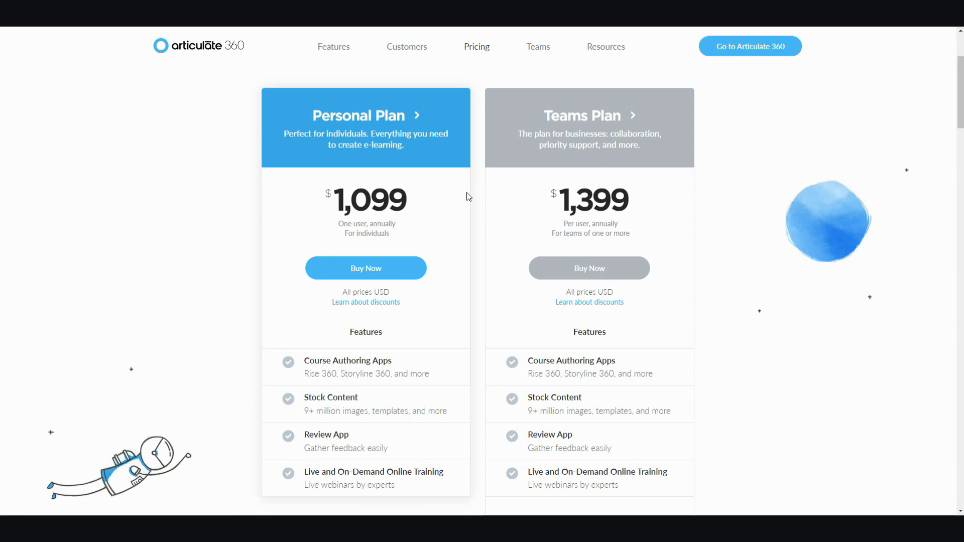
pyautogui.moveTo(249, 89)
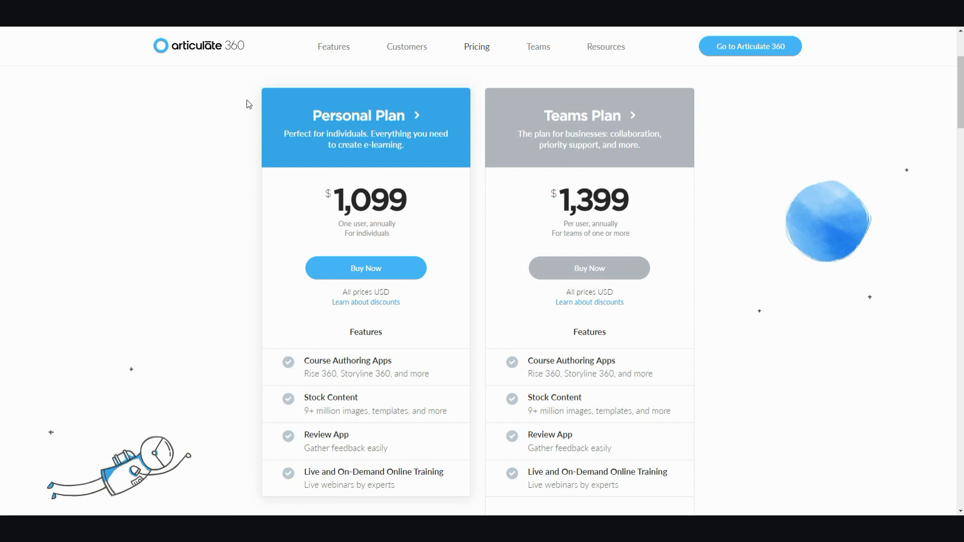
pyautogui.moveTo(207, 151)
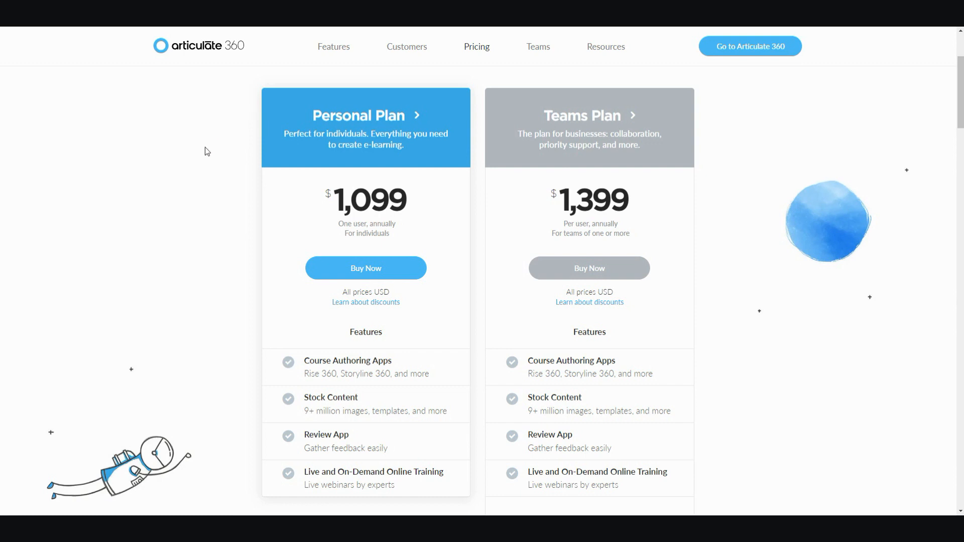
pyautogui.moveTo(225, 203)
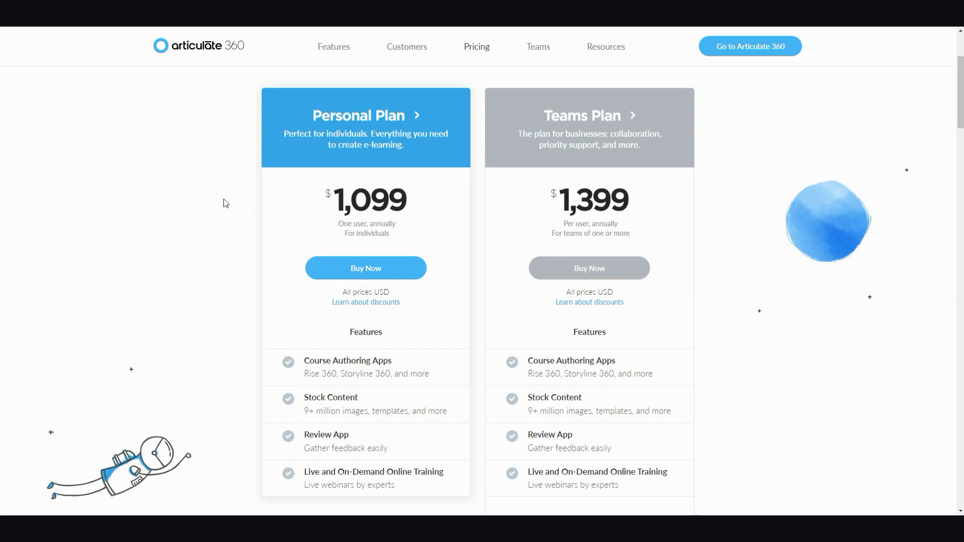
pyautogui.moveTo(259, 205)
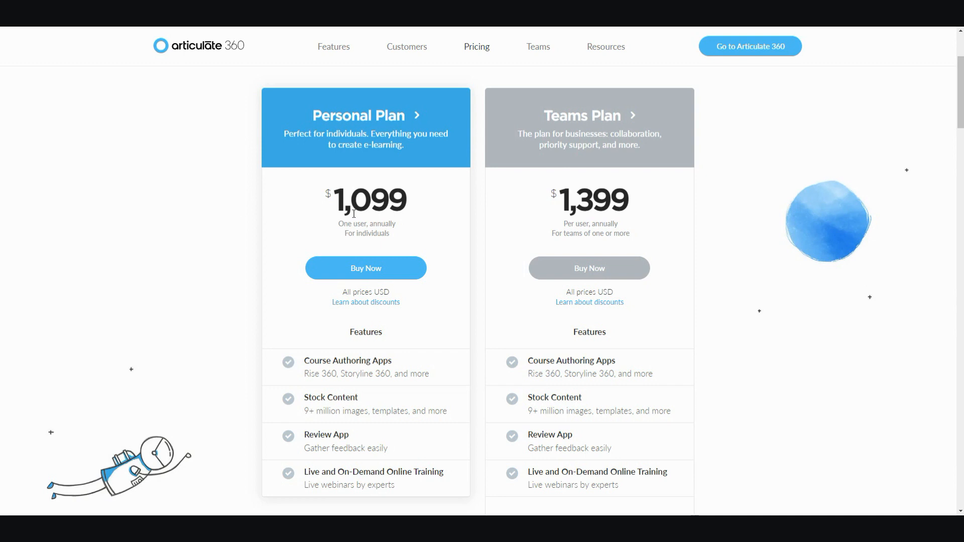
pyautogui.moveTo(393, 245)
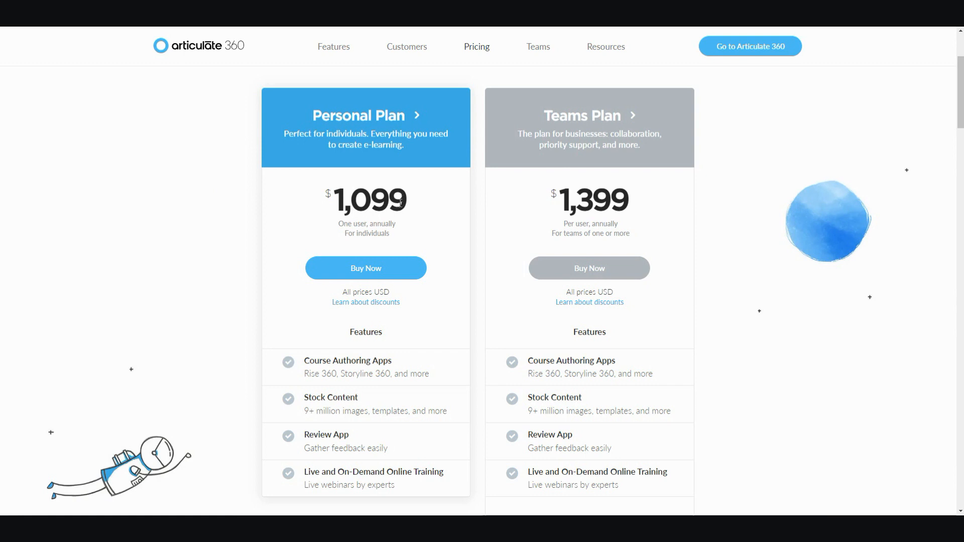
pyautogui.moveTo(542, 186)
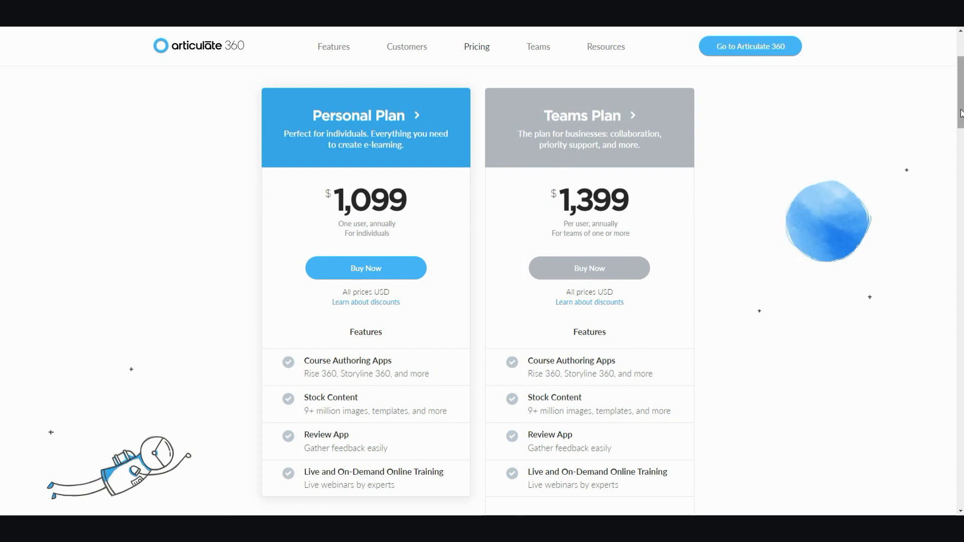
# Scroll back to the top of the Articulate 360 pricing page
pyautogui.scroll(3)
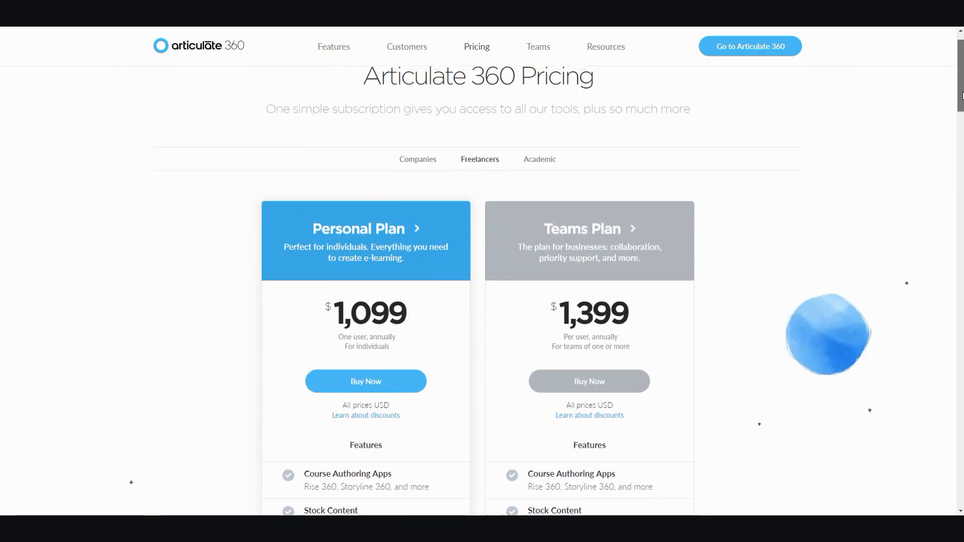
pyautogui.scroll(3)
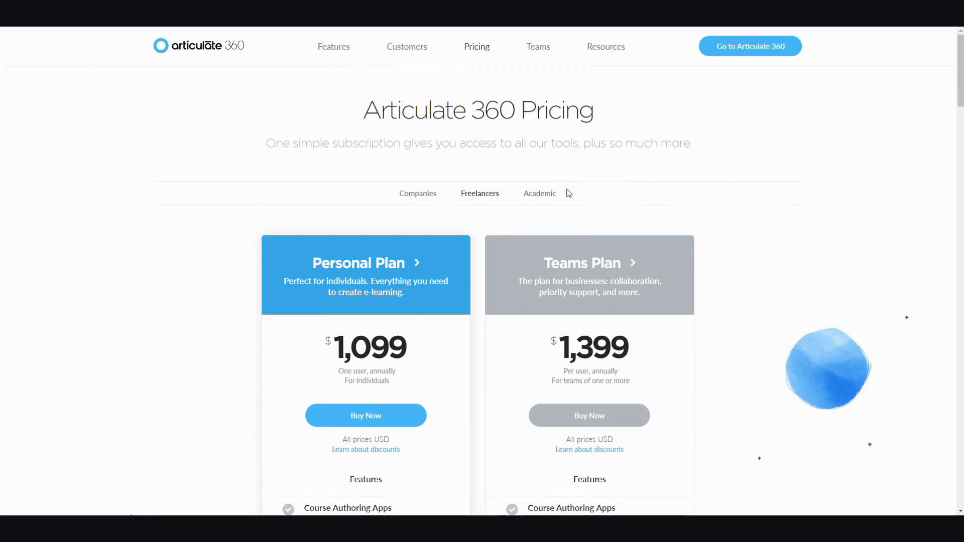
pyautogui.moveTo(907, 117)
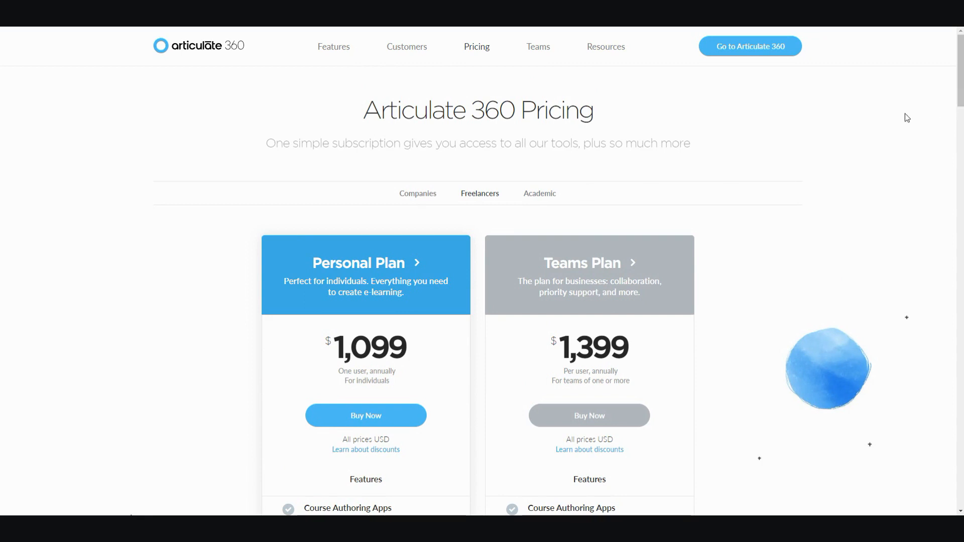
pyautogui.moveTo(423, 104)
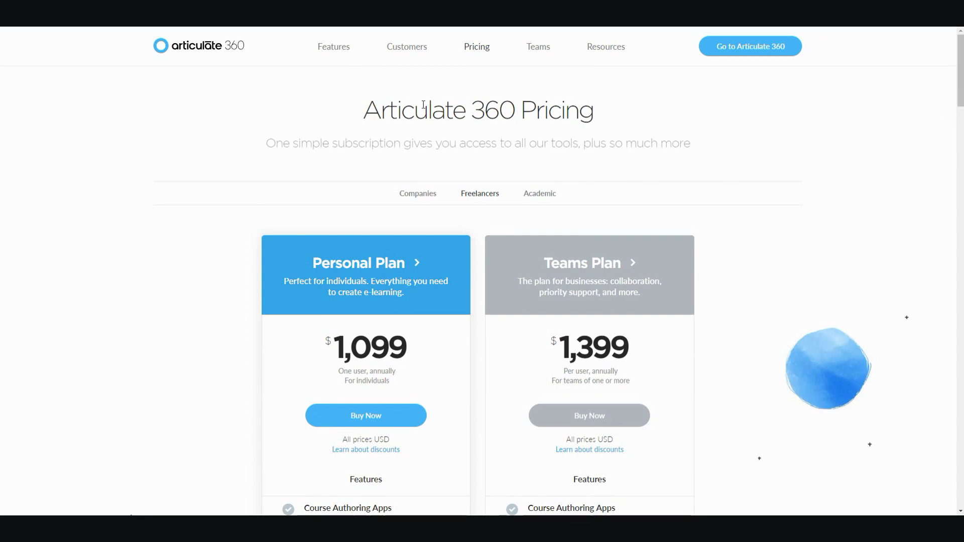
pyautogui.moveTo(422, 104)
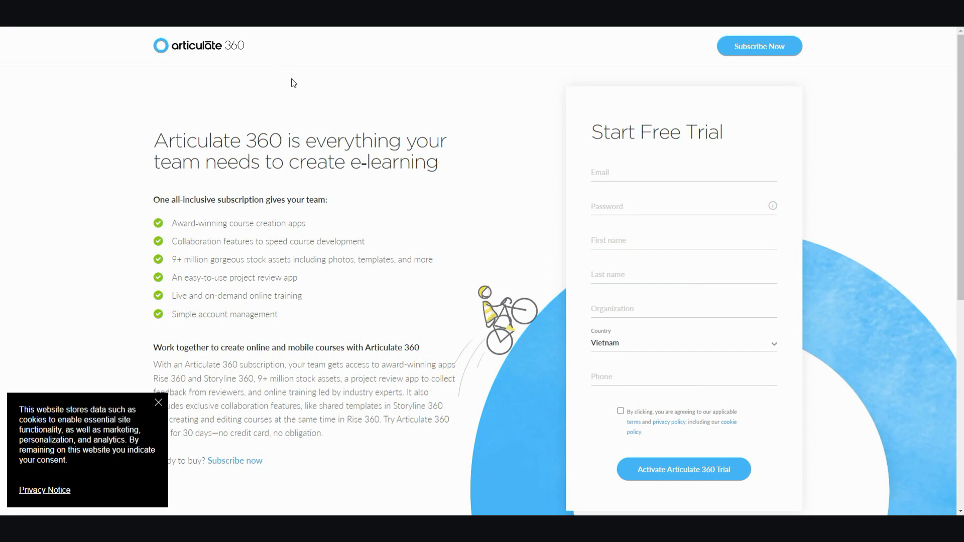
pyautogui.click(157, 402)
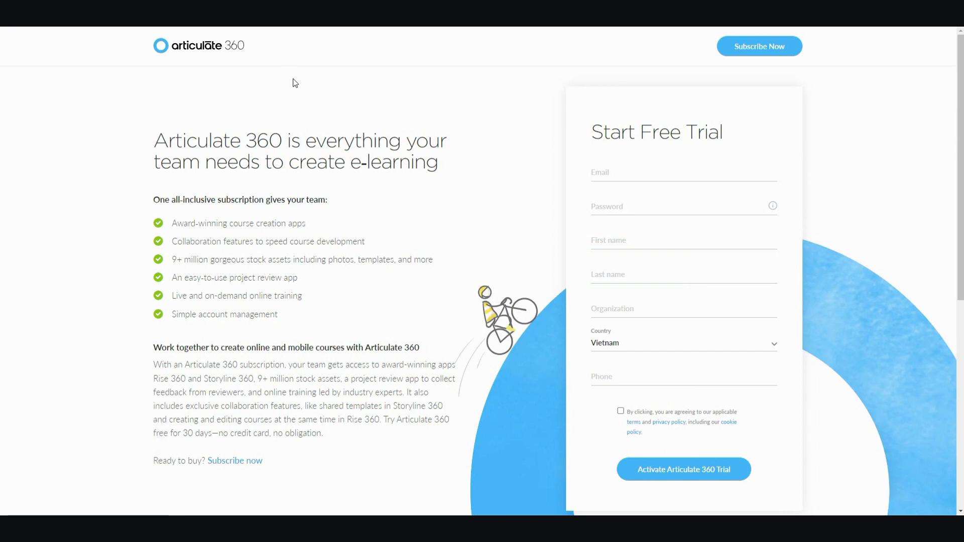
pyautogui.moveTo(653, 165)
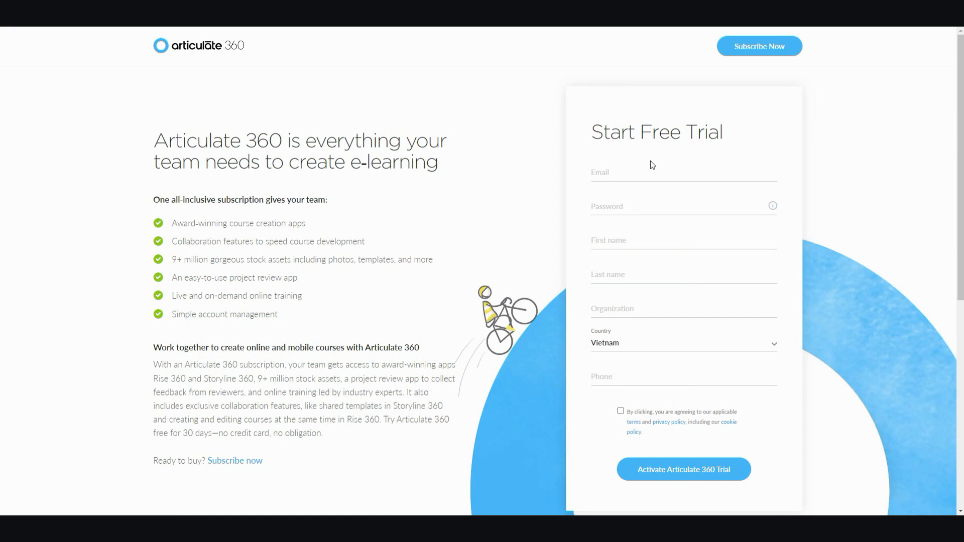
pyautogui.moveTo(657, 372)
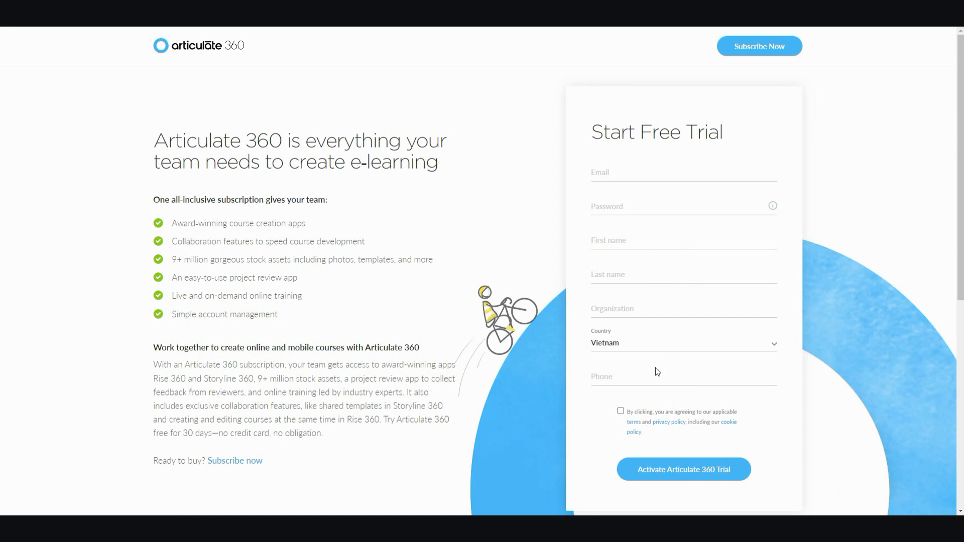
pyautogui.moveTo(586, 205)
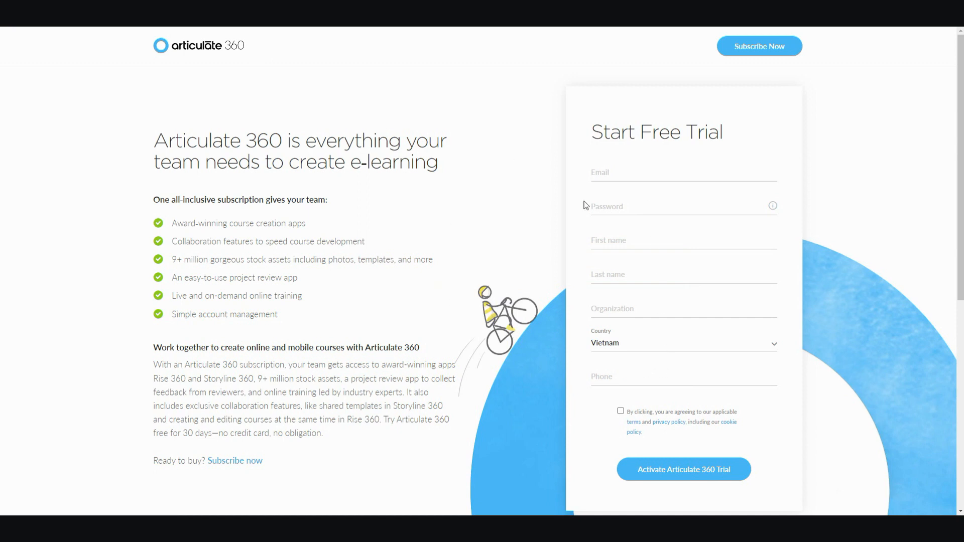
pyautogui.moveTo(670, 267)
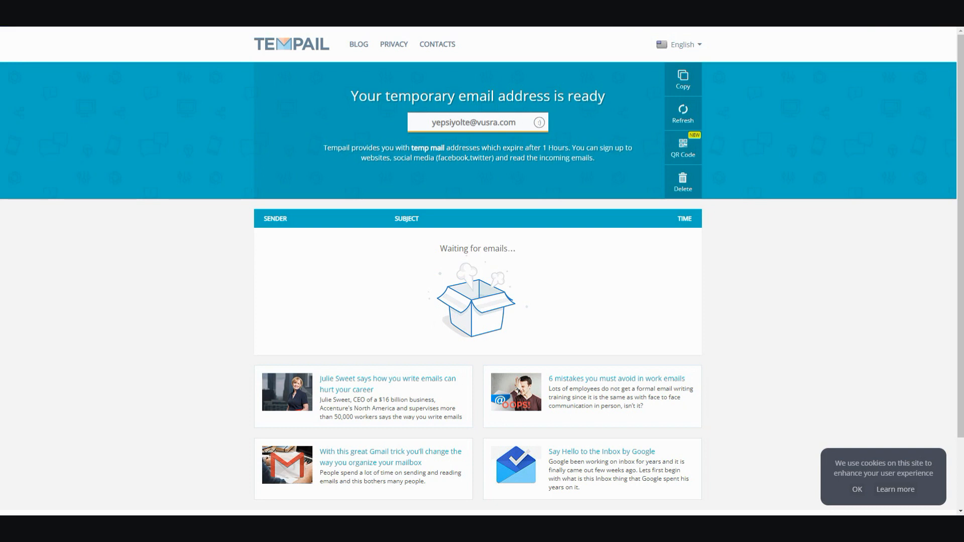
pyautogui.moveTo(327, 55)
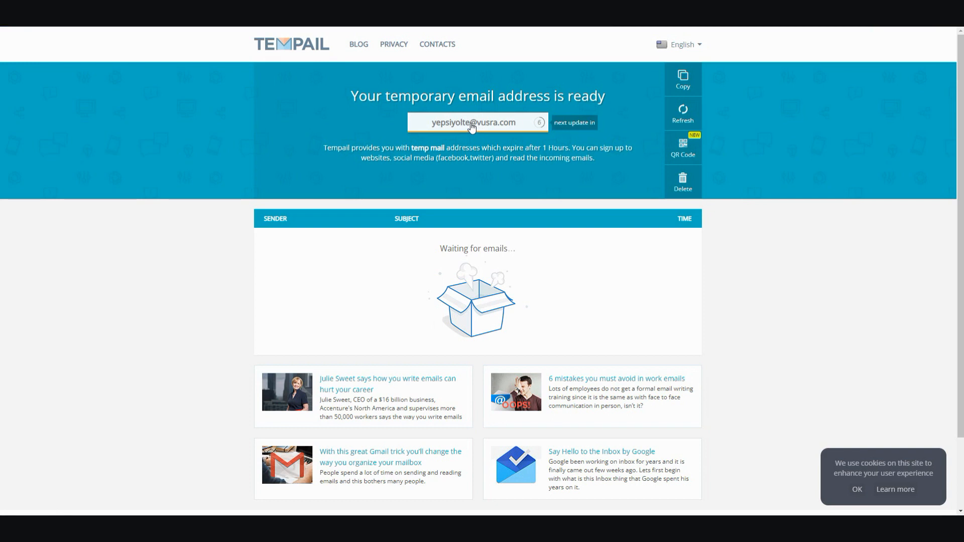
pyautogui.moveTo(514, 129)
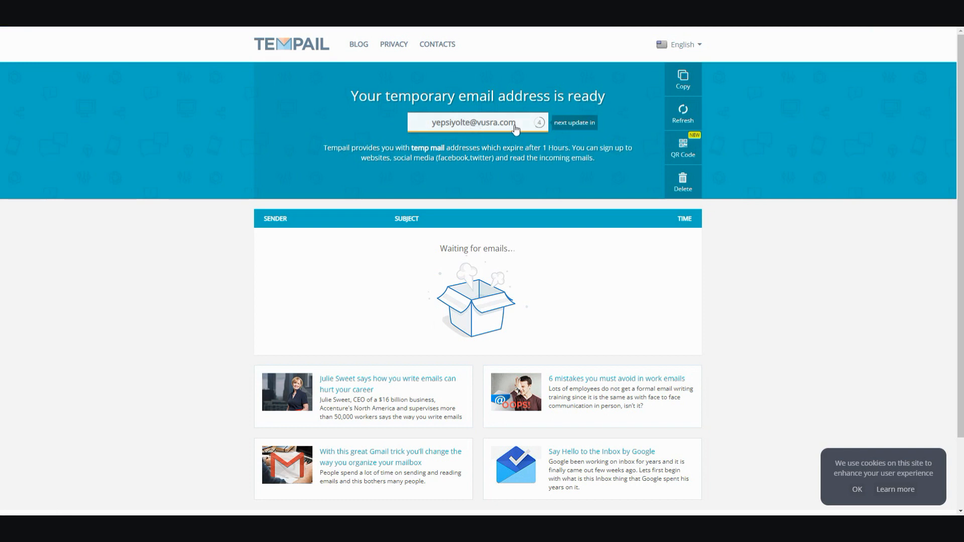
pyautogui.moveTo(519, 126)
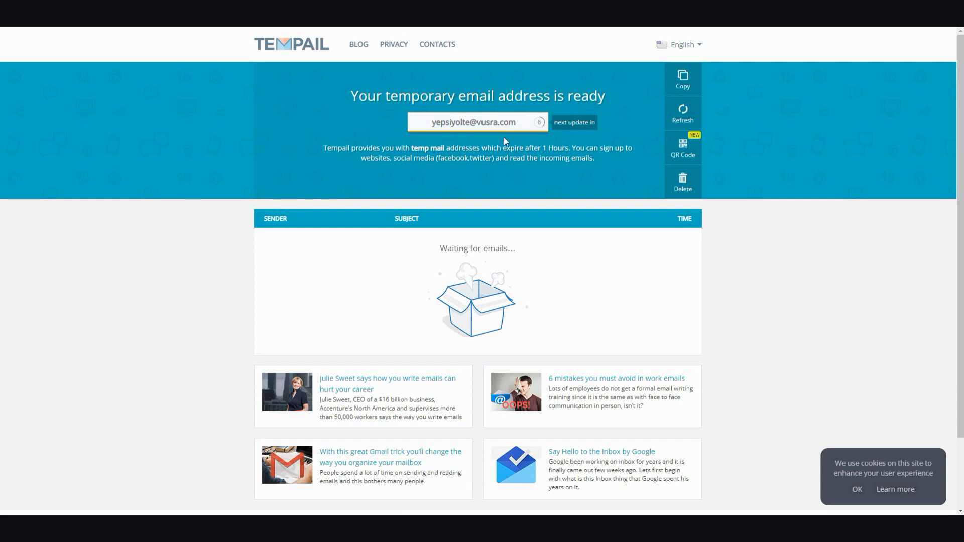
pyautogui.moveTo(507, 128)
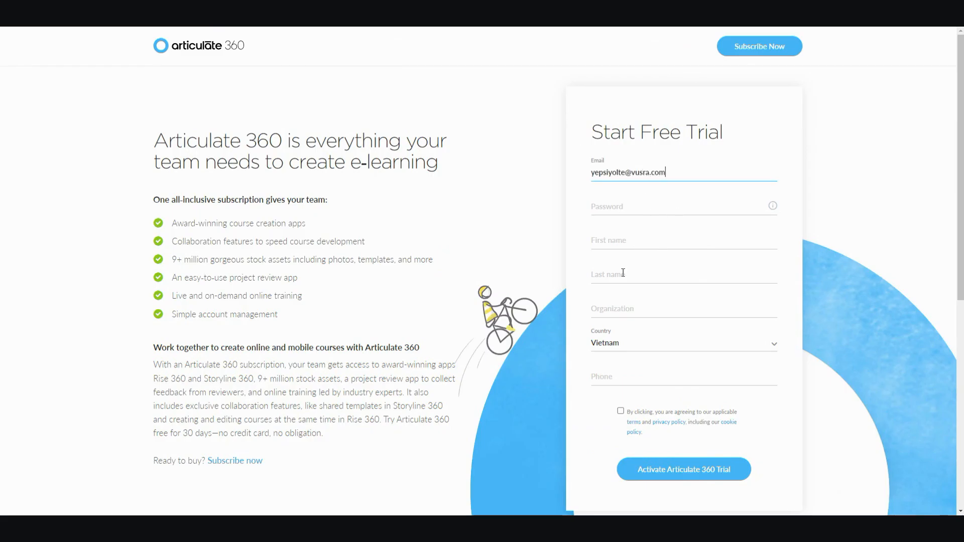
pyautogui.moveTo(710, 307)
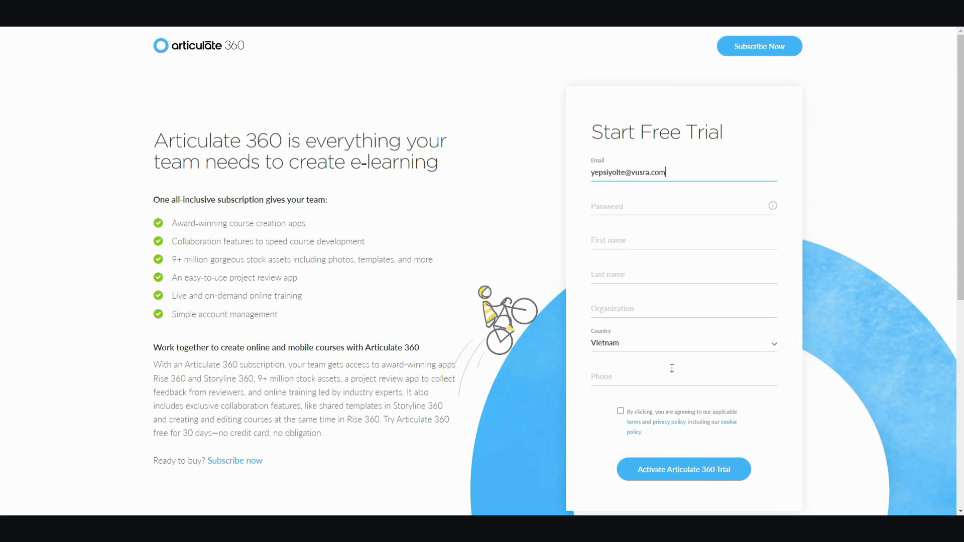
pyautogui.moveTo(757, 363)
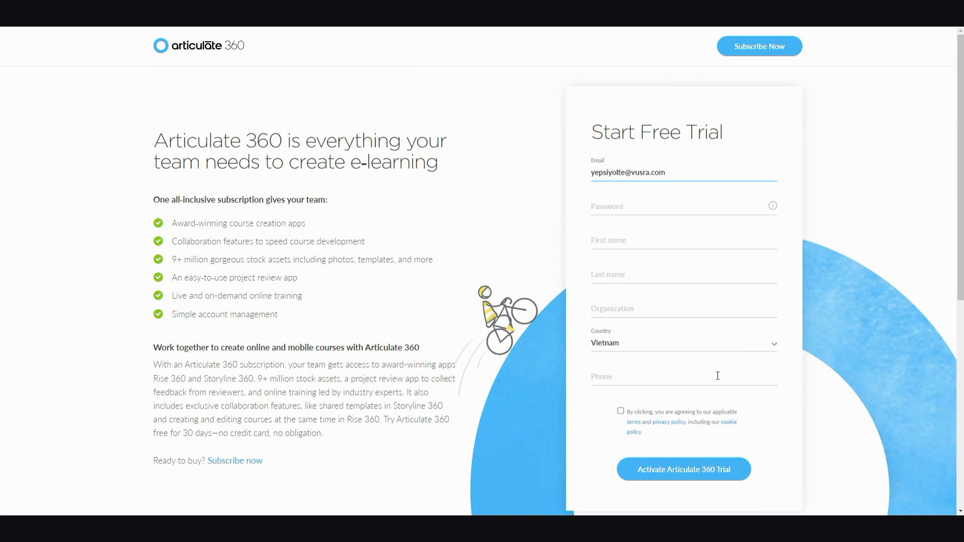
pyautogui.moveTo(614, 152)
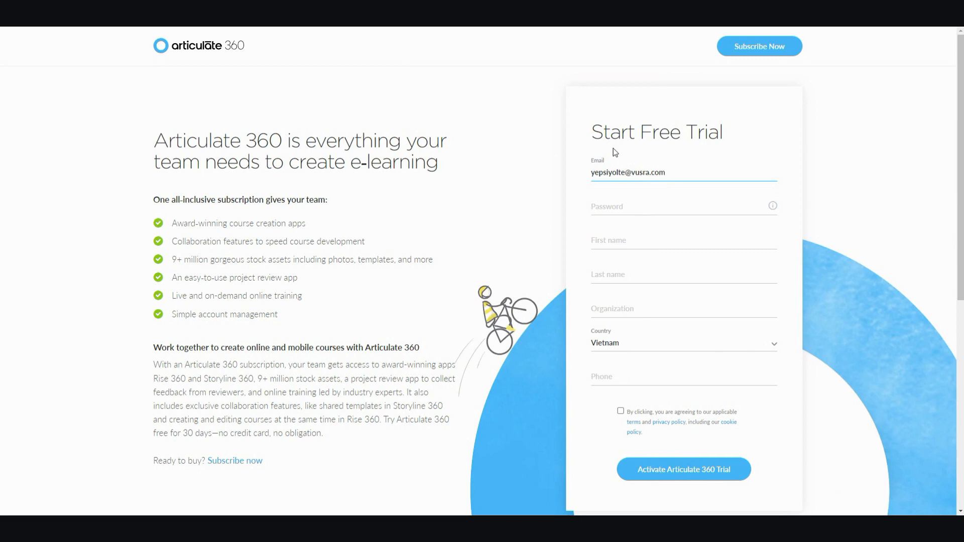
pyautogui.moveTo(609, 157)
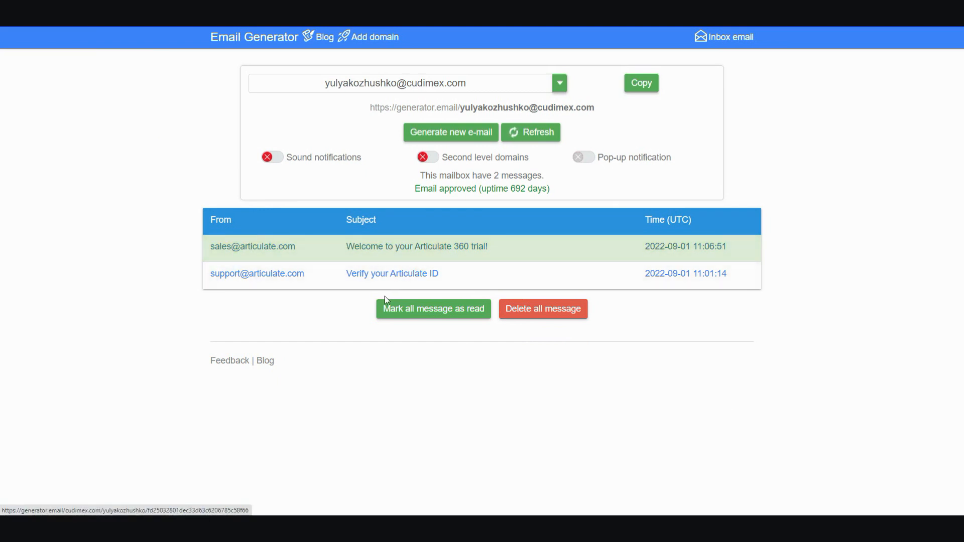
pyautogui.moveTo(412, 278)
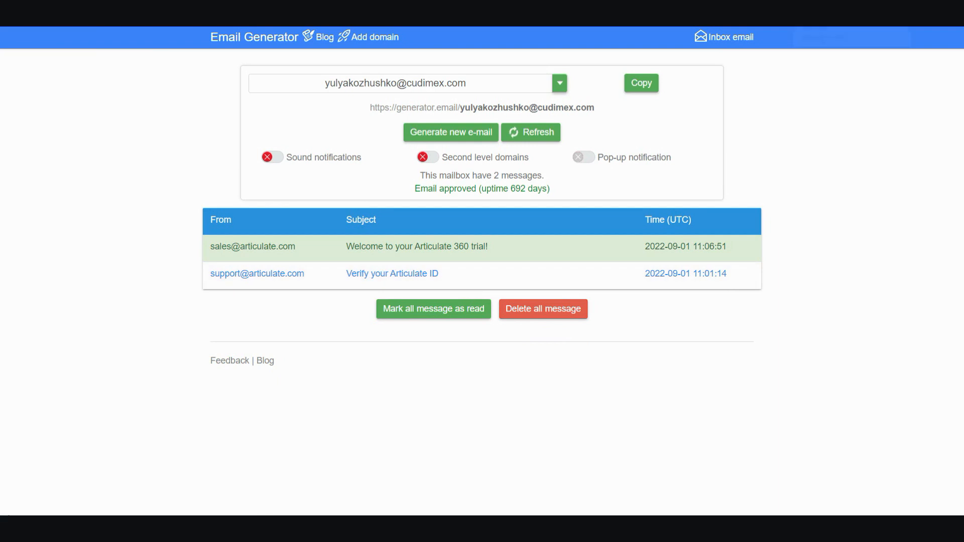
pyautogui.click(391, 273)
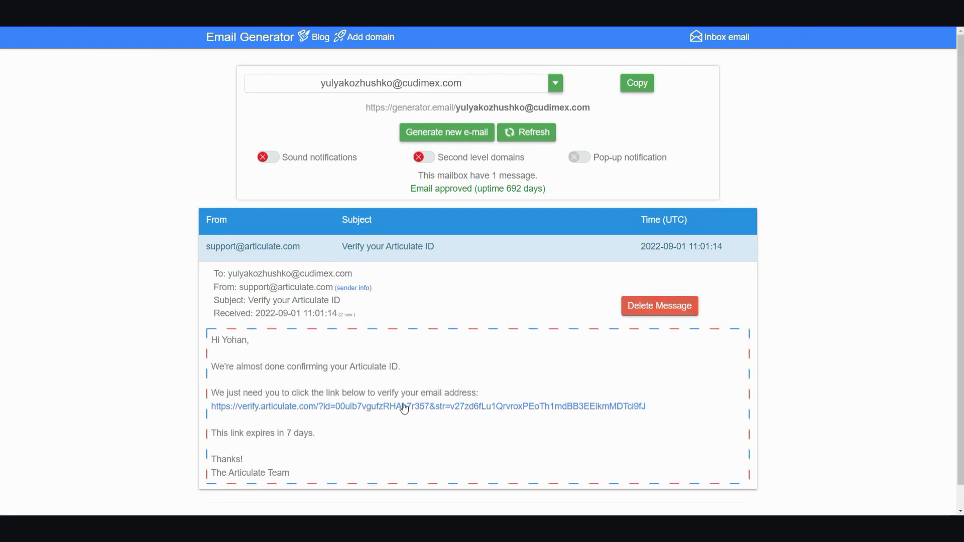
pyautogui.moveTo(401, 410)
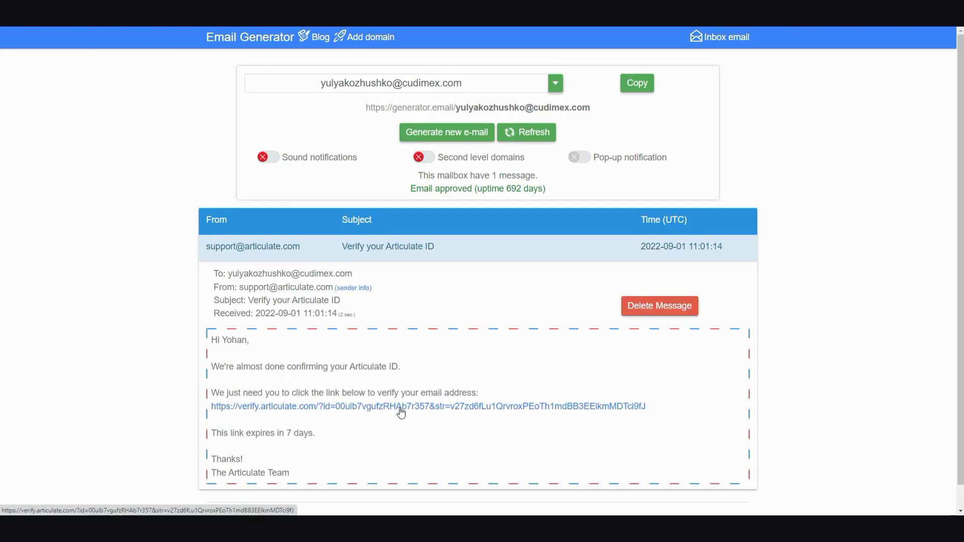
pyautogui.moveTo(819, 400)
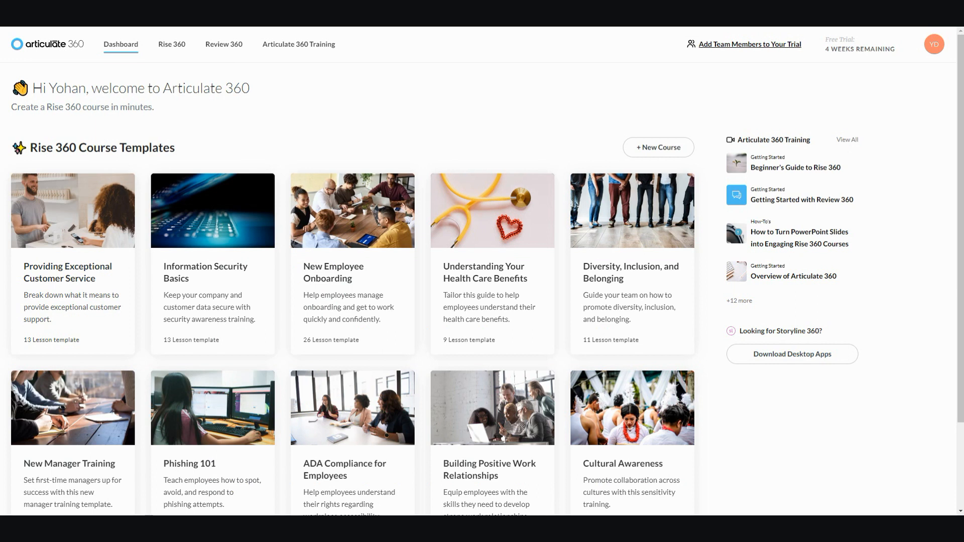
pyautogui.moveTo(182, 74)
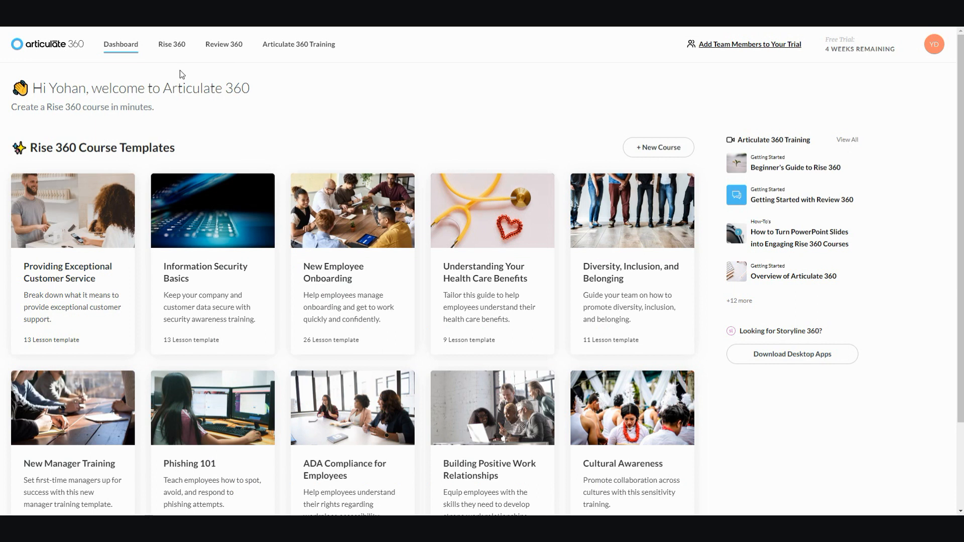
pyautogui.moveTo(285, 61)
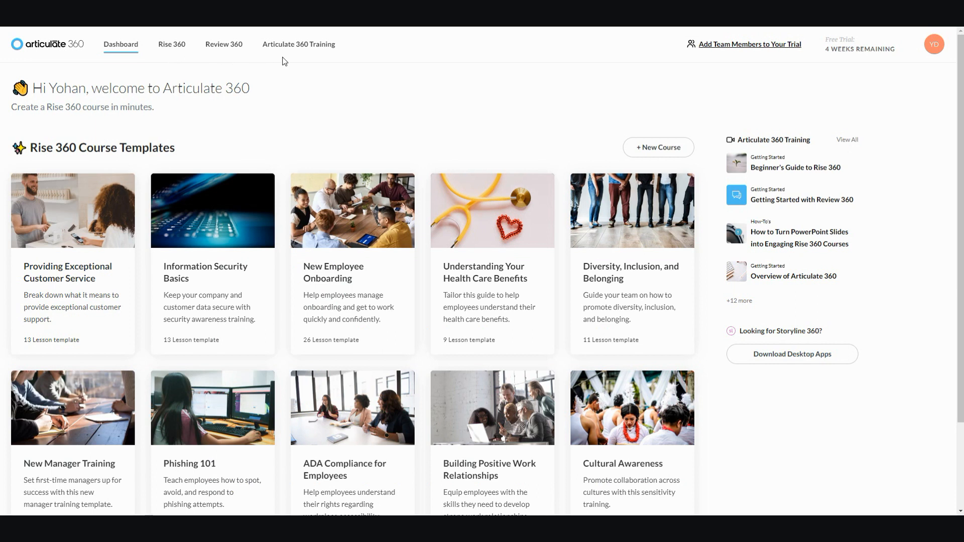
pyautogui.moveTo(195, 79)
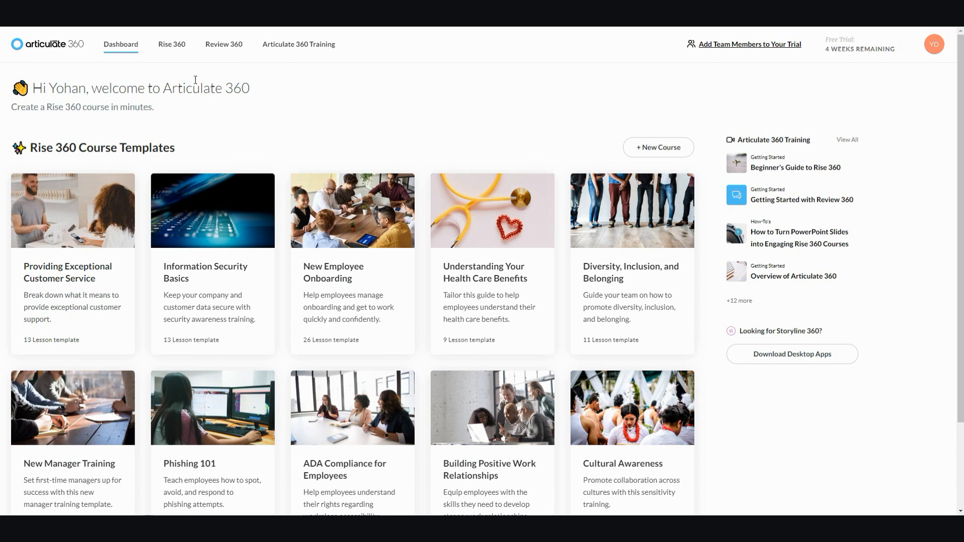
pyautogui.moveTo(800, 365)
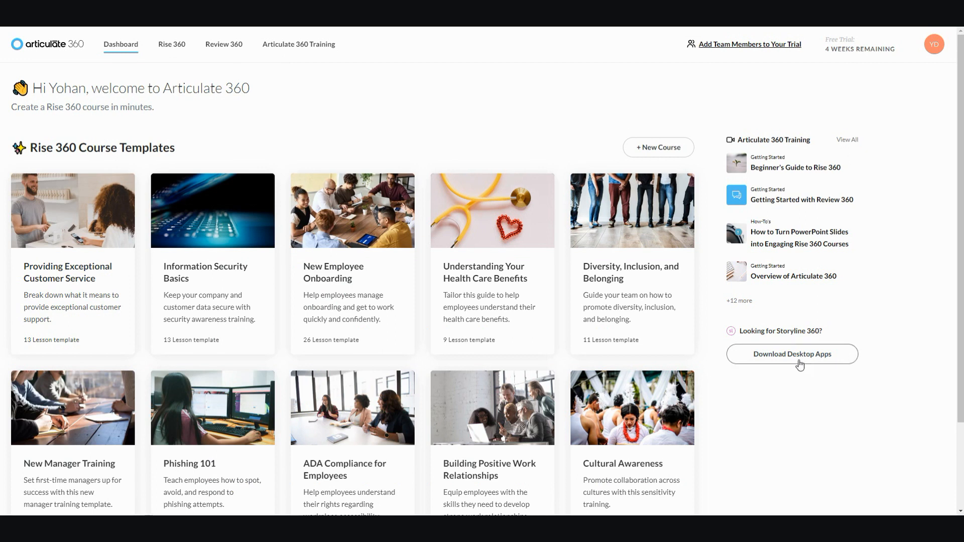
# Bring up the Articulate 360 Downloads dialog via Download Desktop Apps
pyautogui.click(791, 354)
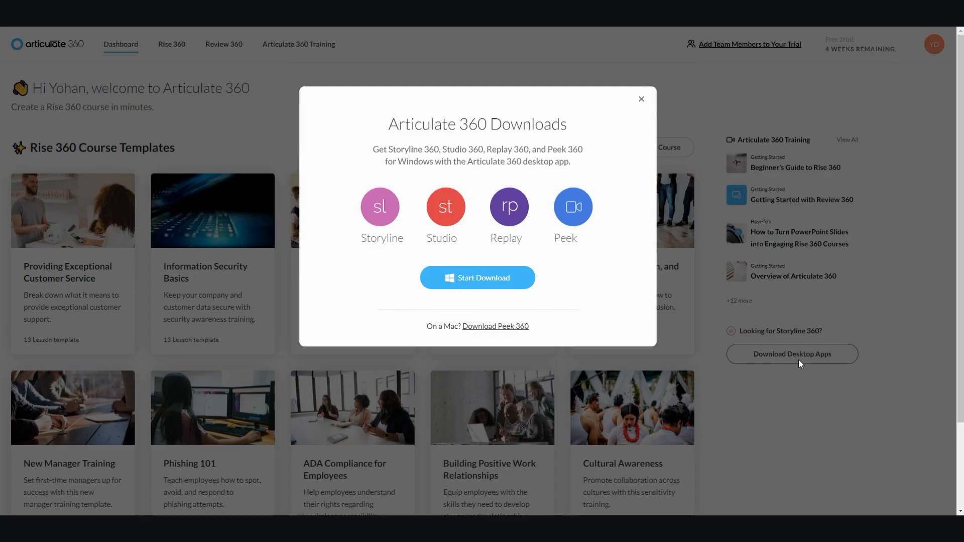
pyautogui.moveTo(477, 277)
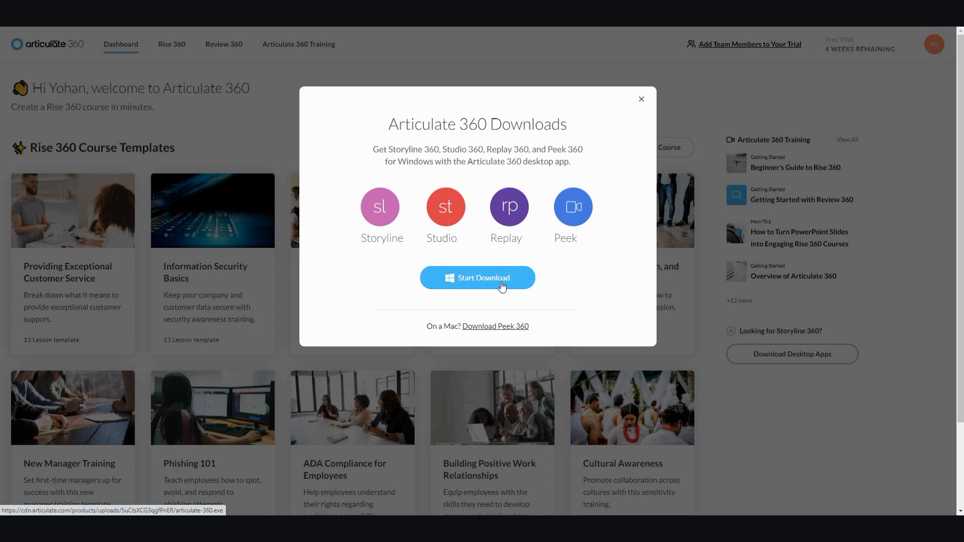
pyautogui.moveTo(504, 292)
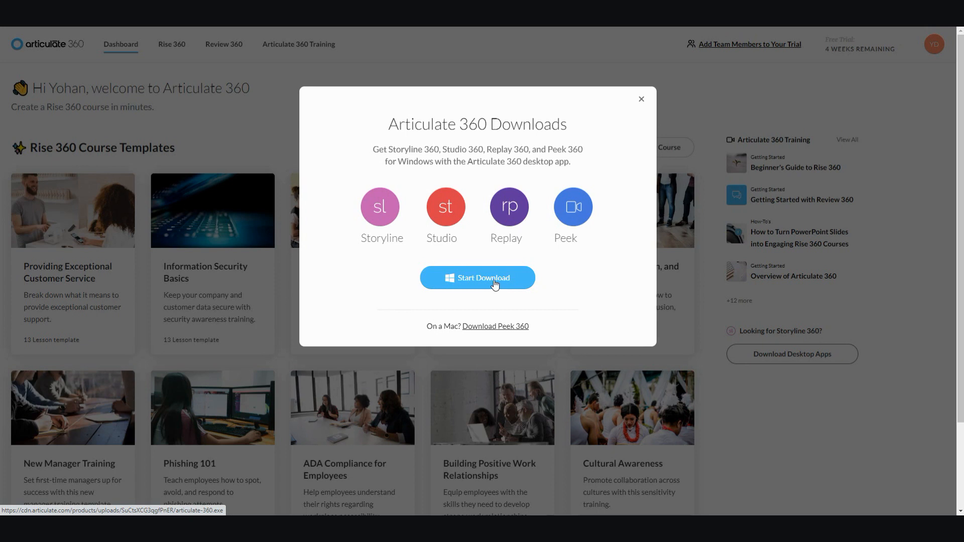
pyautogui.moveTo(563, 225)
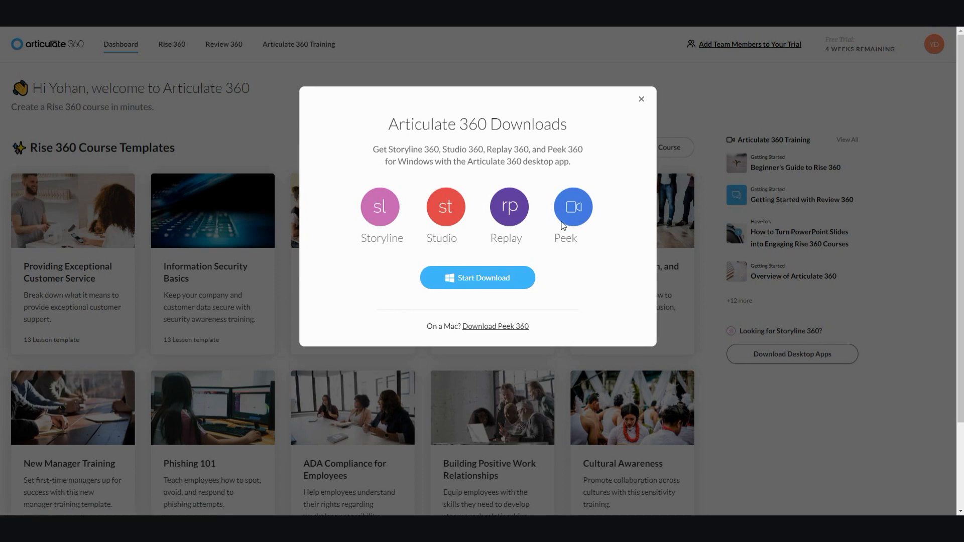
pyautogui.moveTo(502, 232)
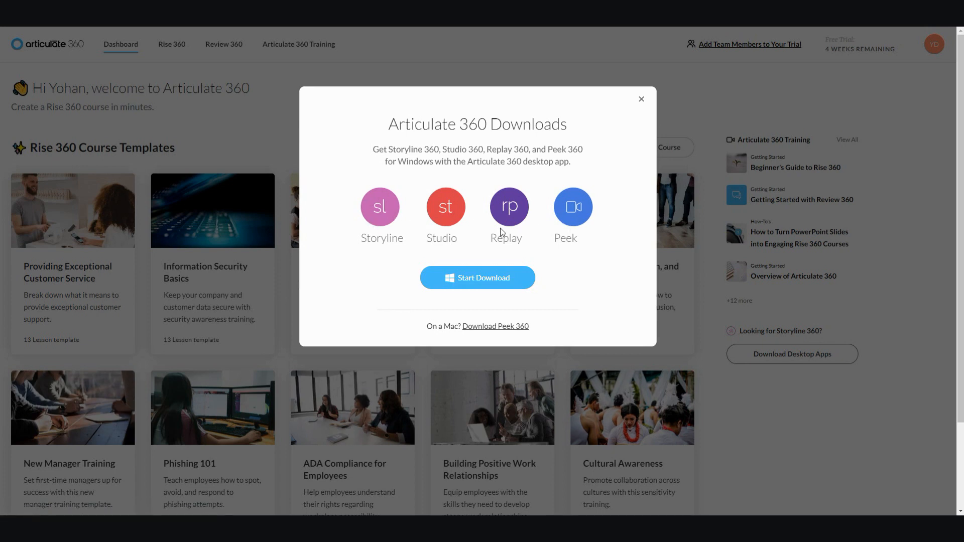
pyautogui.moveTo(508, 226)
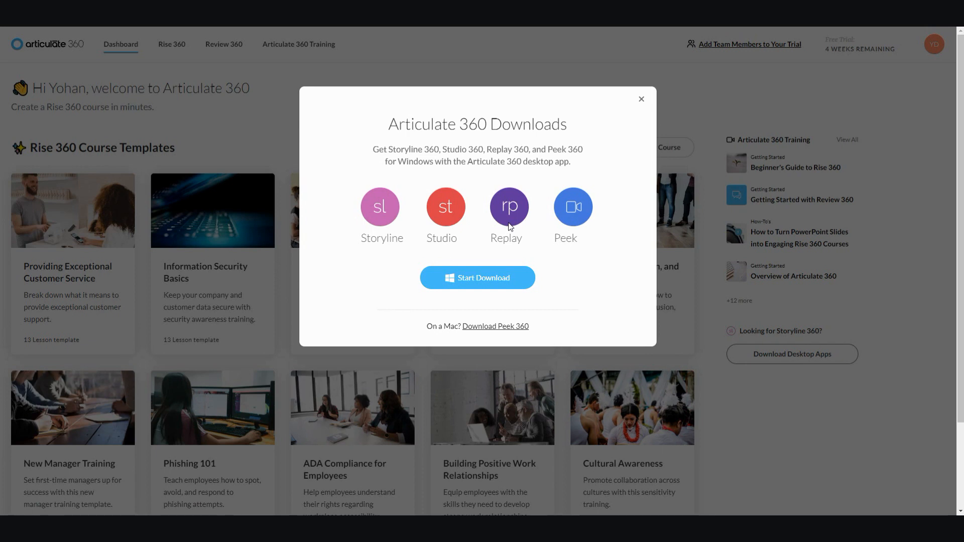
pyautogui.moveTo(569, 209)
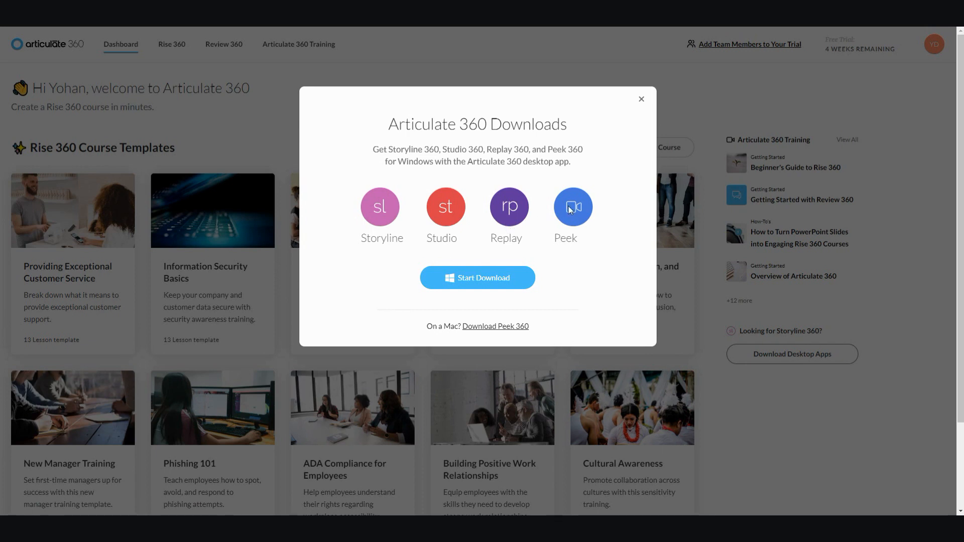
pyautogui.moveTo(517, 232)
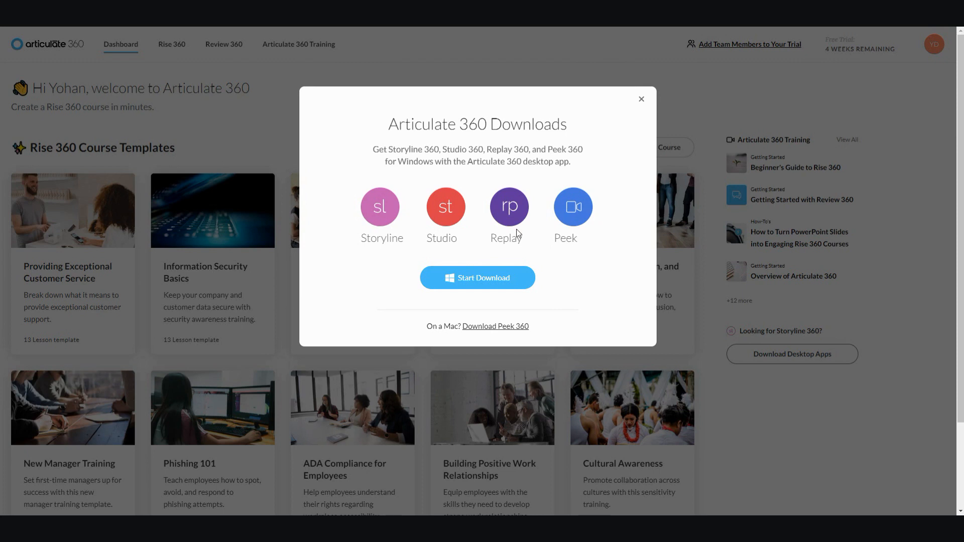
pyautogui.moveTo(397, 213)
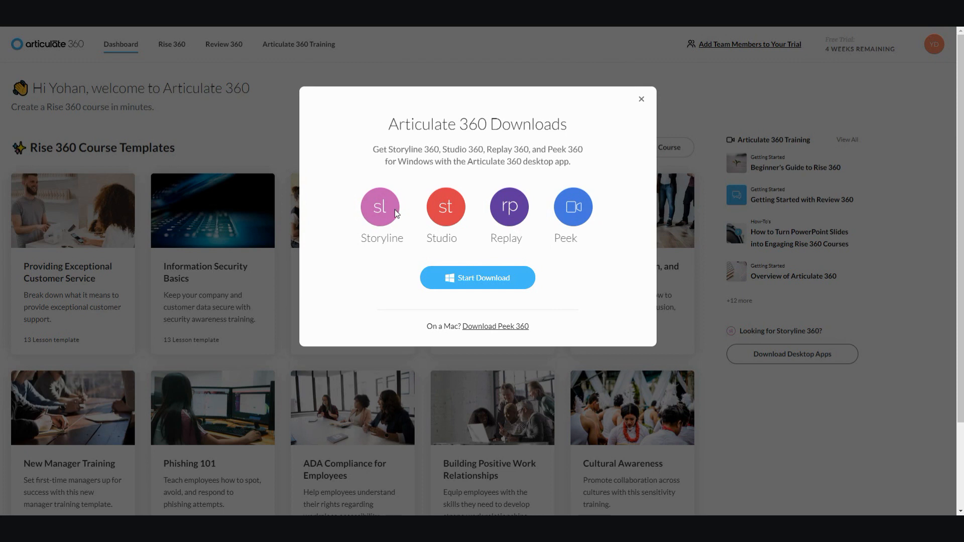
pyautogui.moveTo(527, 221)
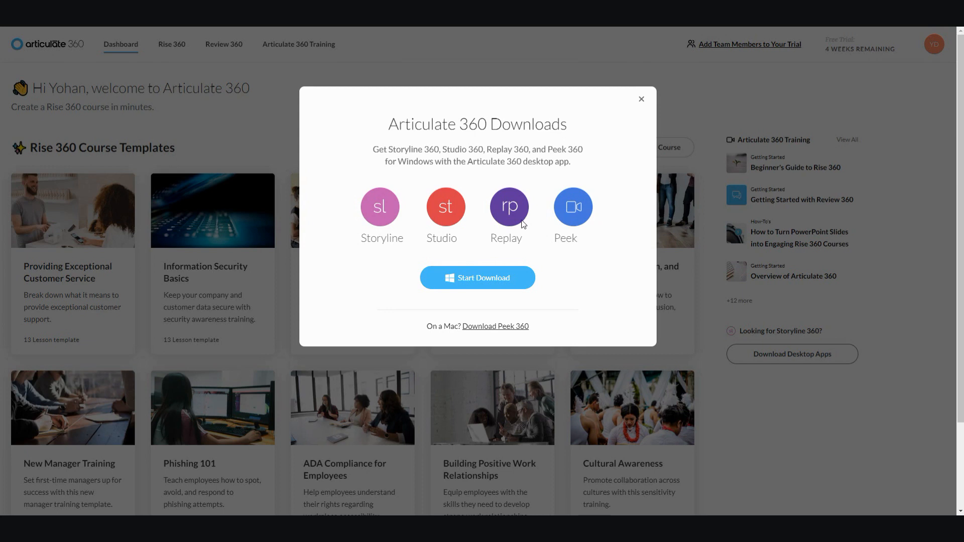
pyautogui.moveTo(643, 103)
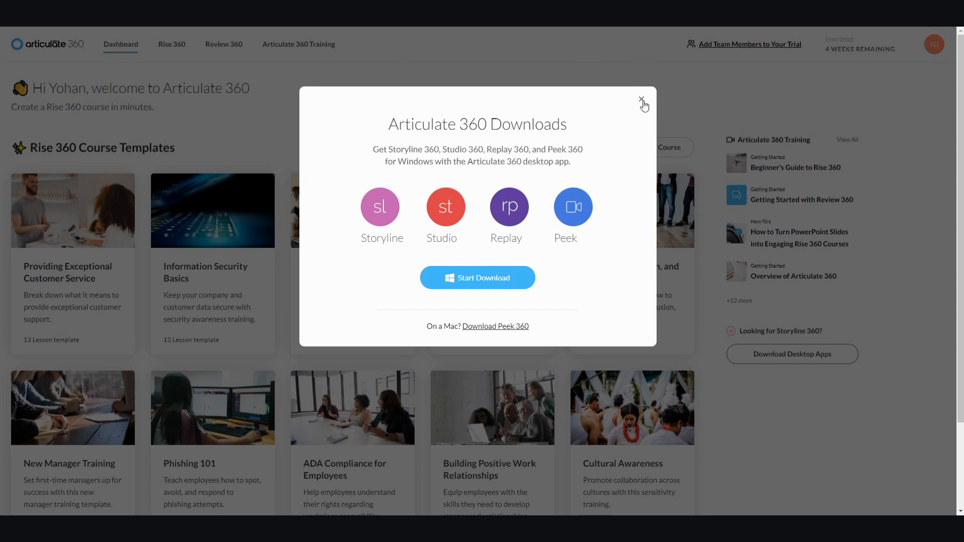
# Close the downloads dialog and launch the Articulate 360 desktop app from its shortcut
pyautogui.click(643, 100)
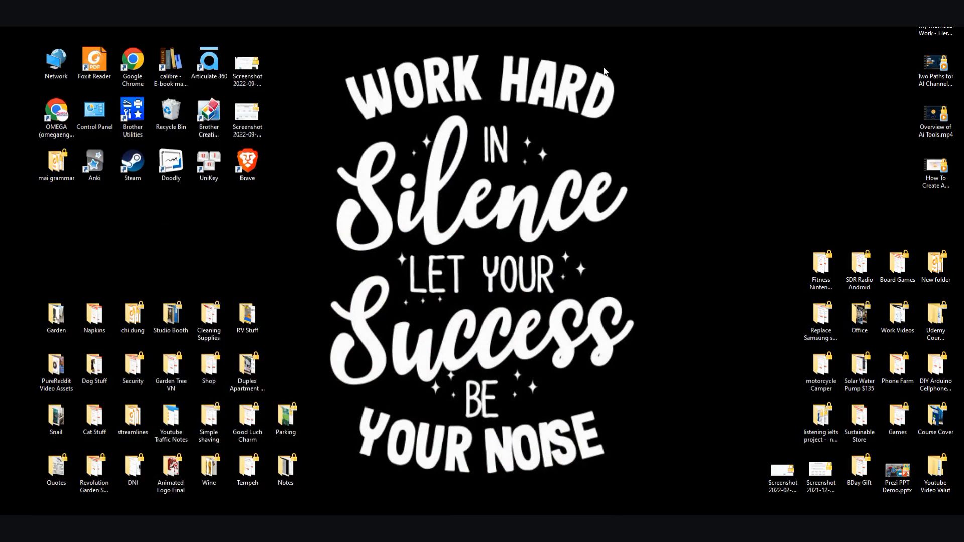
pyautogui.doubleClick(209, 62)
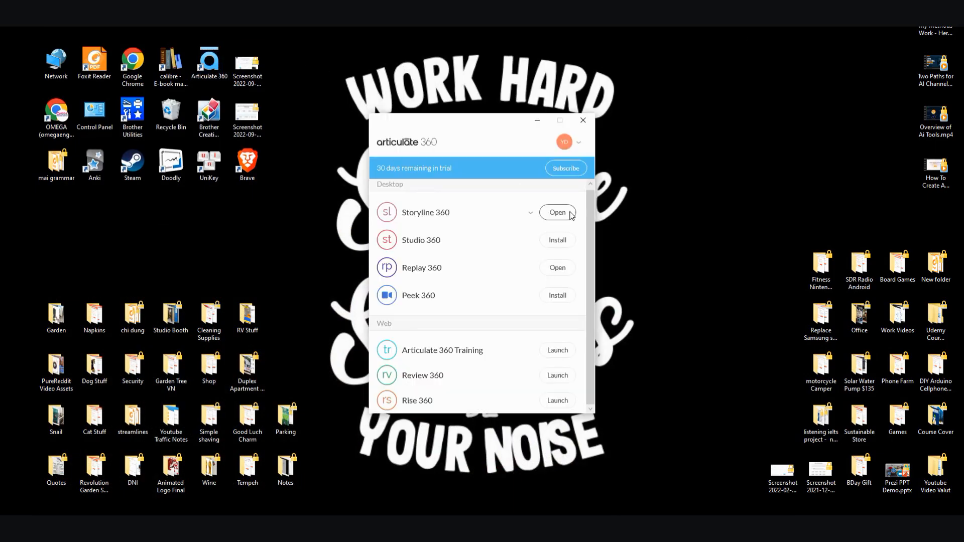
pyautogui.moveTo(582, 222)
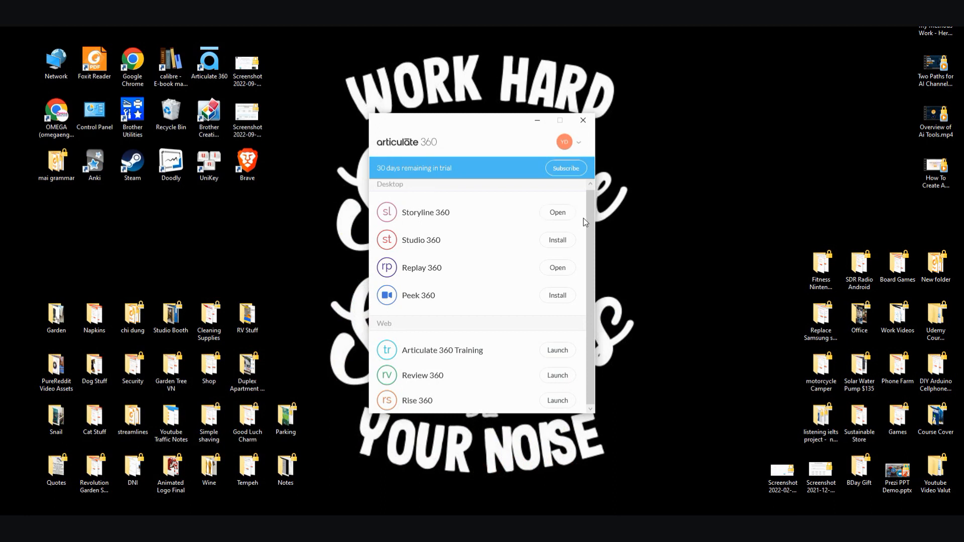
pyautogui.moveTo(576, 226)
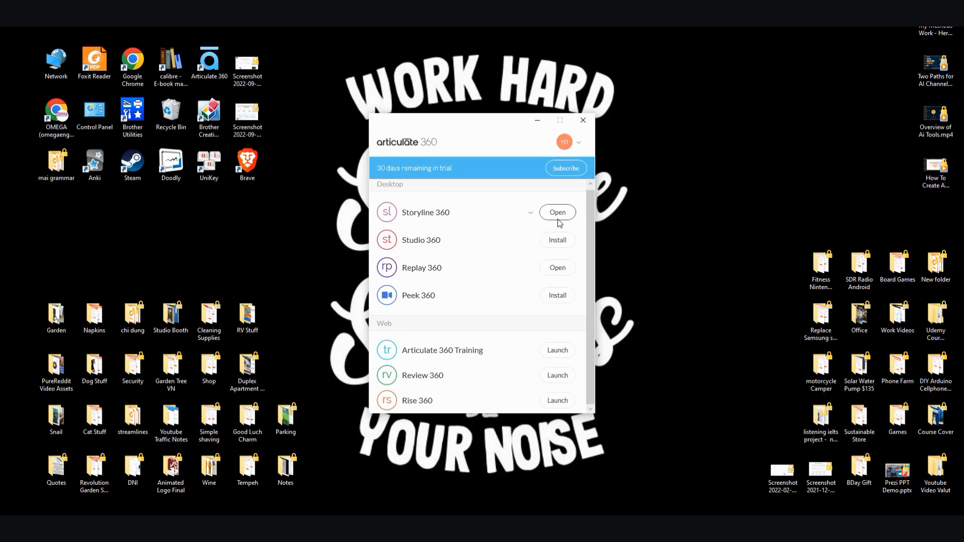
pyautogui.moveTo(459, 215)
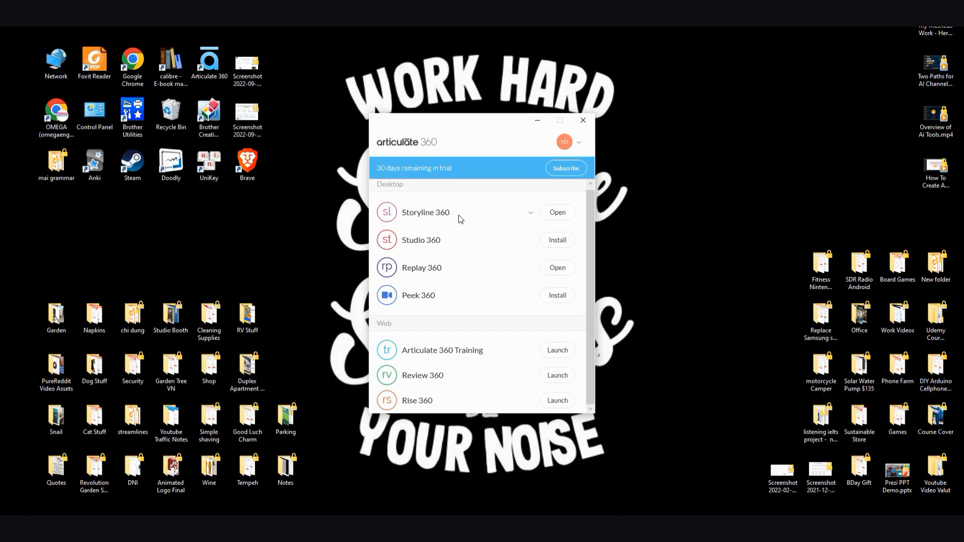
pyautogui.moveTo(448, 270)
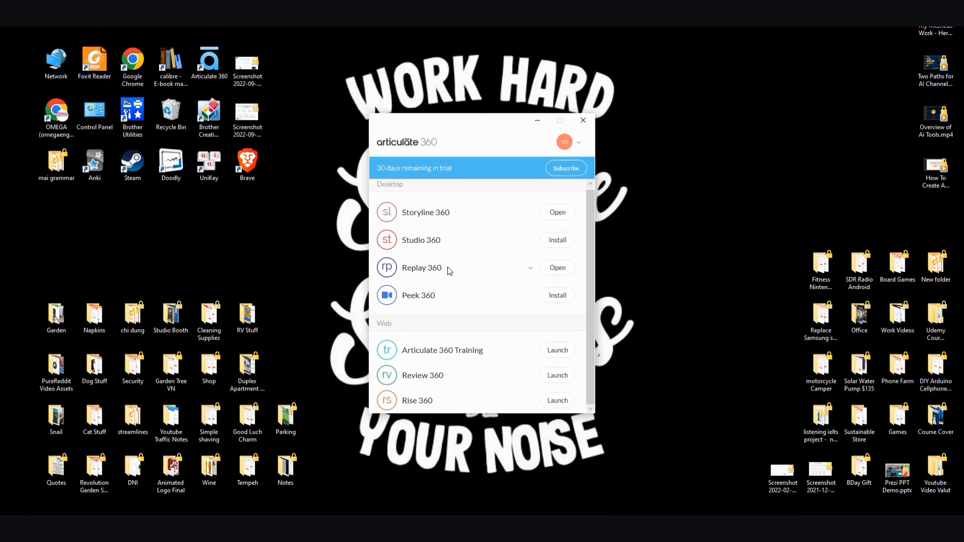
pyautogui.moveTo(557, 268)
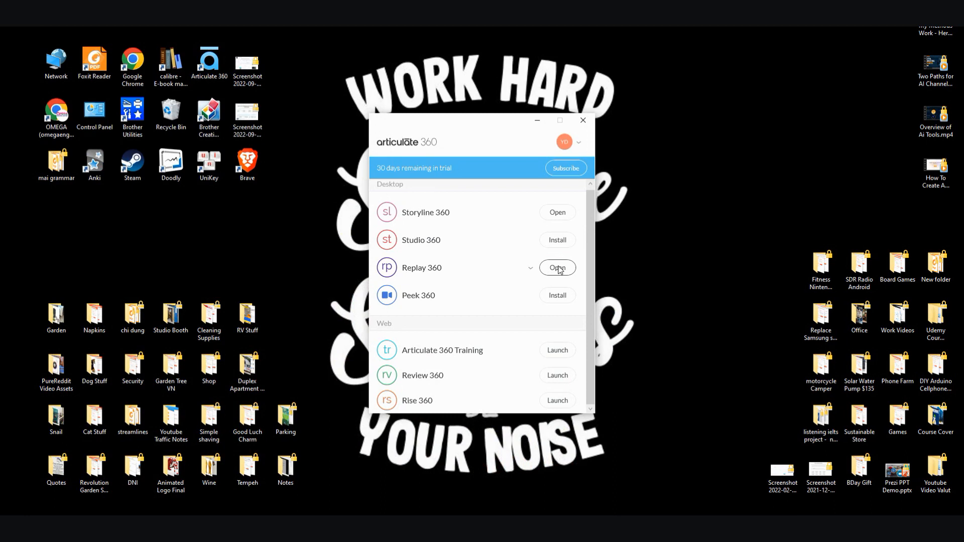
pyautogui.moveTo(507, 272)
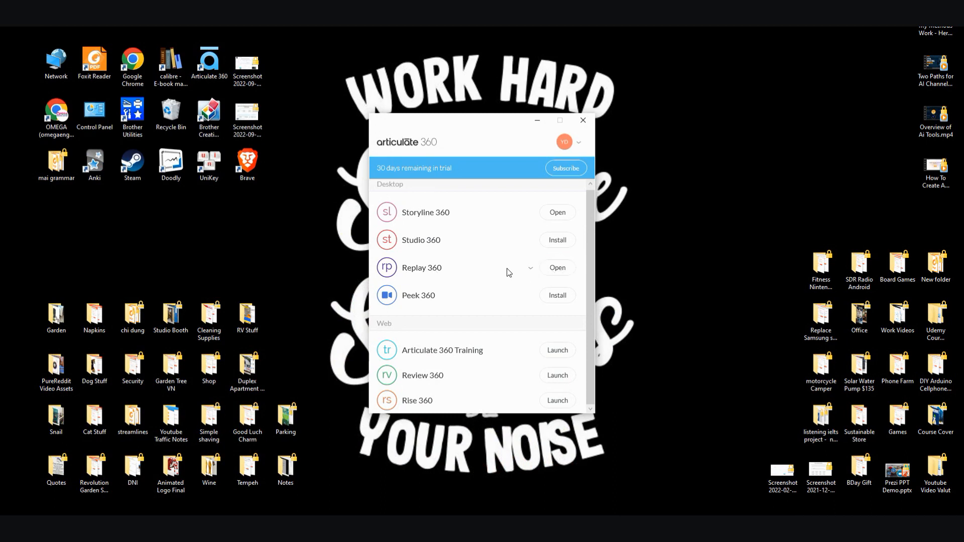
pyautogui.moveTo(410, 271)
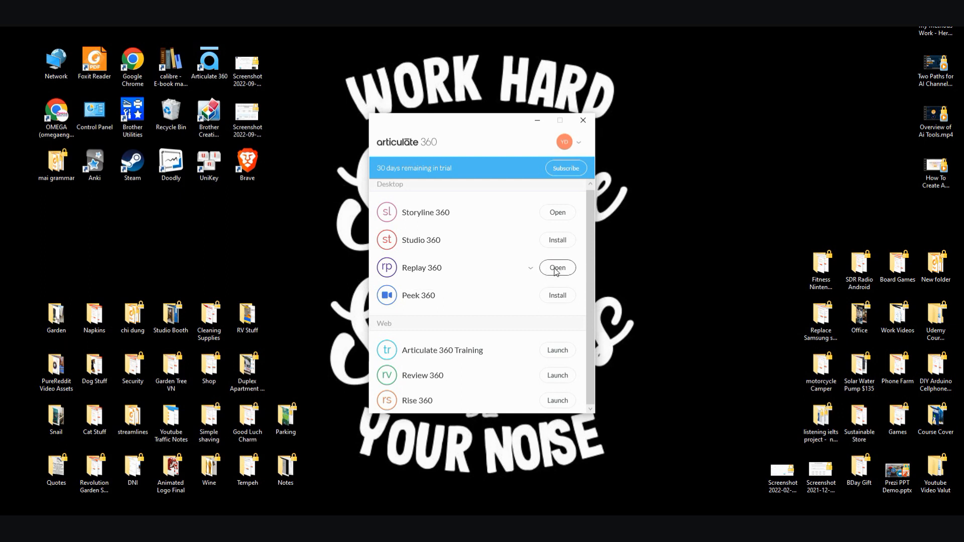
pyautogui.moveTo(467, 264)
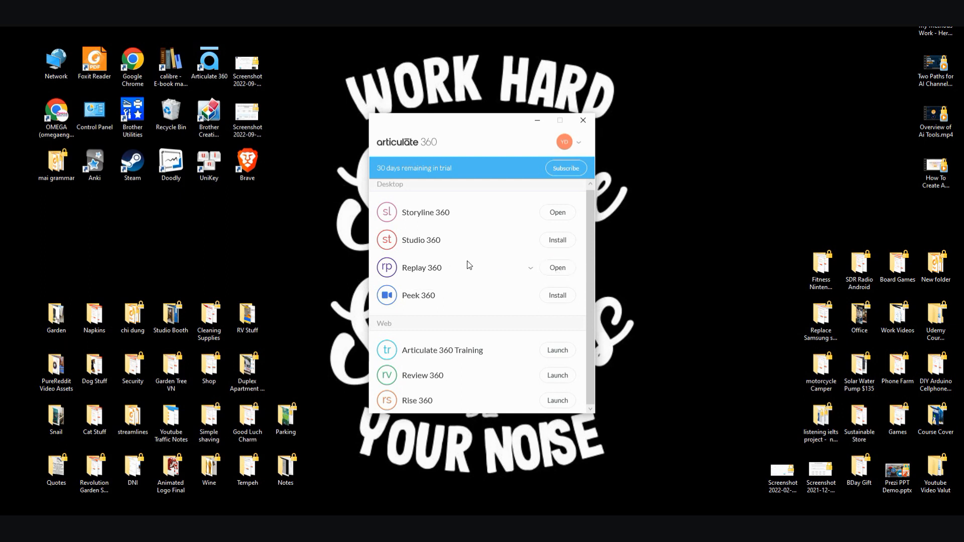
pyautogui.moveTo(533, 275)
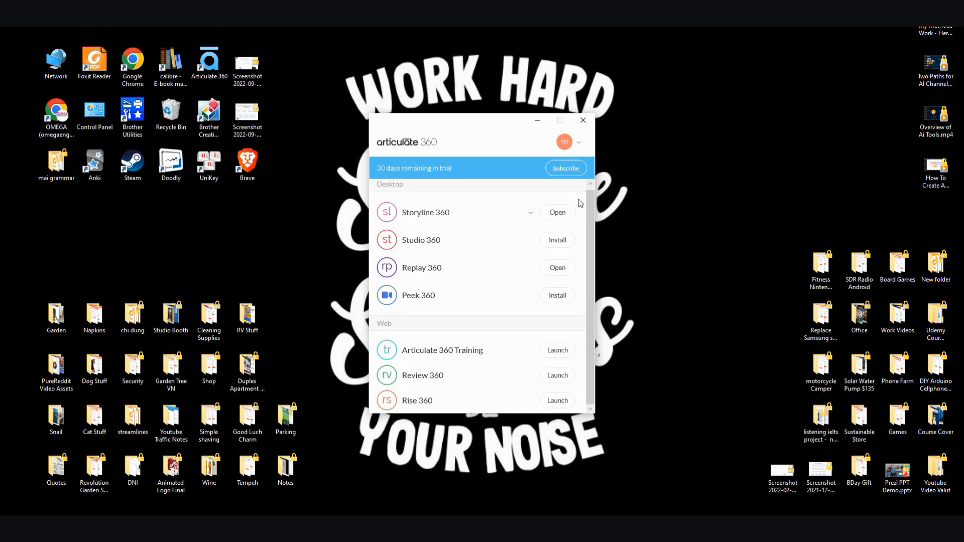
pyautogui.moveTo(447, 215)
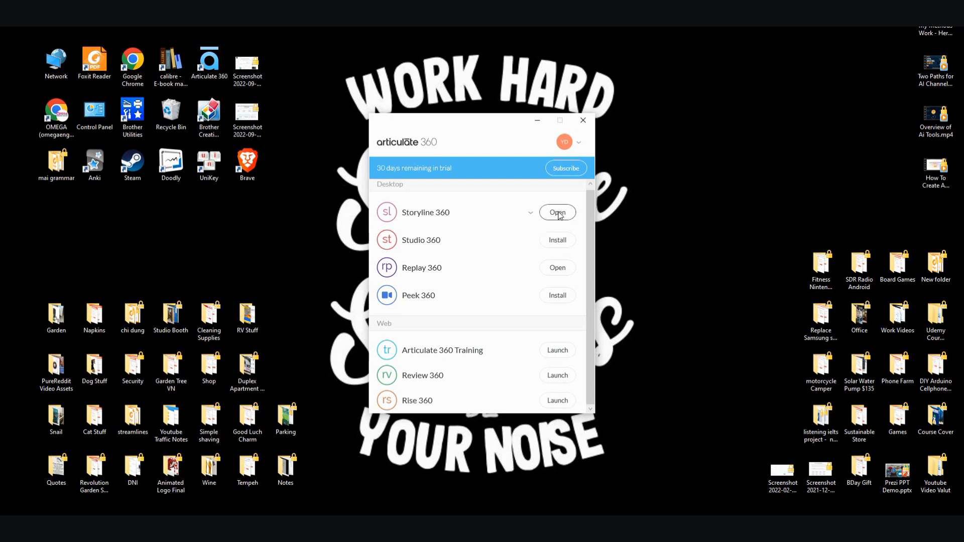
# Launch Storyline 360 and start a new untitled project
pyautogui.click(556, 212)
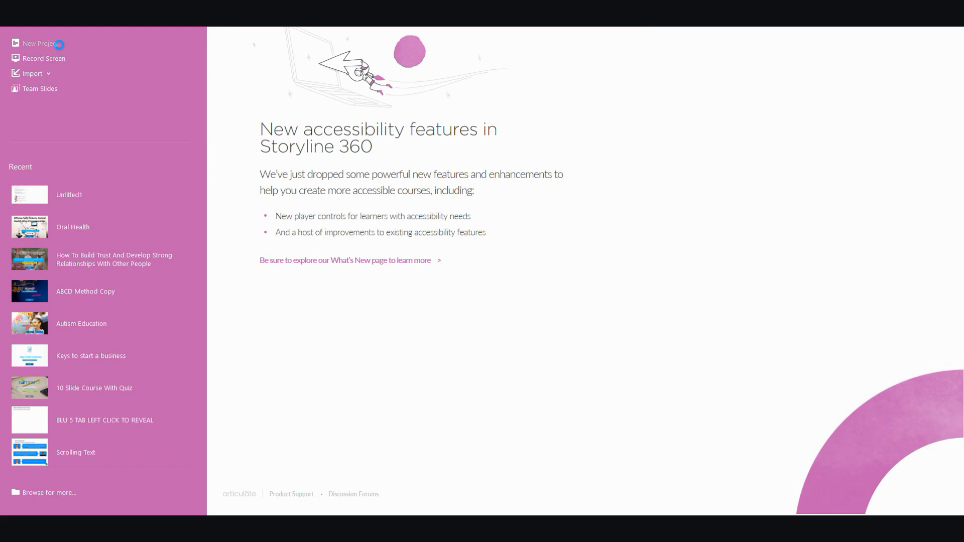
pyautogui.moveTo(59, 44)
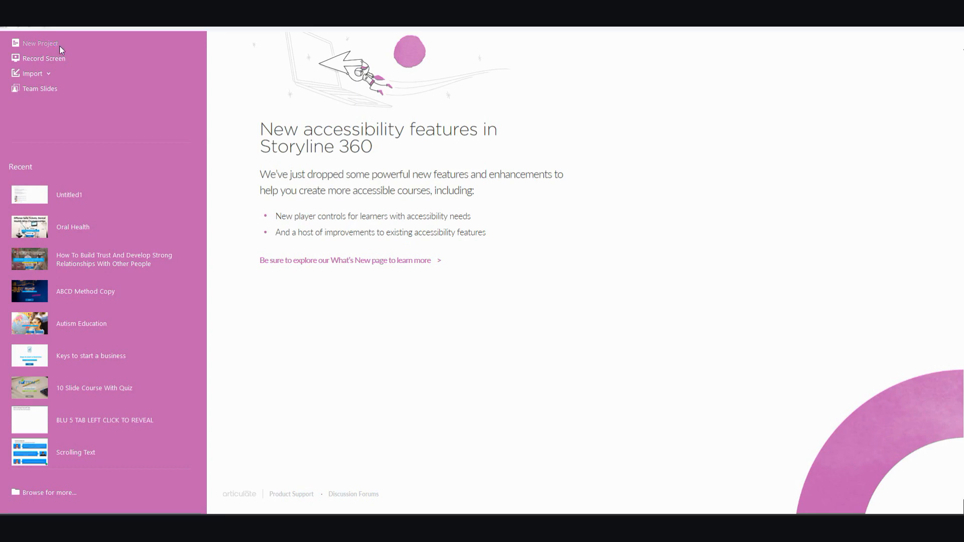
pyautogui.click(39, 43)
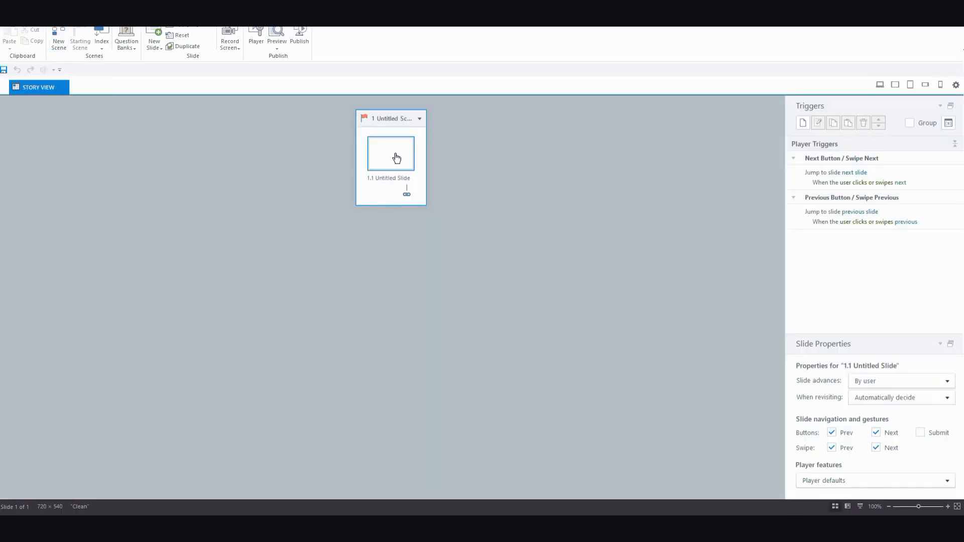
# Open the untitled slide for editing and list the Insert audio options
pyautogui.doubleClick(391, 154)
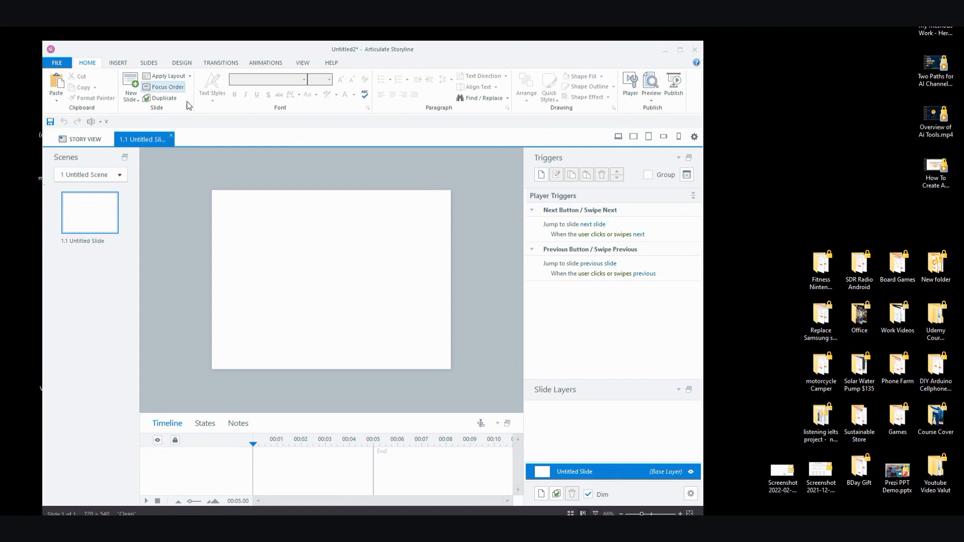
pyautogui.click(117, 62)
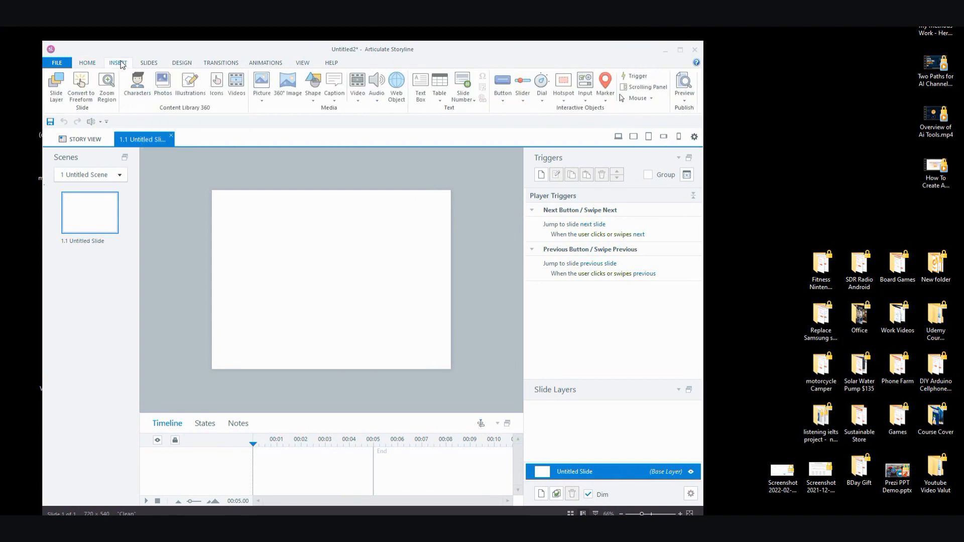
pyautogui.moveTo(375, 86)
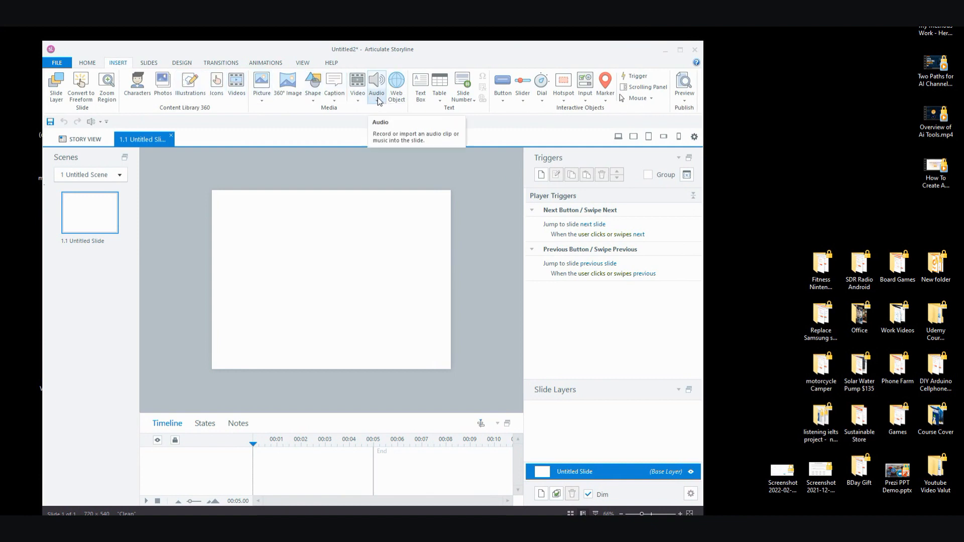
pyautogui.click(376, 86)
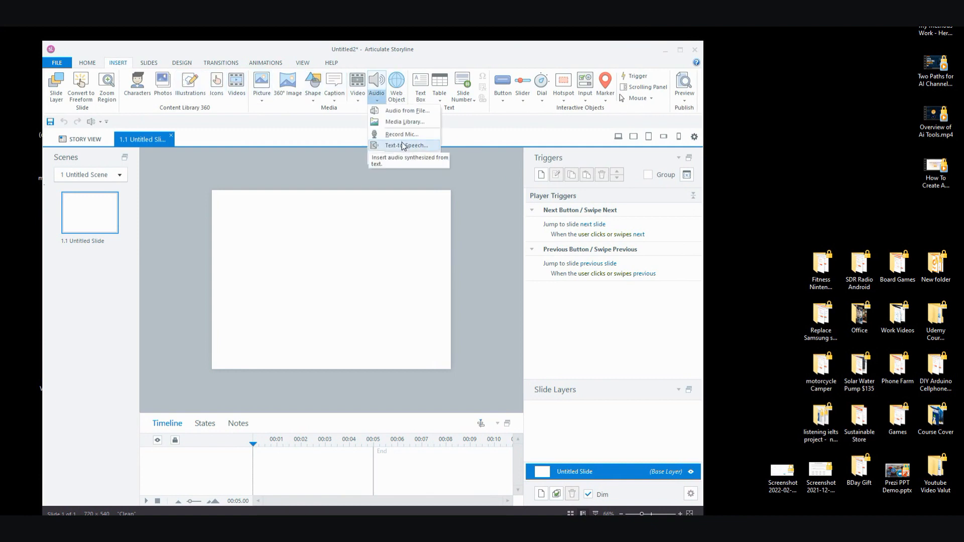
# Choose Text-to-Speech to bring up the Insert Text-to-Speech dialog
pyautogui.click(405, 144)
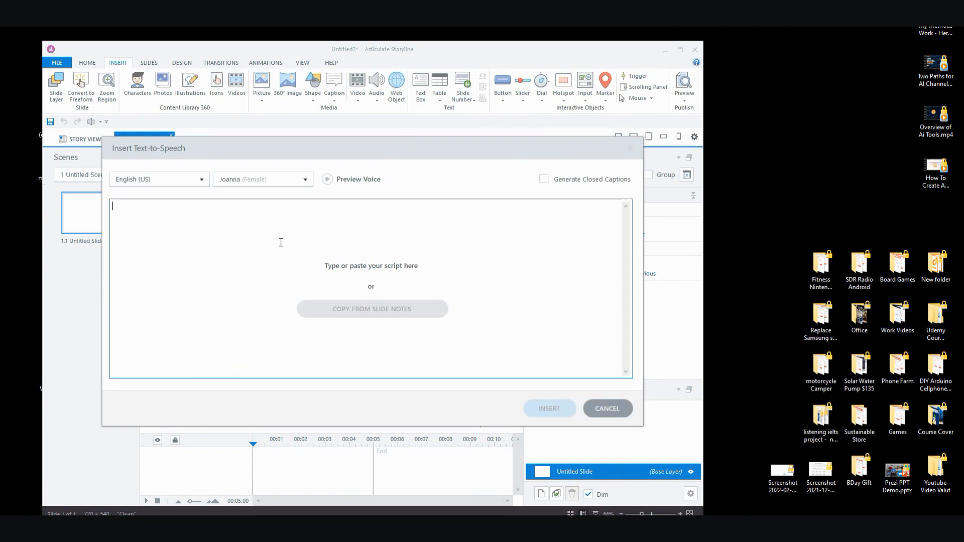
pyautogui.moveTo(337, 265)
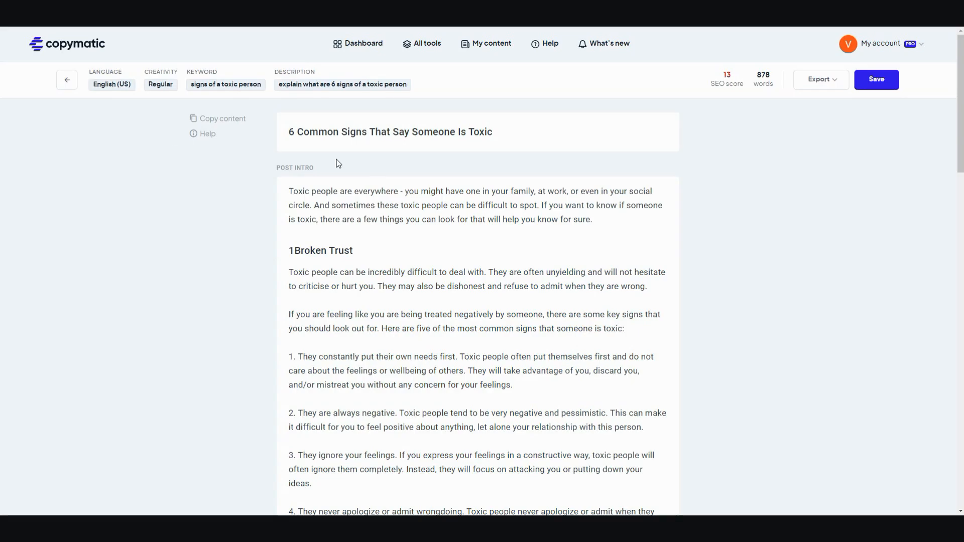
pyautogui.moveTo(766, 85)
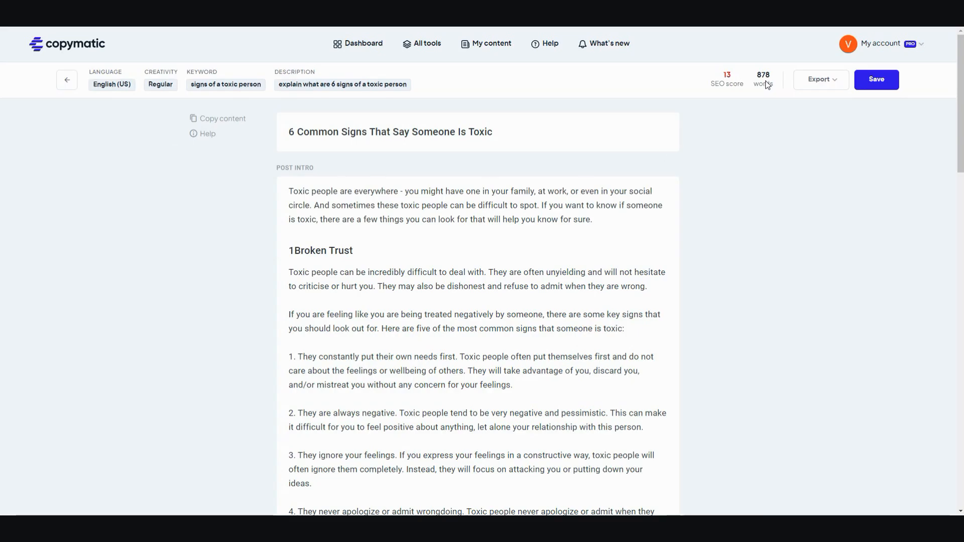
pyautogui.moveTo(818, 106)
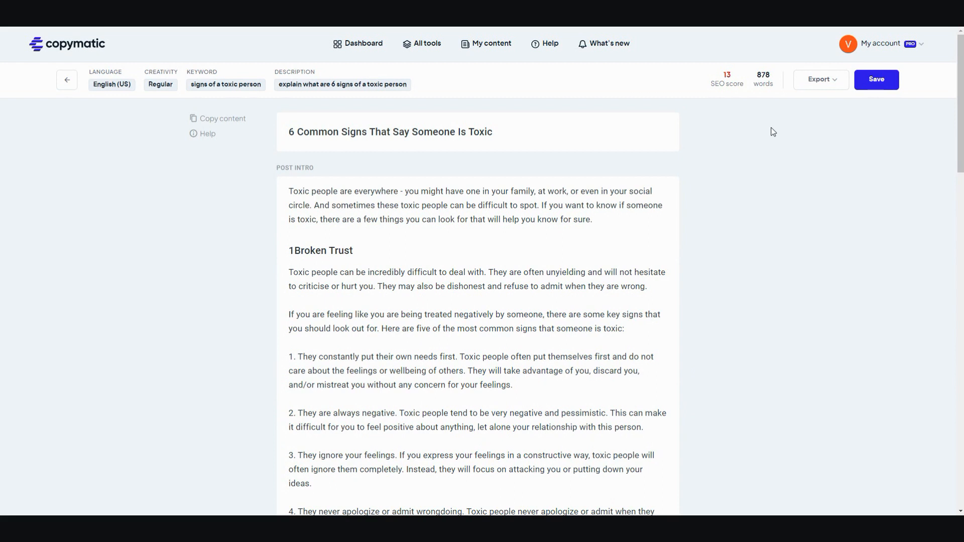
pyautogui.moveTo(741, 166)
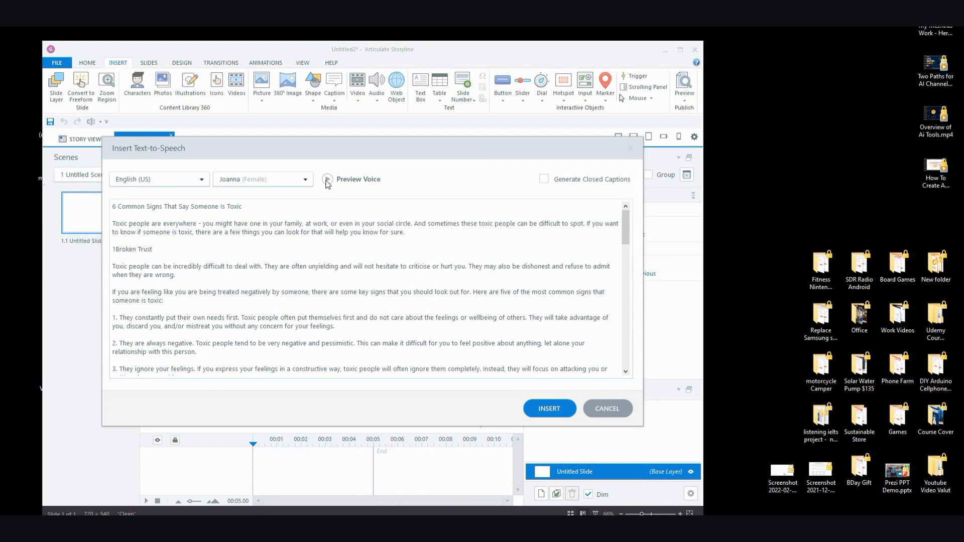
# Try Justin as narrator, then settle on Kendra (Female) as the narration voice
pyautogui.click(303, 179)
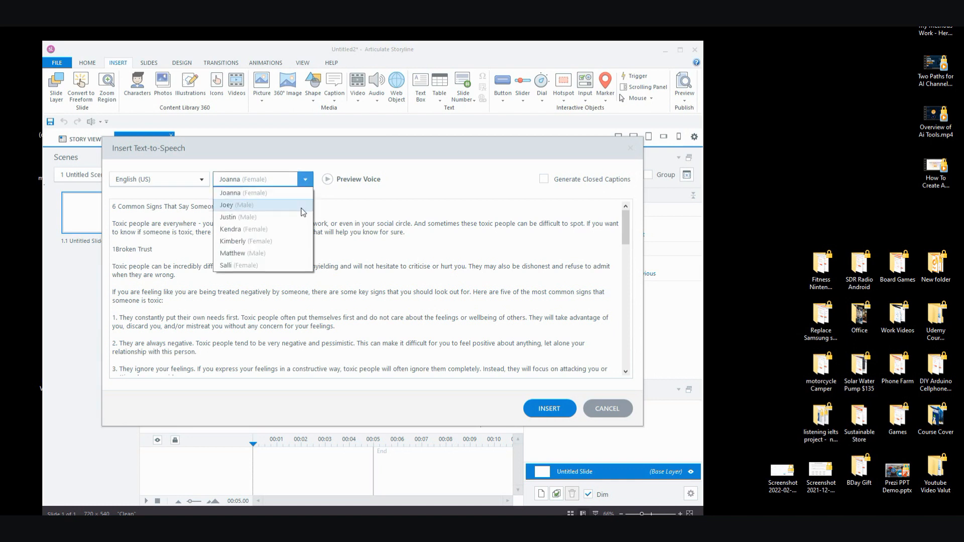
pyautogui.click(239, 217)
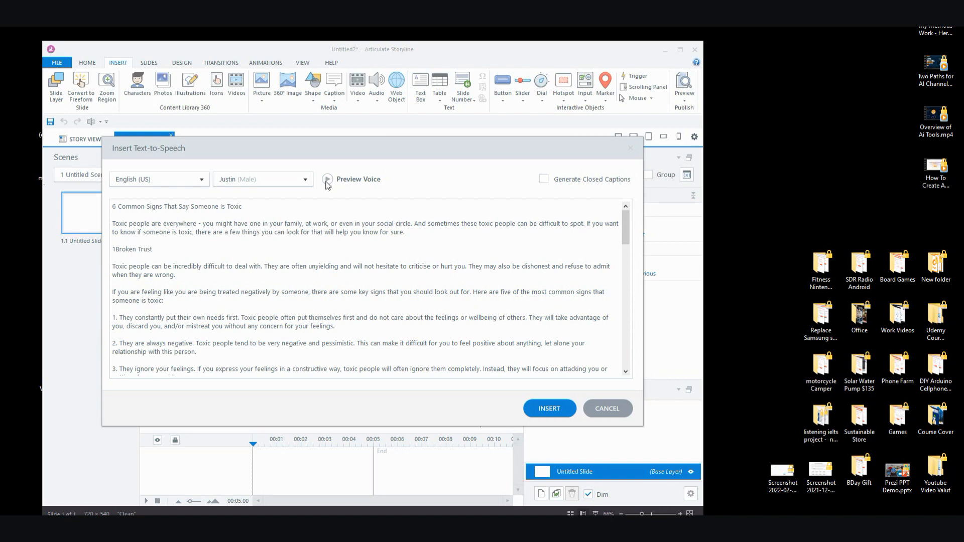
pyautogui.moveTo(326, 189)
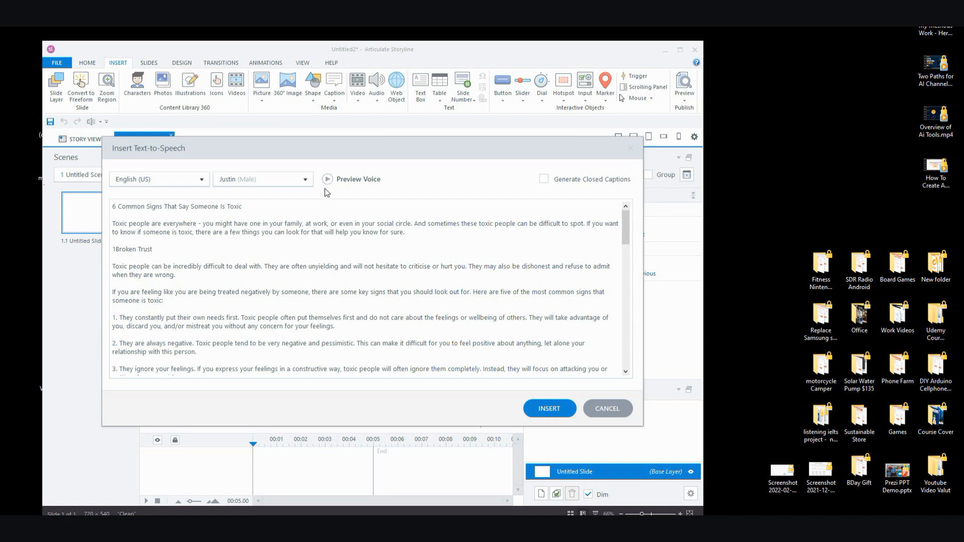
pyautogui.click(304, 178)
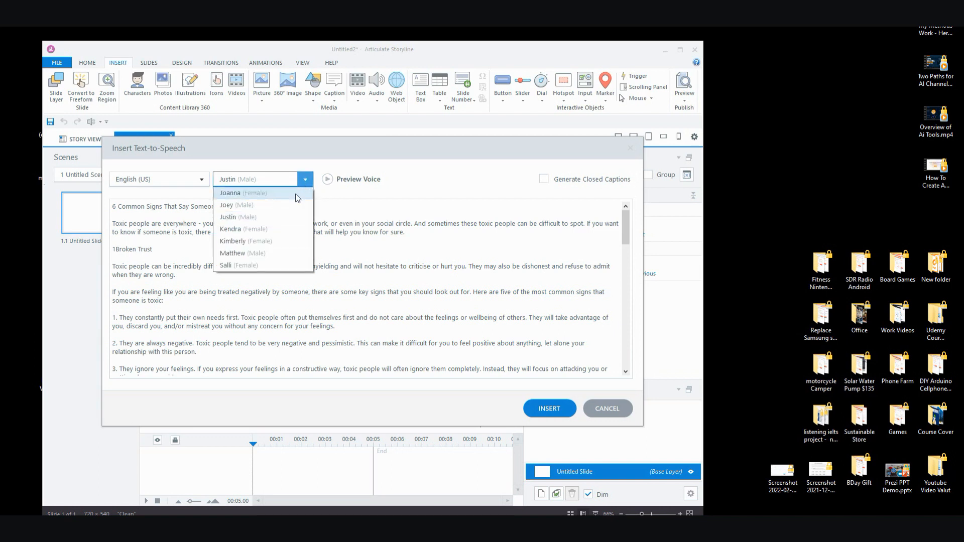
pyautogui.moveTo(278, 233)
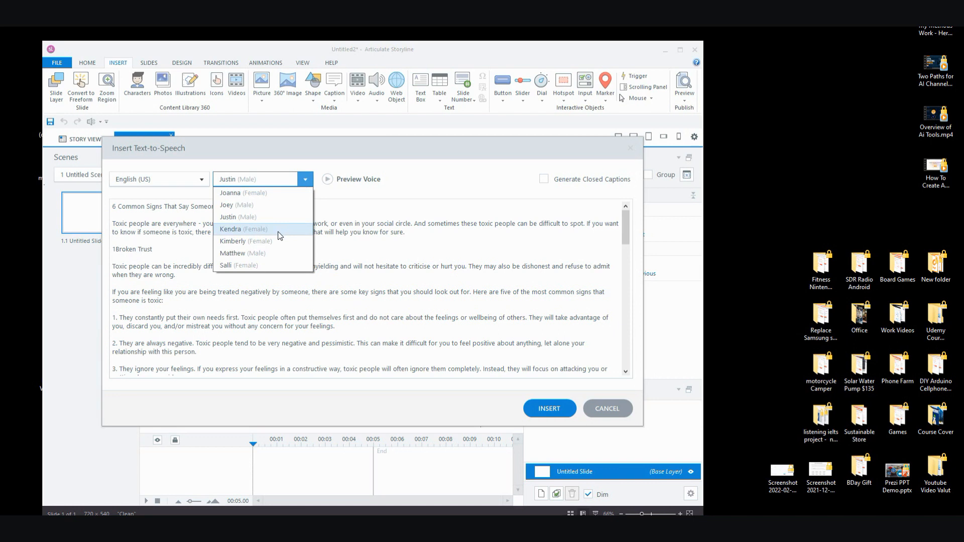
pyautogui.click(230, 229)
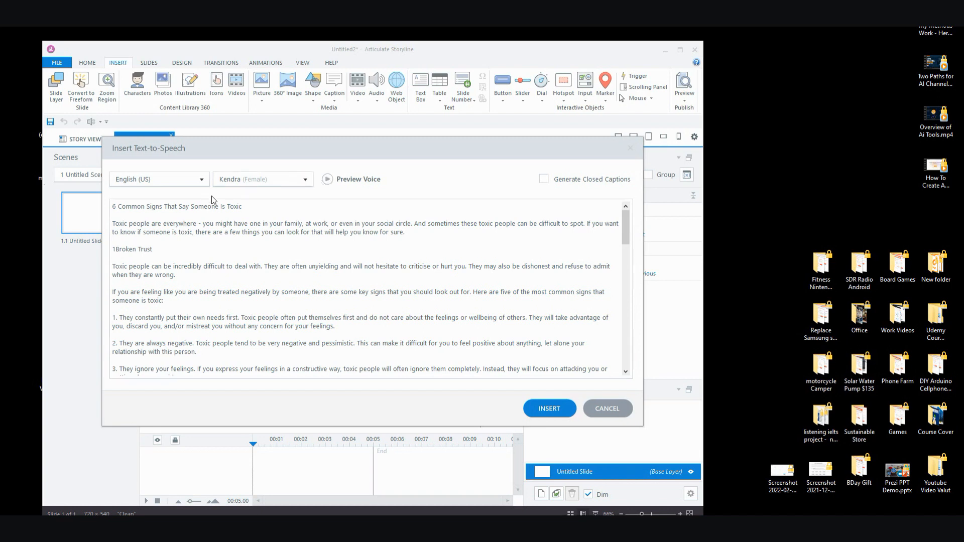
# Review the narration languages and keep English (US) selected
pyautogui.click(156, 178)
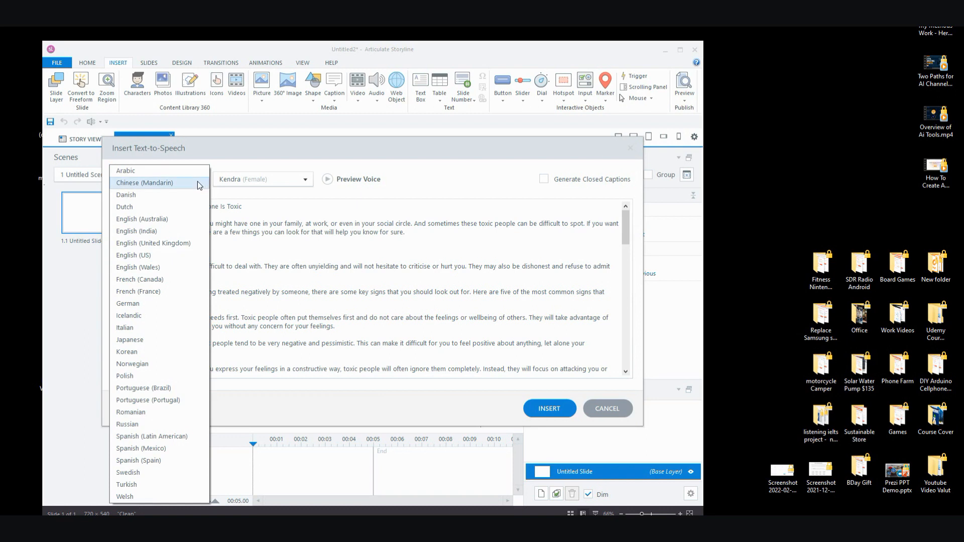
pyautogui.moveTo(191, 174)
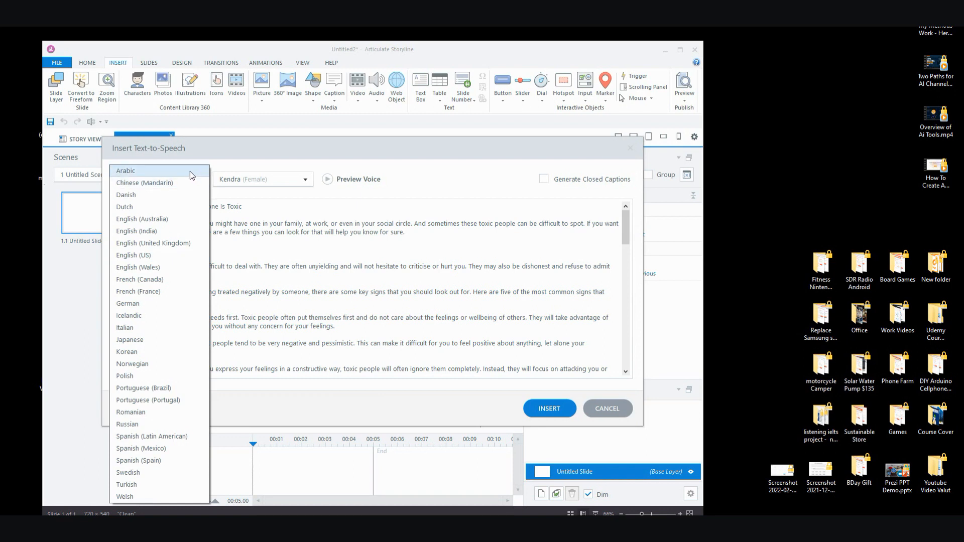
pyautogui.moveTo(174, 206)
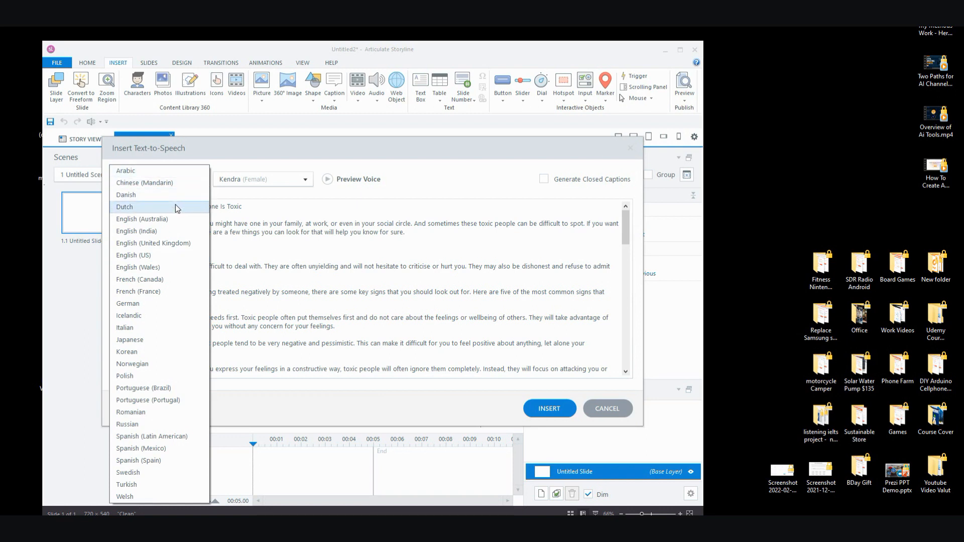
pyautogui.moveTo(171, 219)
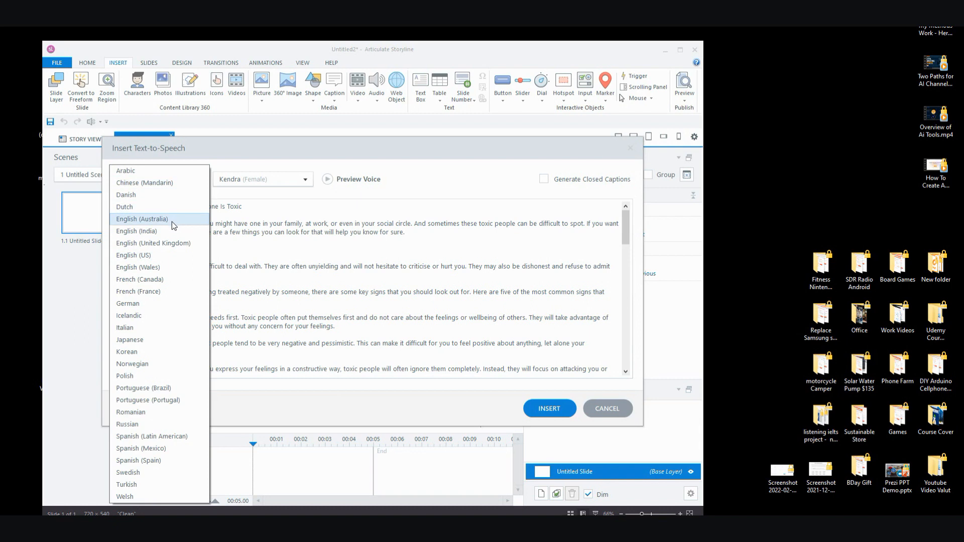
pyautogui.moveTo(173, 243)
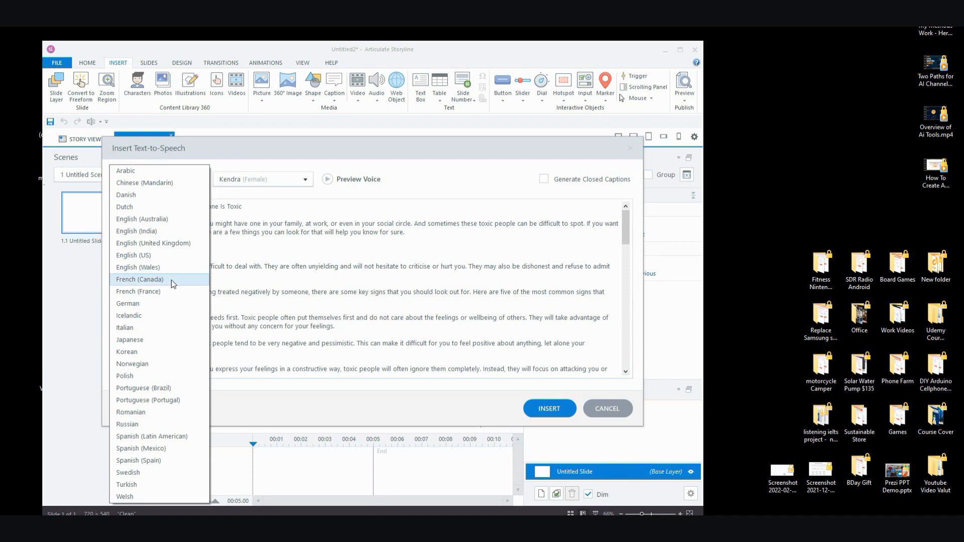
pyautogui.moveTo(166, 303)
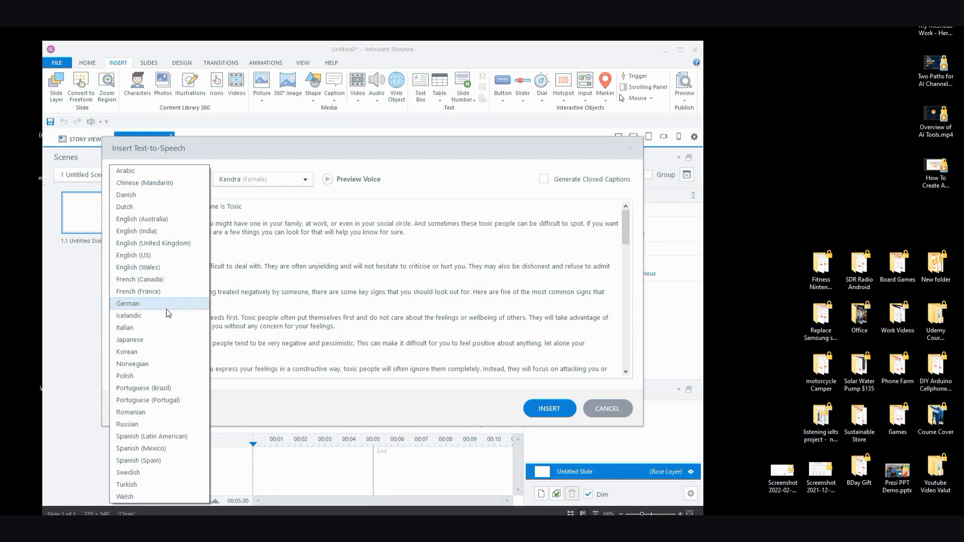
pyautogui.moveTo(159, 363)
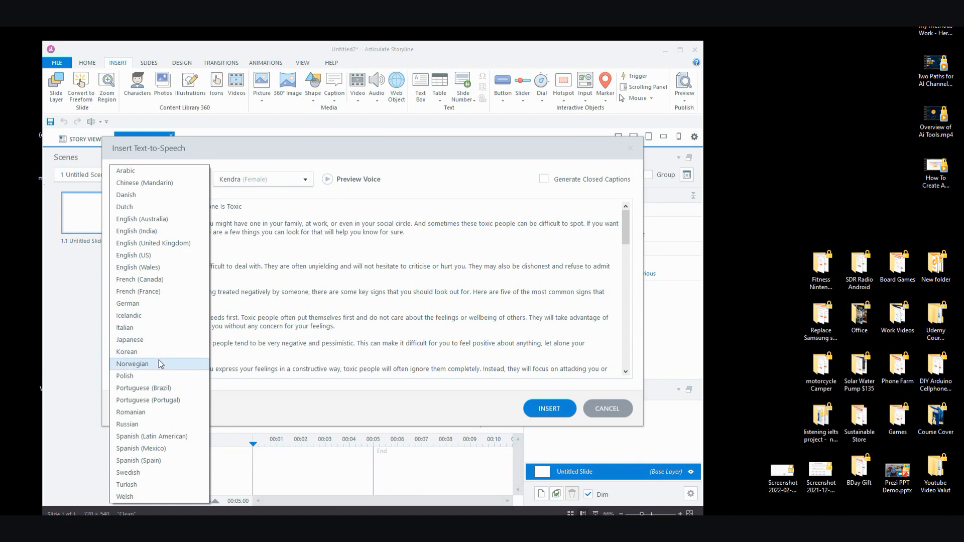
pyautogui.moveTo(179, 375)
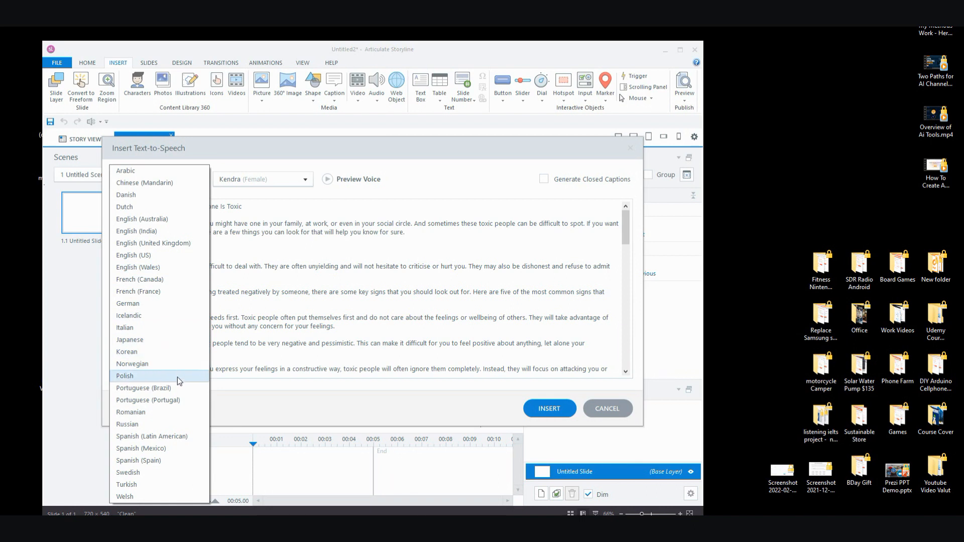
pyautogui.moveTo(175, 472)
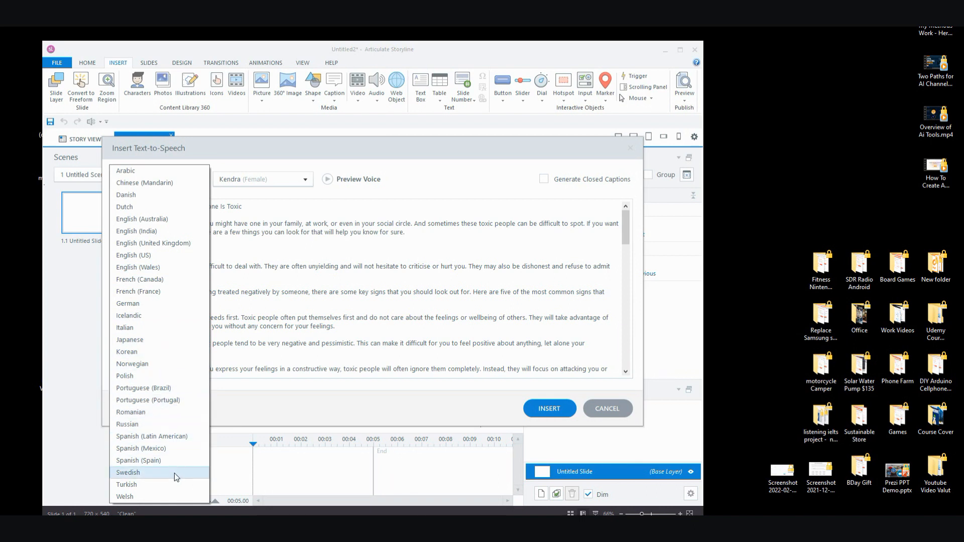
pyautogui.moveTo(172, 424)
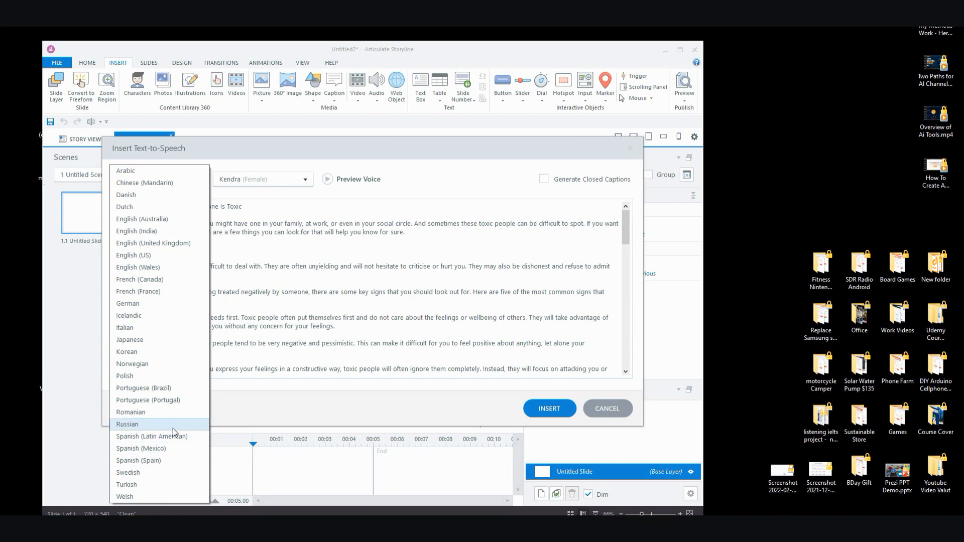
pyautogui.moveTo(168, 375)
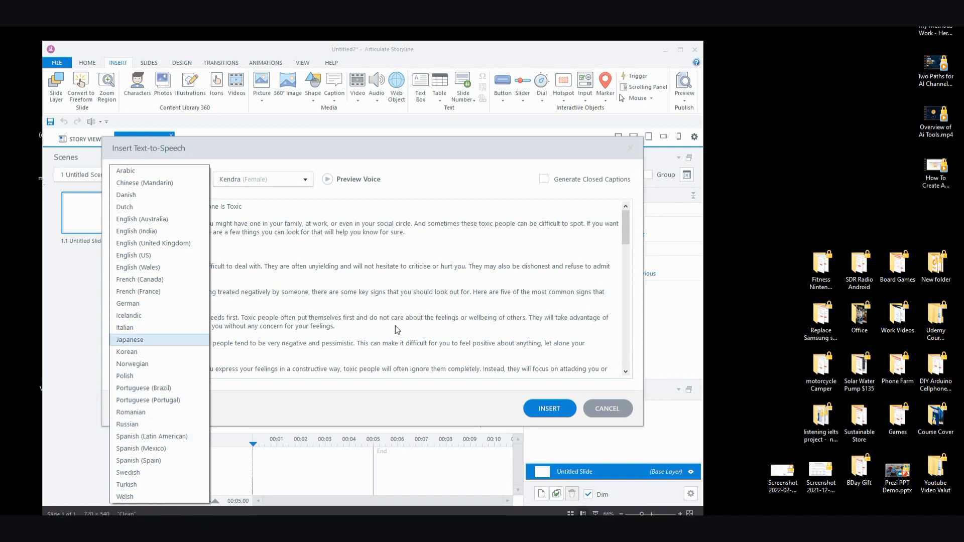
pyautogui.click(132, 254)
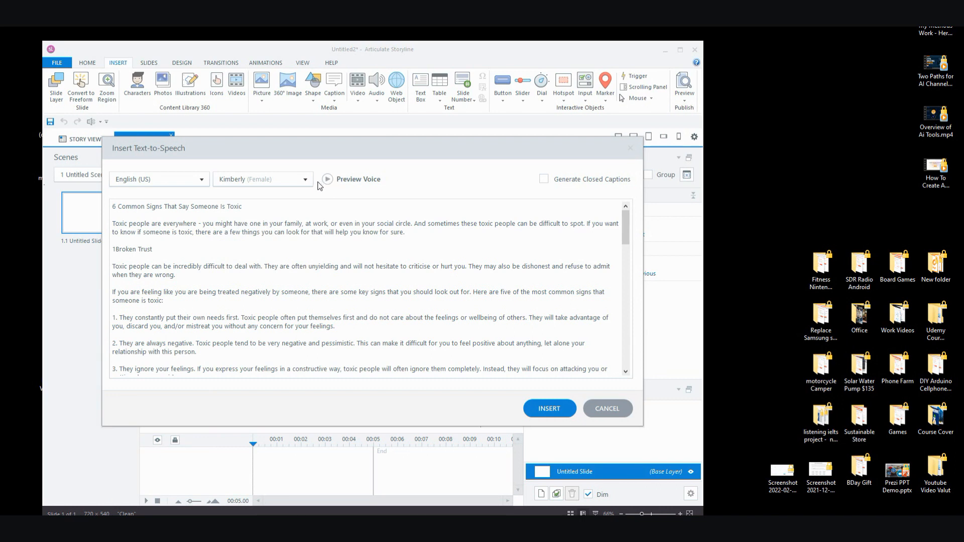
# Select Salli (Female) as the narration voice for the article script
pyautogui.click(304, 179)
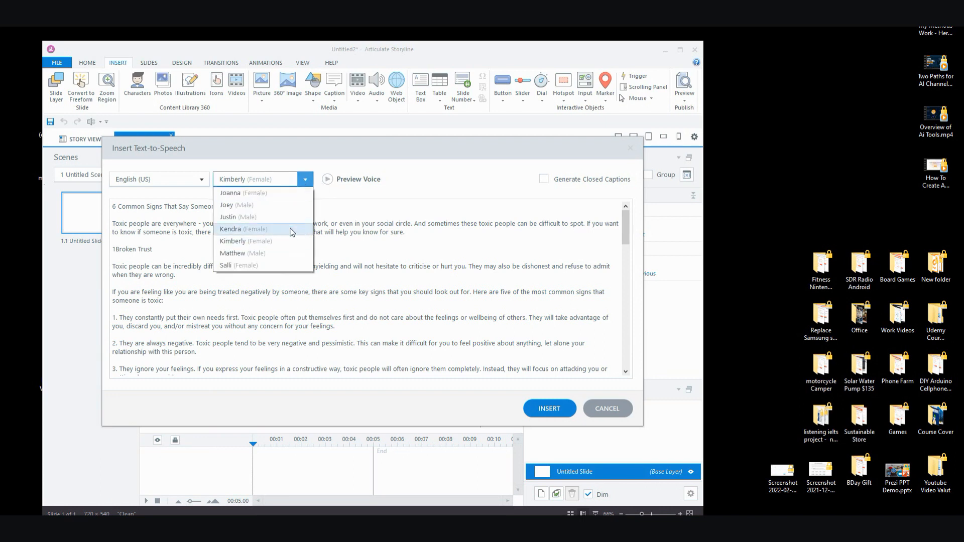
pyautogui.click(225, 265)
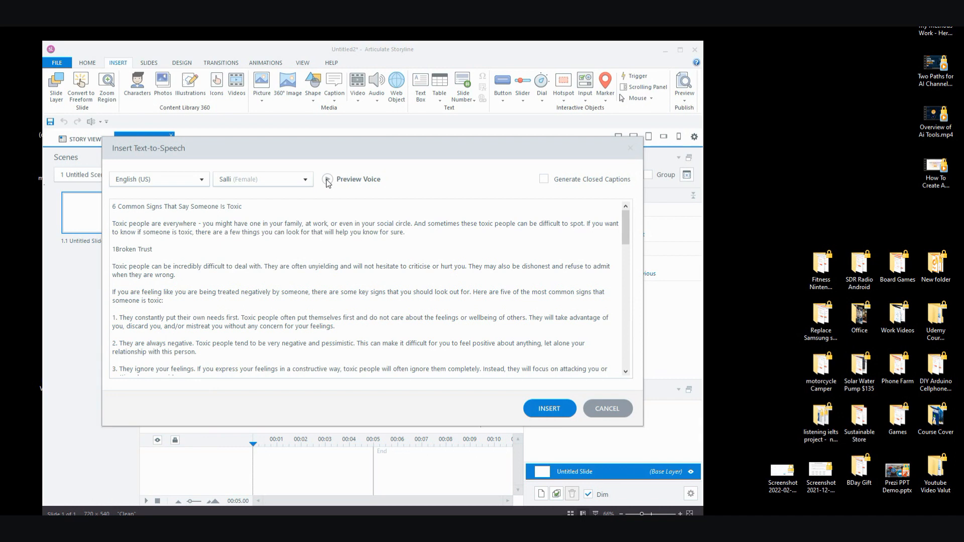
pyautogui.scroll(-3)
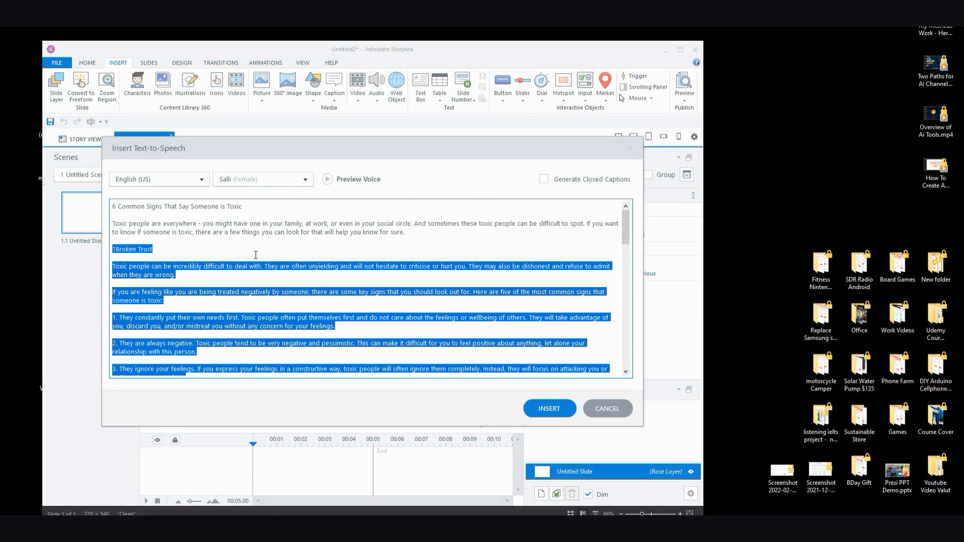
# Delete the text after the intro paragraph and insert the remaining script as a Text-to-Speech clip
pyautogui.press('Delete')
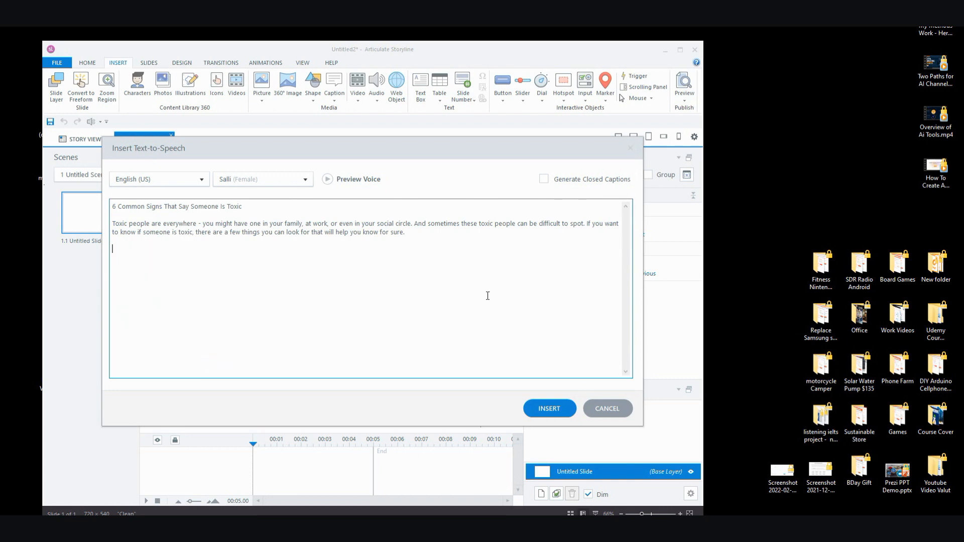
pyautogui.moveTo(549, 407)
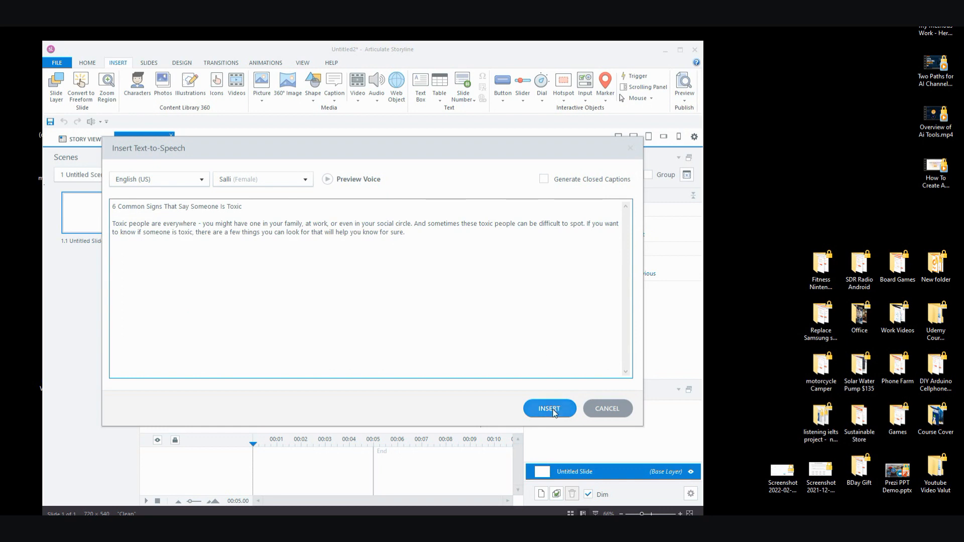
pyautogui.click(548, 408)
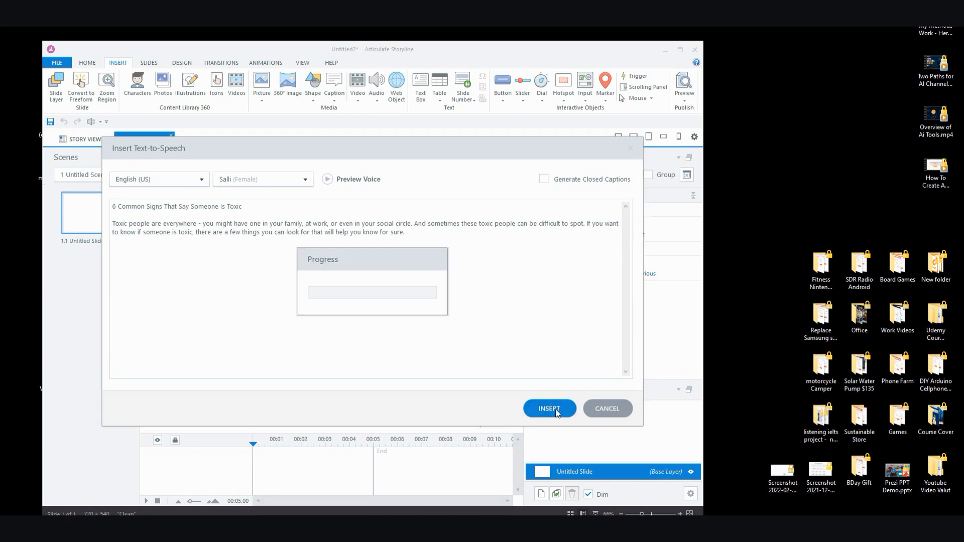
pyautogui.moveTo(177, 222)
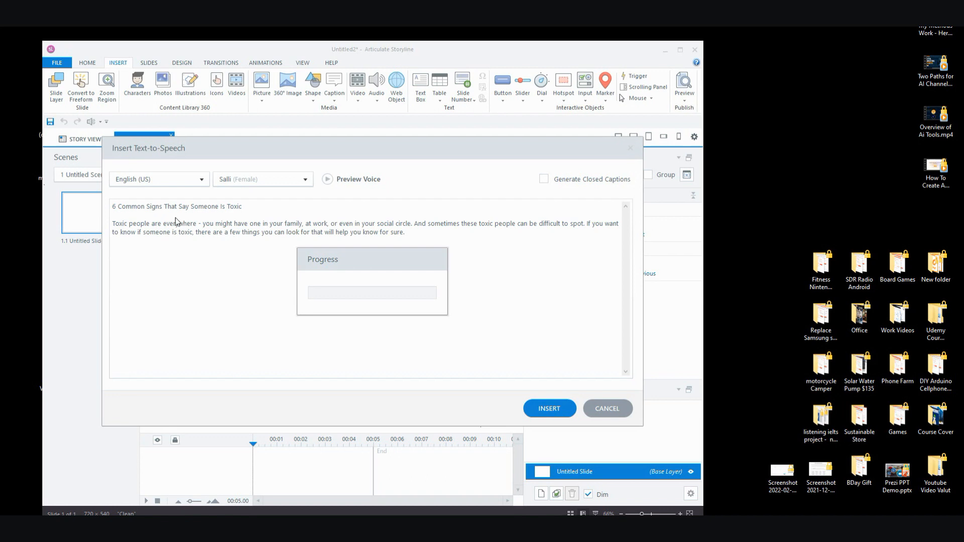
pyautogui.click(548, 408)
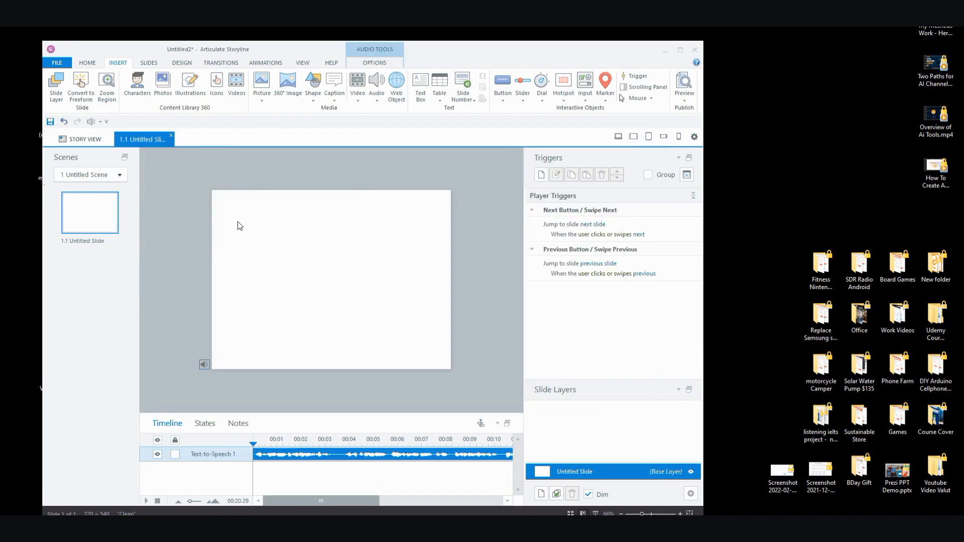
pyautogui.moveTo(204, 364)
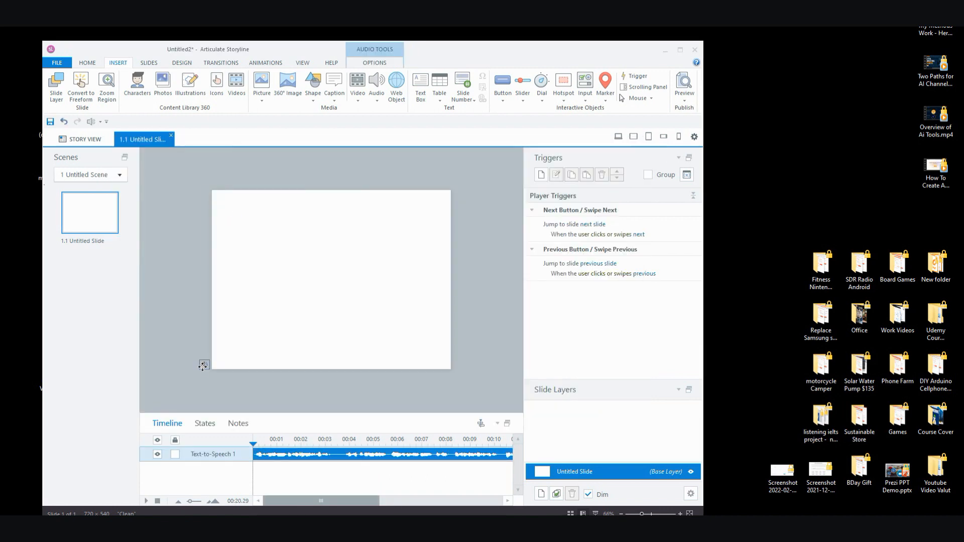
# Export the new audio clip from the timeline as an MP3 saved to the Desktop
pyautogui.rightClick(204, 365)
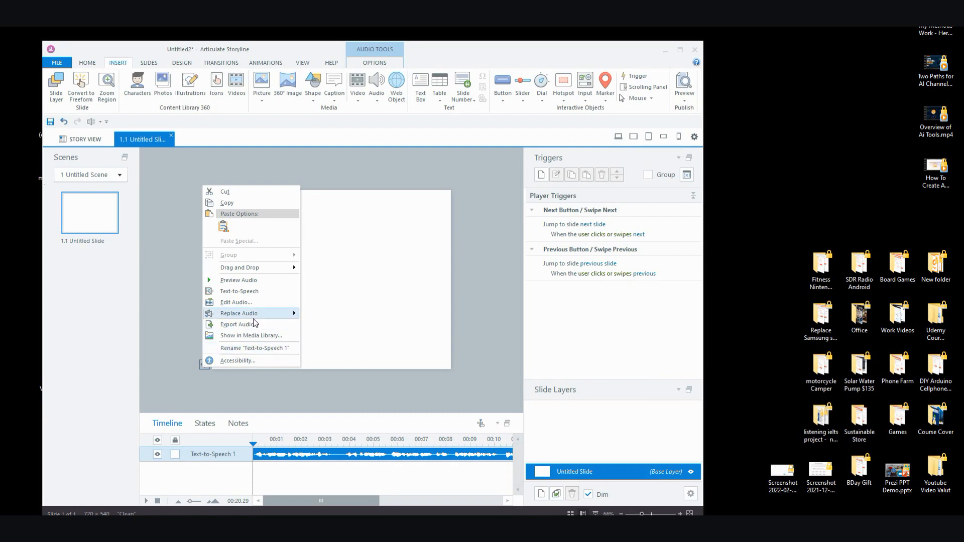
pyautogui.moveTo(238, 325)
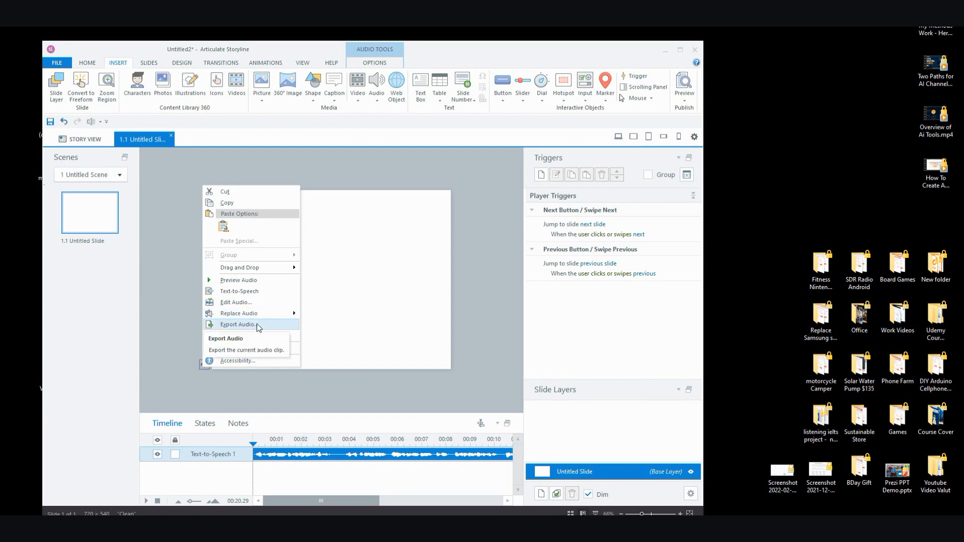
pyautogui.click(226, 338)
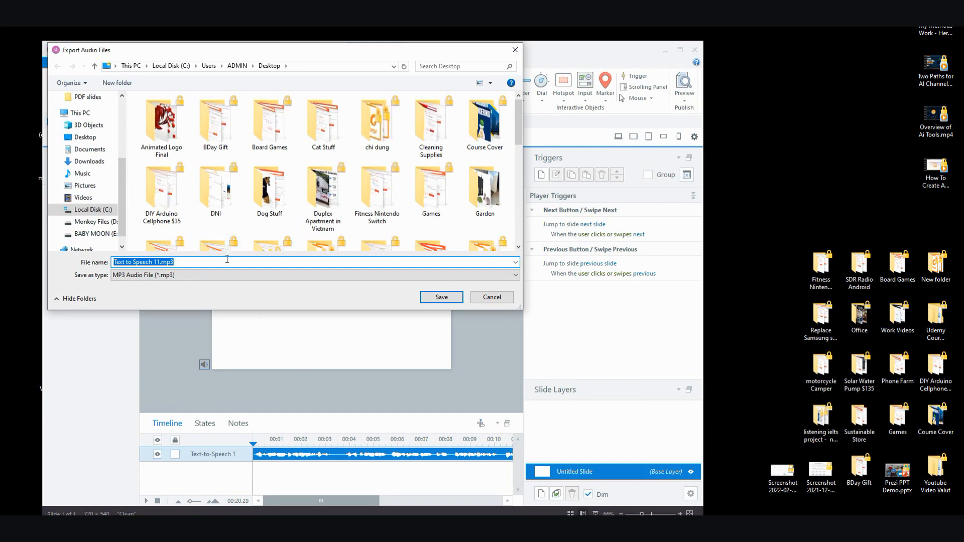
pyautogui.click(440, 298)
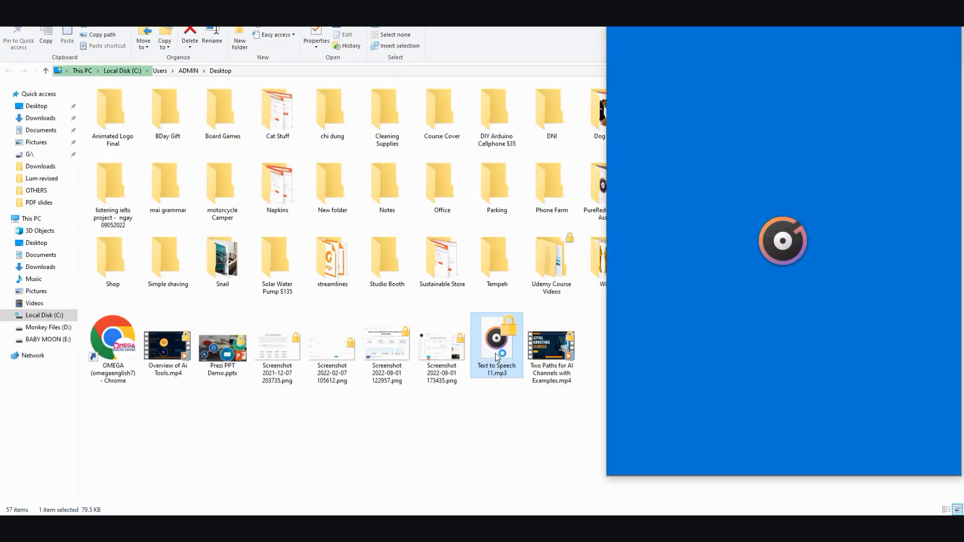
# Play Text to Speech 11.mp3 from the Desktop in Groove Music, pausing near the end
pyautogui.doubleClick(496, 337)
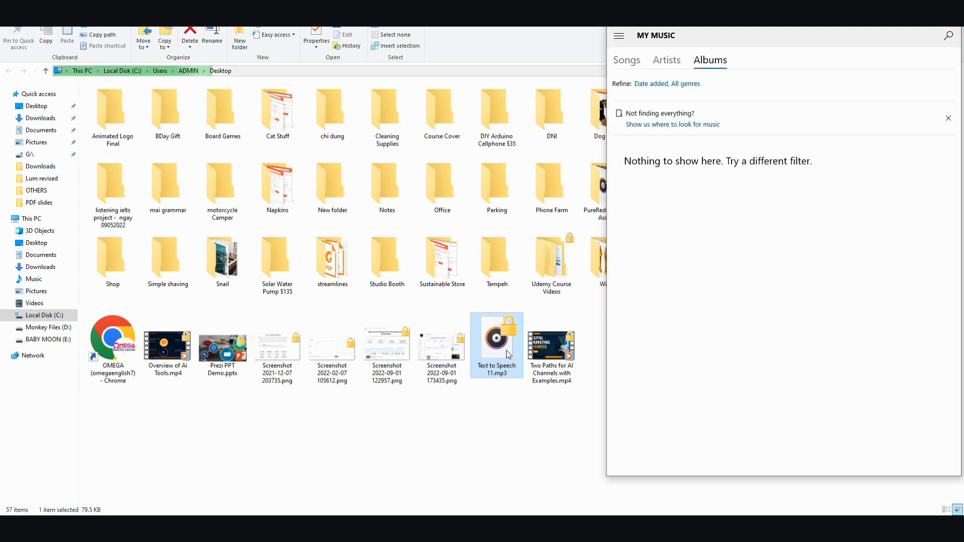
pyautogui.doubleClick(496, 336)
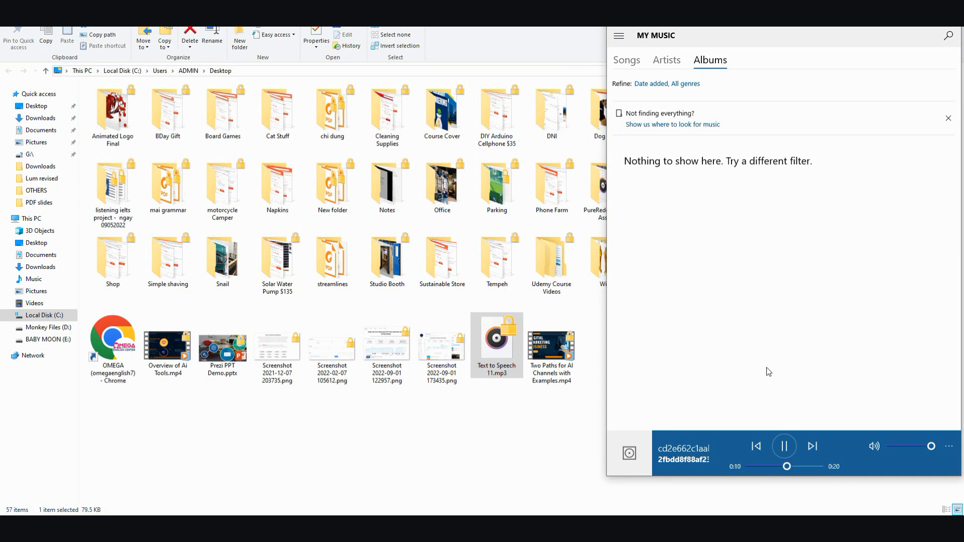
pyautogui.click(785, 446)
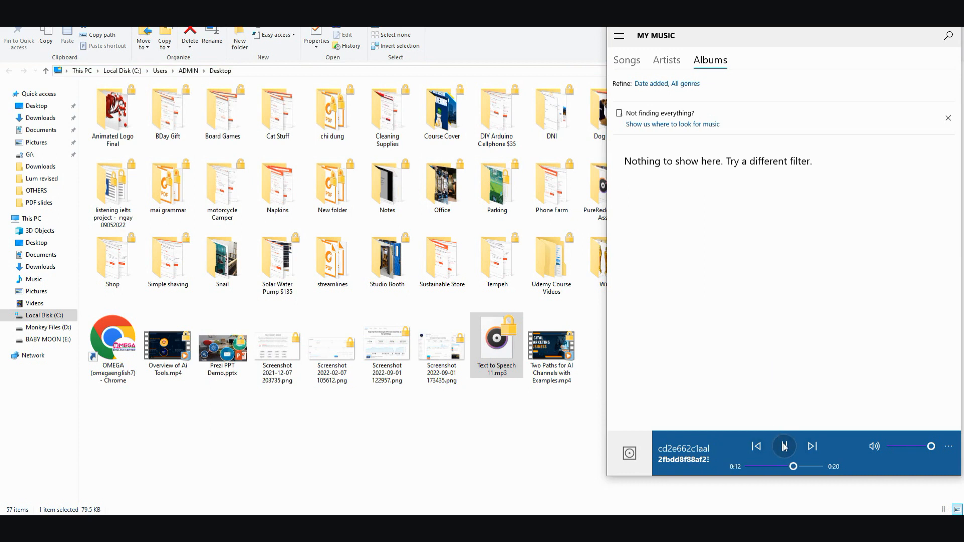
pyautogui.moveTo(783, 446)
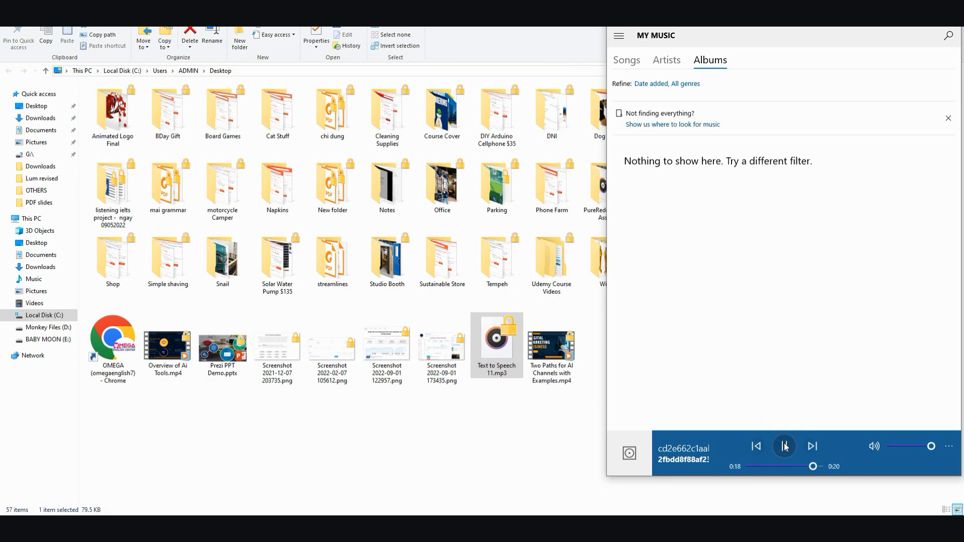
pyautogui.click(784, 446)
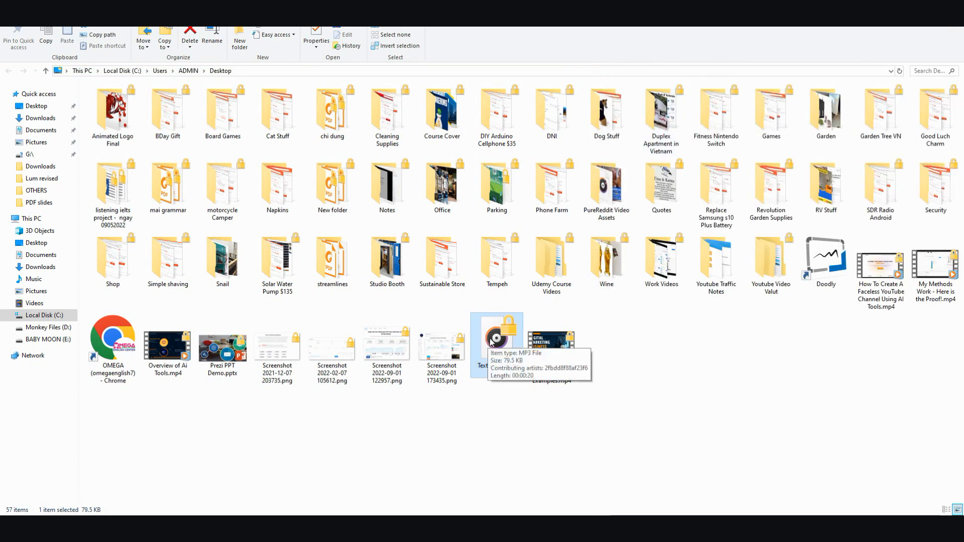
pyautogui.moveTo(496, 337)
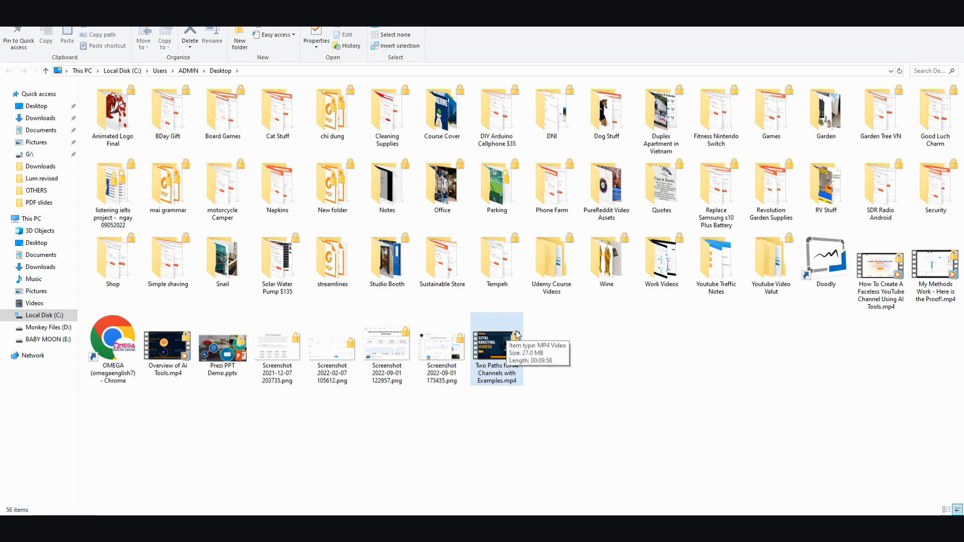
pyautogui.moveTo(540, 324)
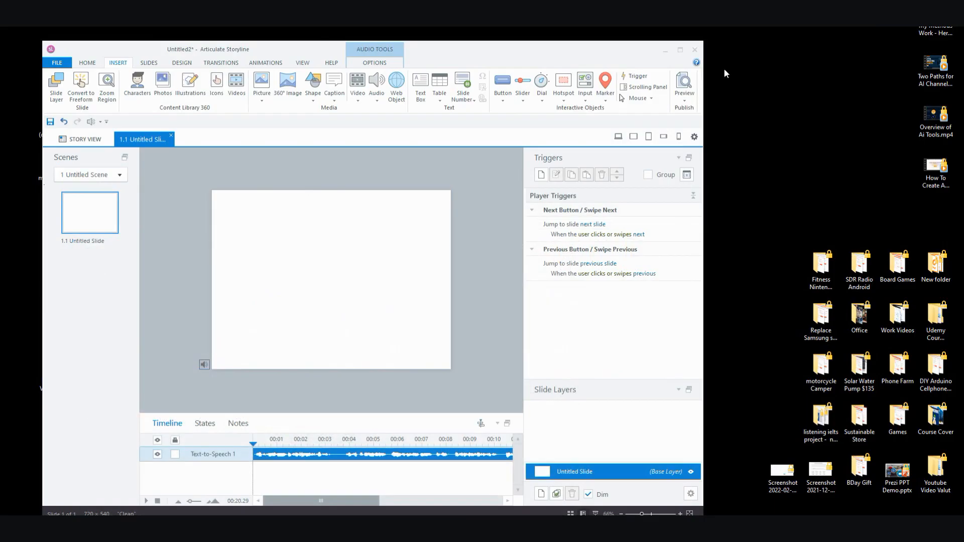
pyautogui.moveTo(419, 213)
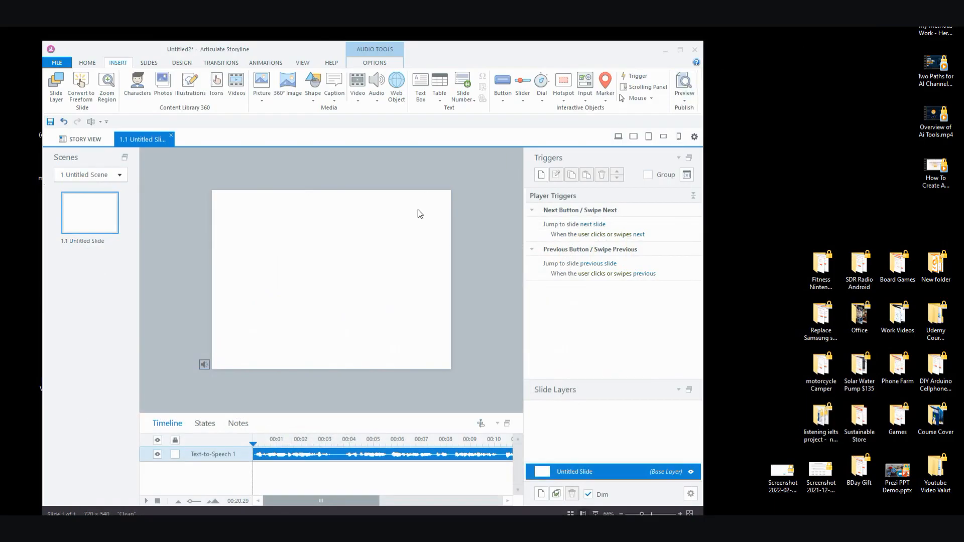
pyautogui.moveTo(424, 232)
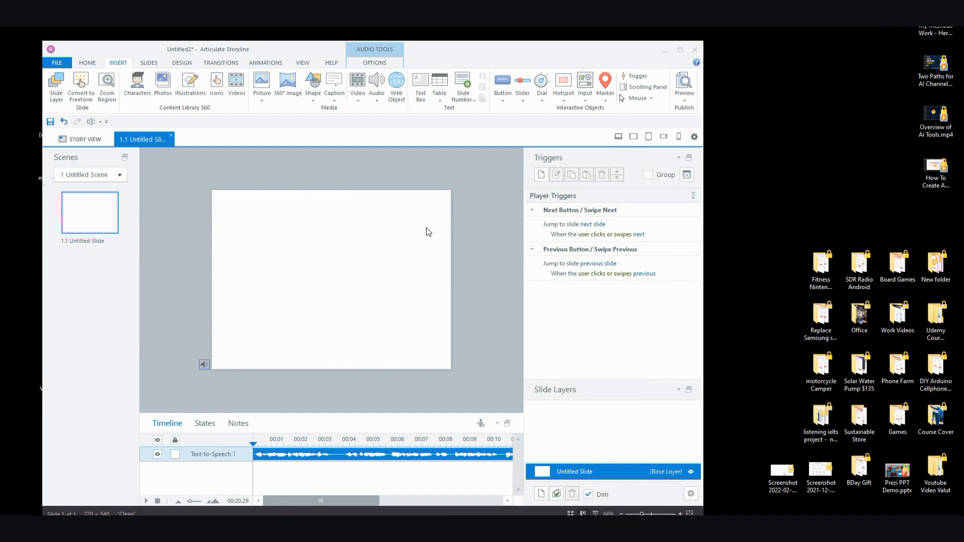
pyautogui.moveTo(347, 308)
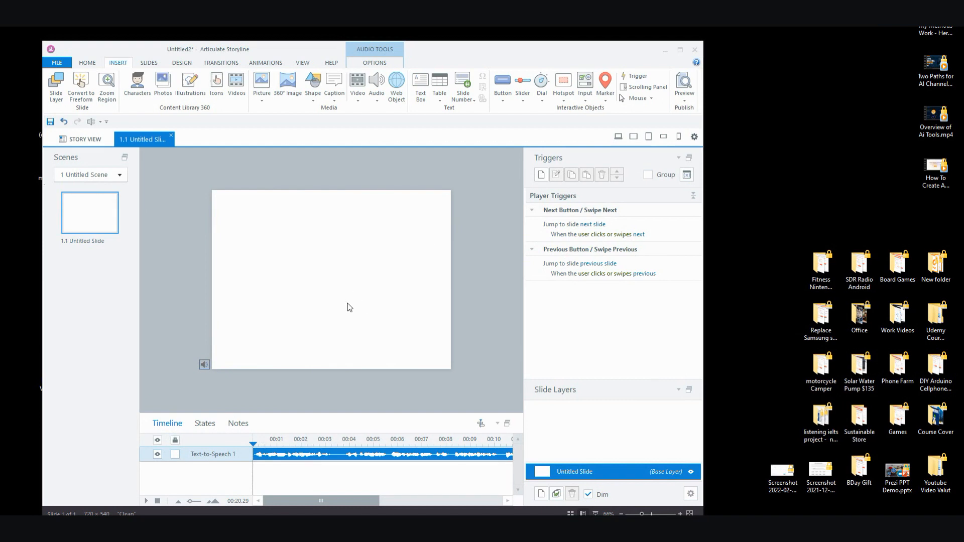
pyautogui.moveTo(344, 300)
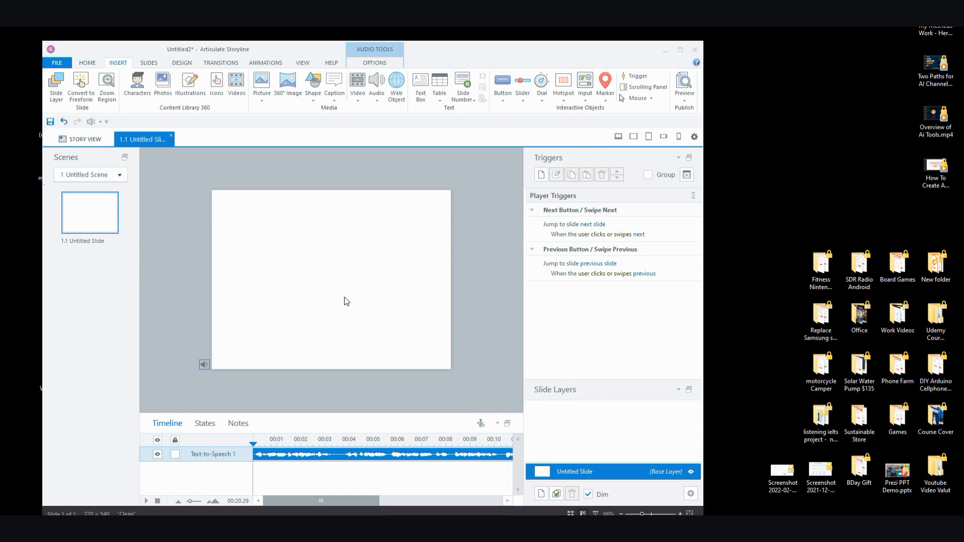
pyautogui.moveTo(347, 295)
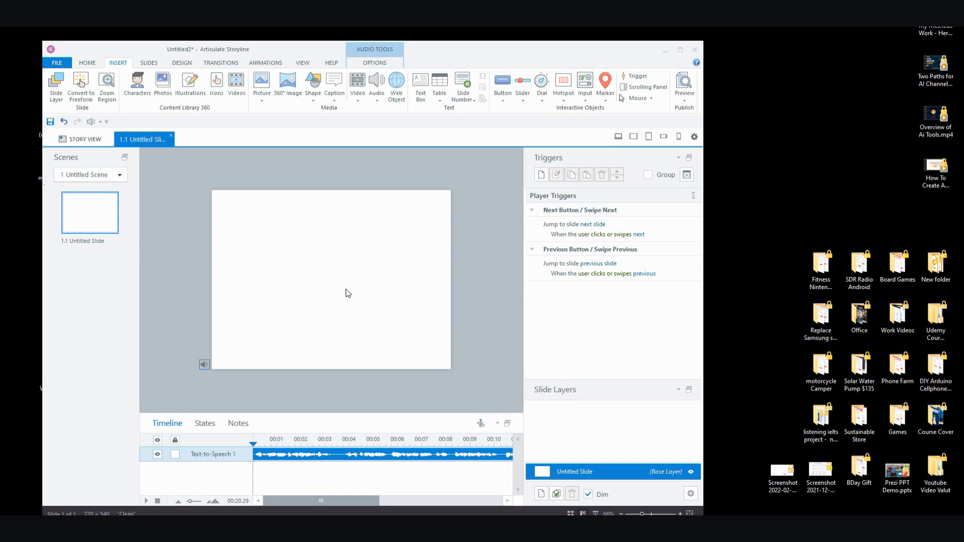
pyautogui.moveTo(203, 227)
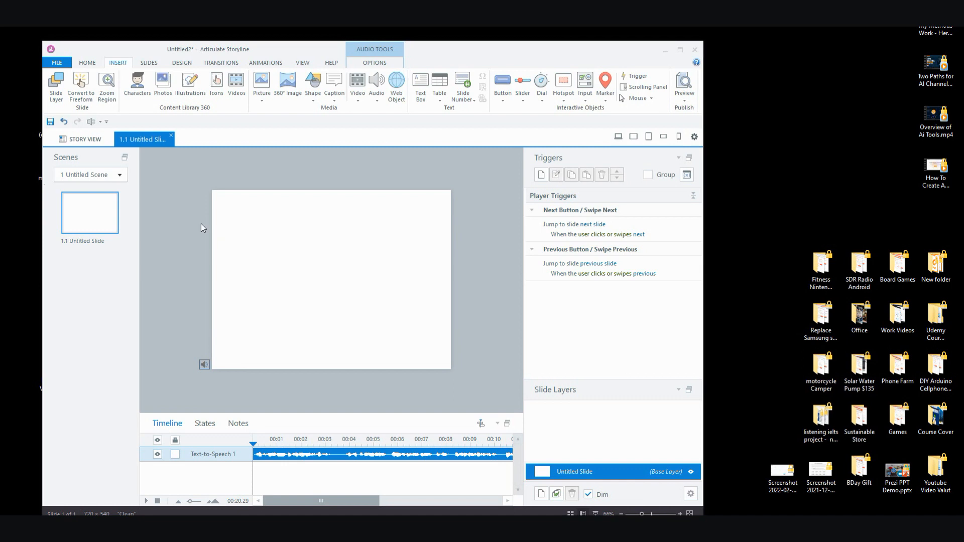
pyautogui.moveTo(458, 212)
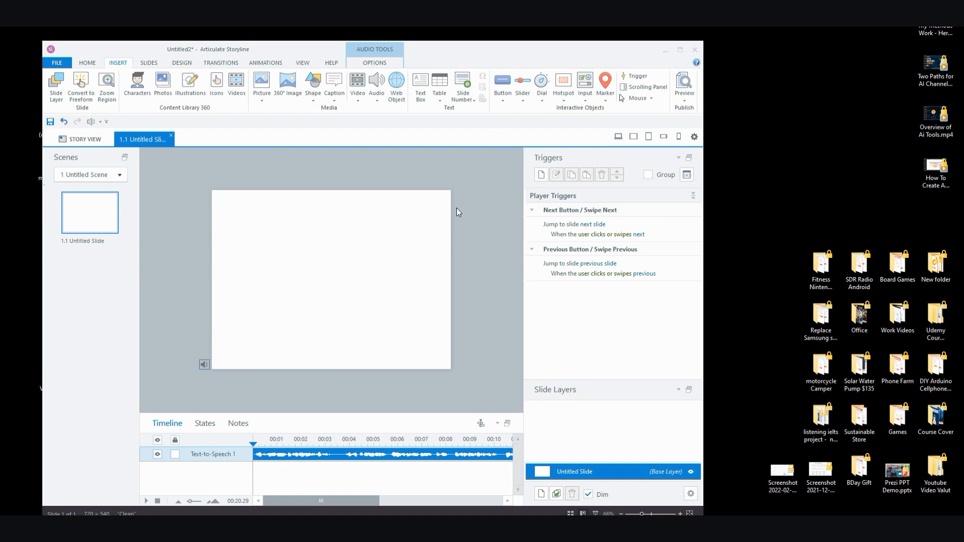
pyautogui.moveTo(458, 222)
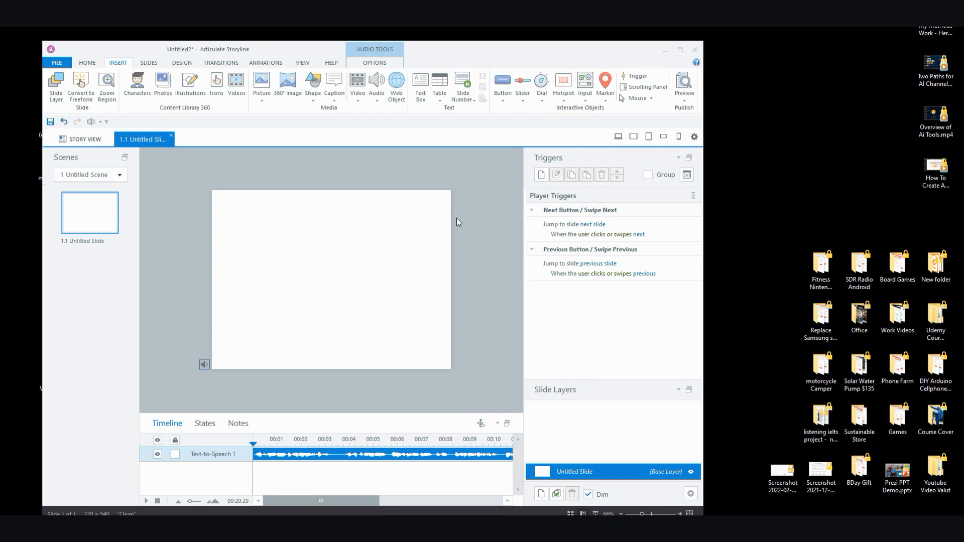
pyautogui.moveTo(451, 215)
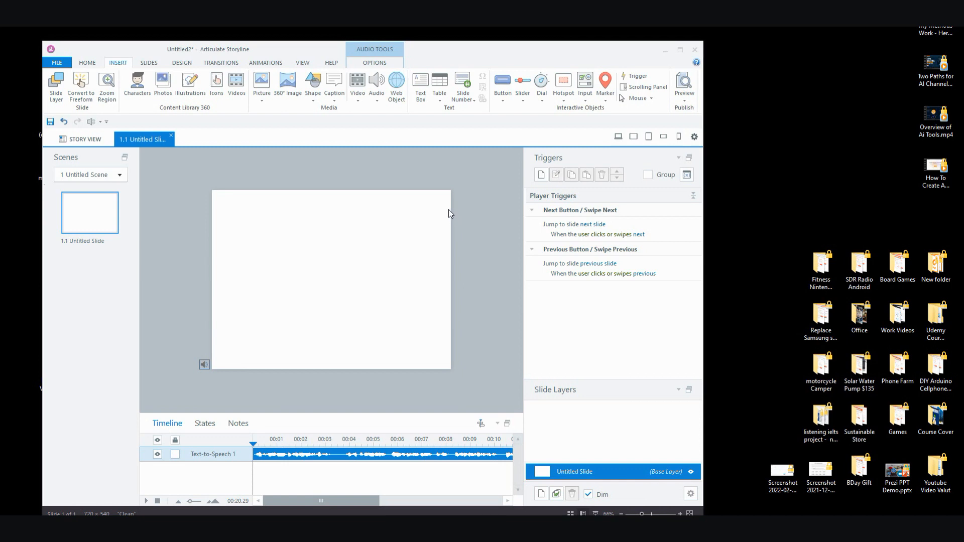
pyautogui.moveTo(429, 249)
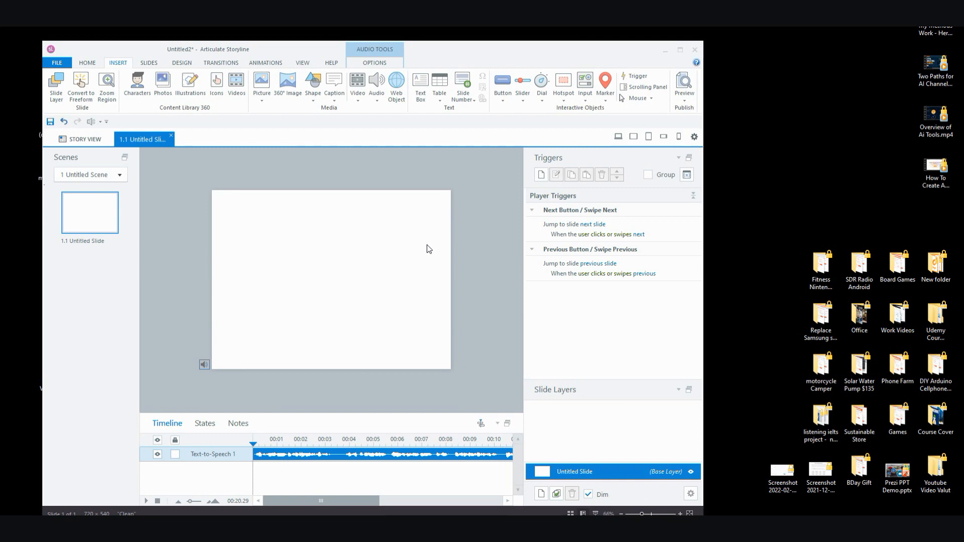
pyautogui.moveTo(420, 251)
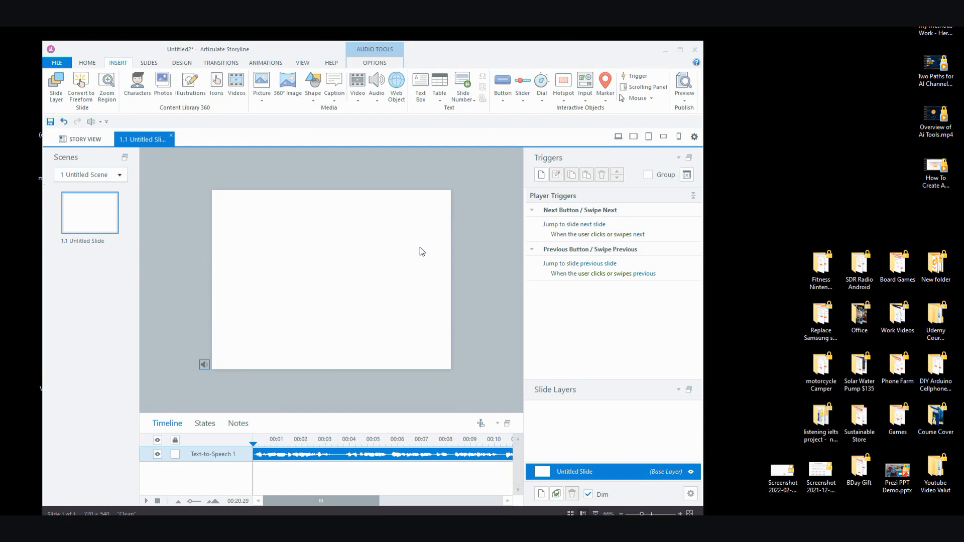
pyautogui.moveTo(397, 231)
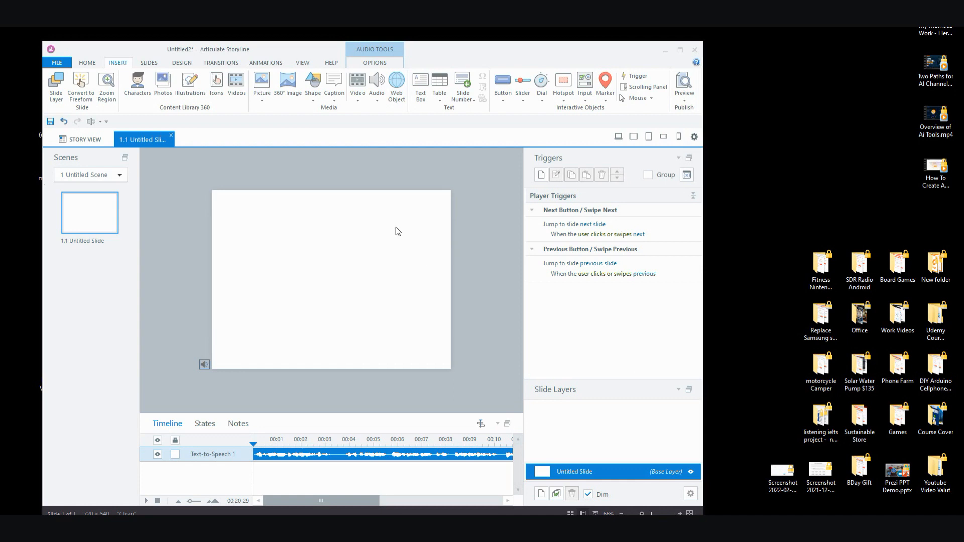
pyautogui.moveTo(402, 215)
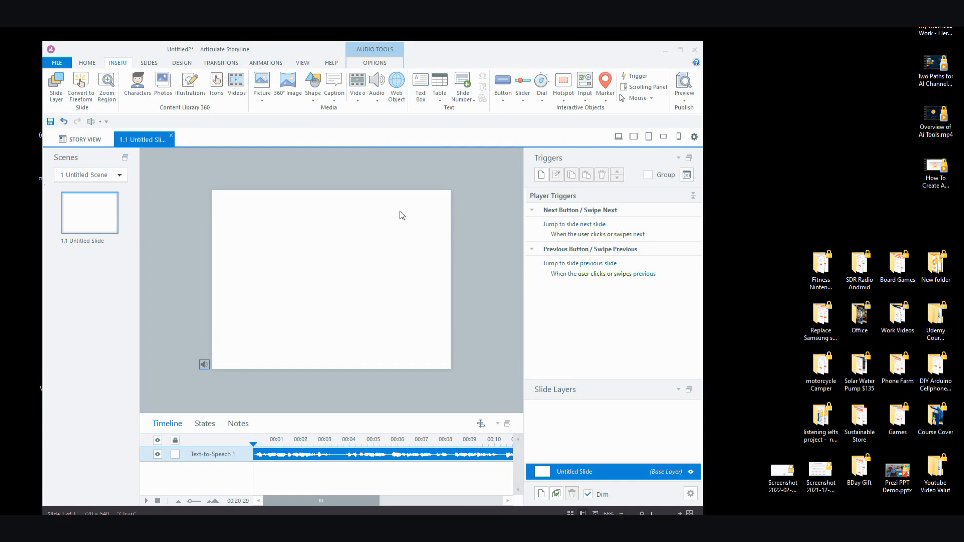
pyautogui.moveTo(400, 224)
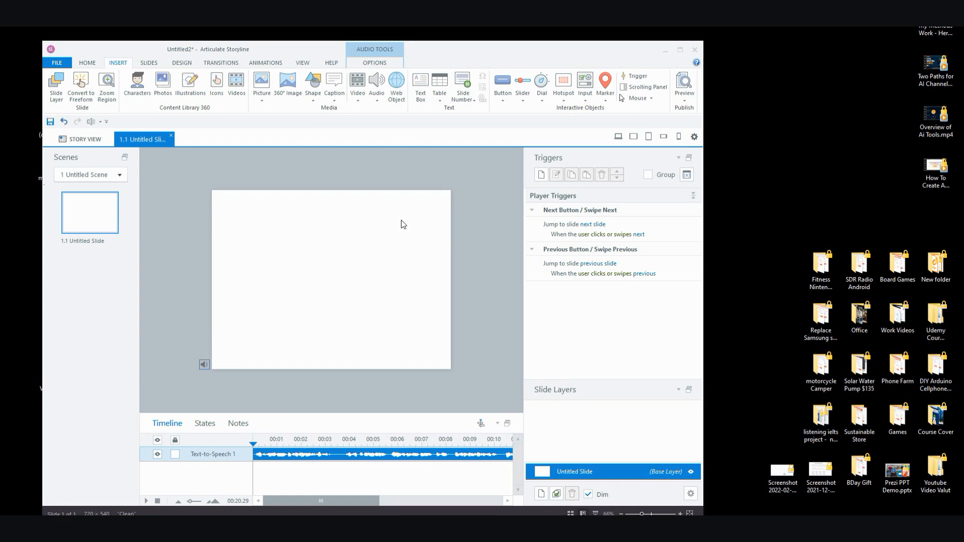
pyautogui.moveTo(412, 210)
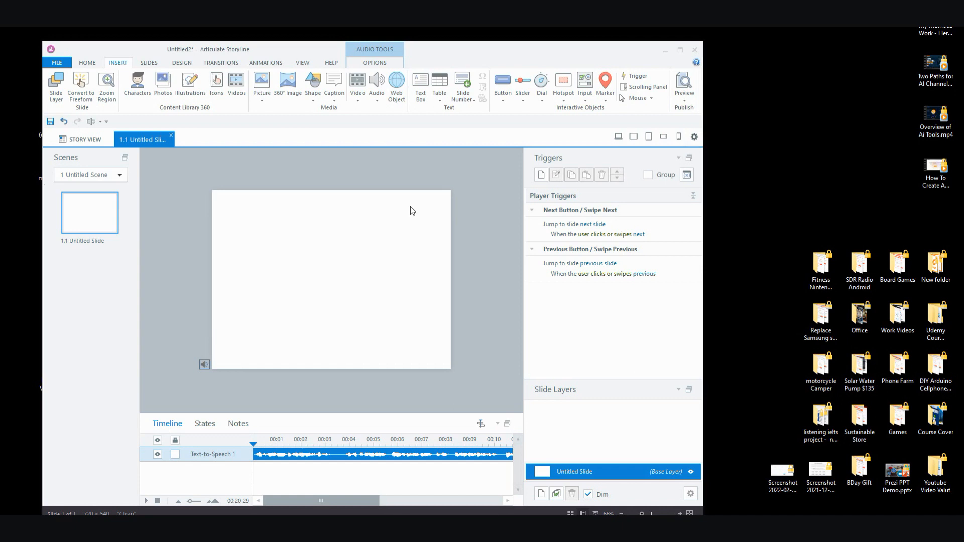
pyautogui.moveTo(392, 220)
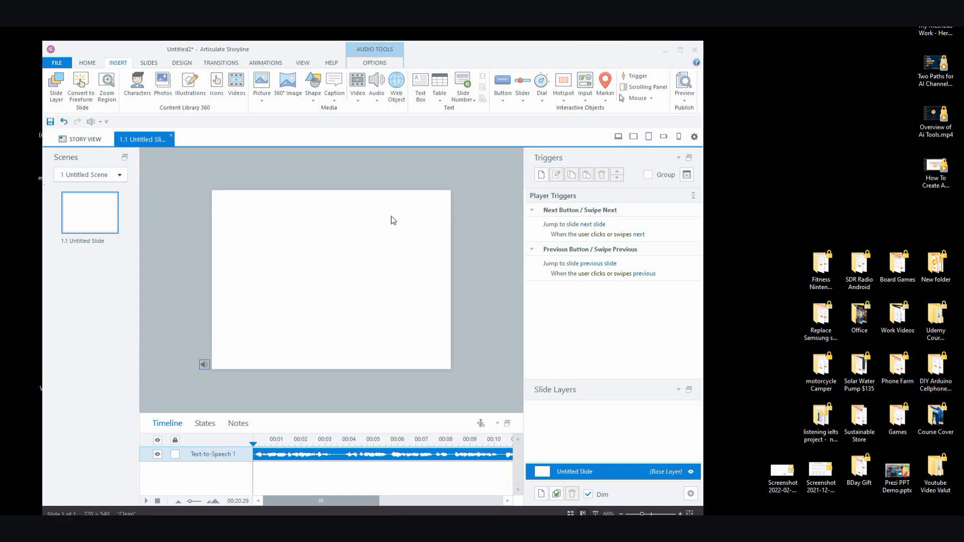
pyautogui.moveTo(402, 225)
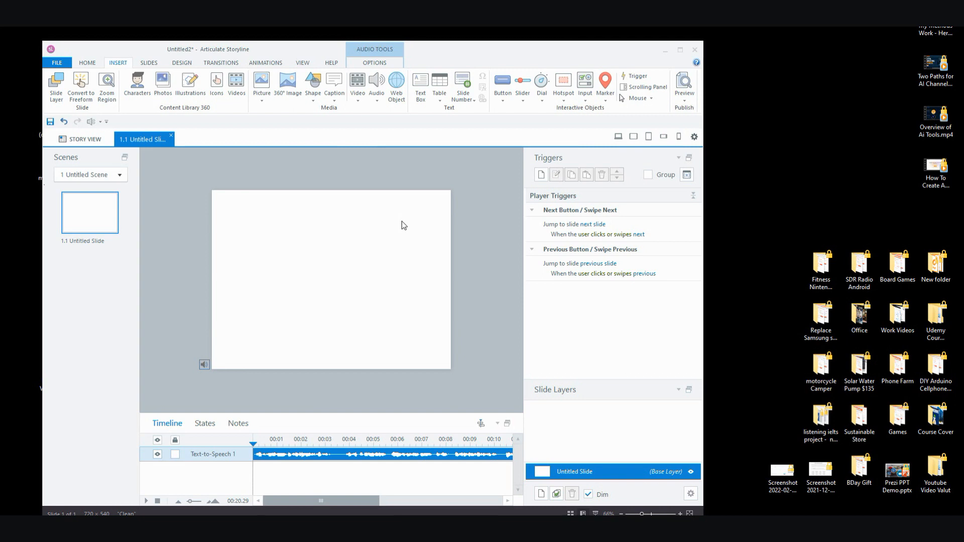